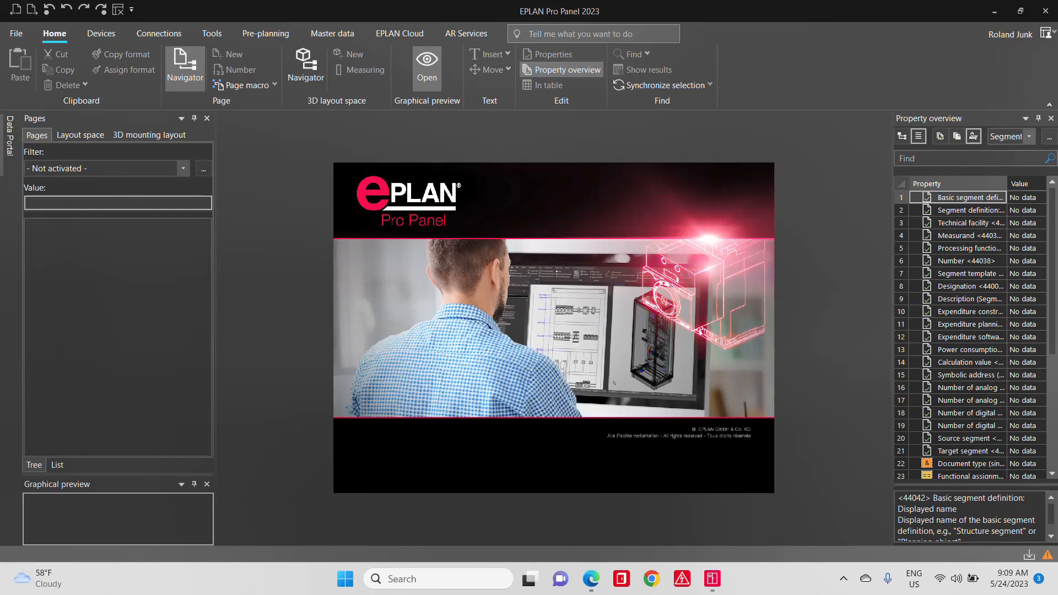
# Open the NFPA PROP EPLAN RITTAL CA 2023-ECSI 0.elk project from the Last used list.
pyautogui.click(9, 141)
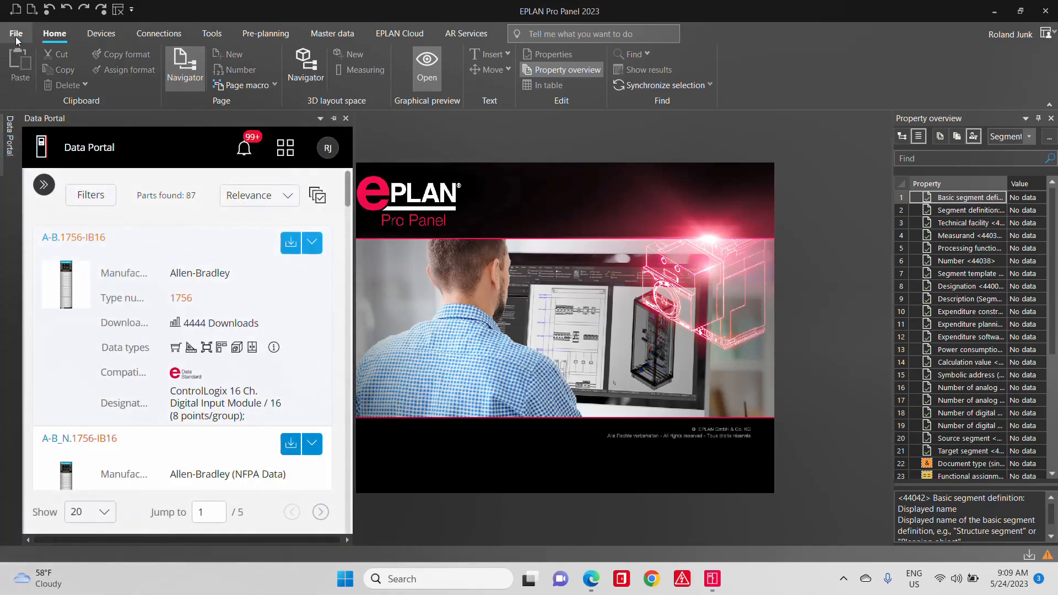
pyautogui.click(16, 33)
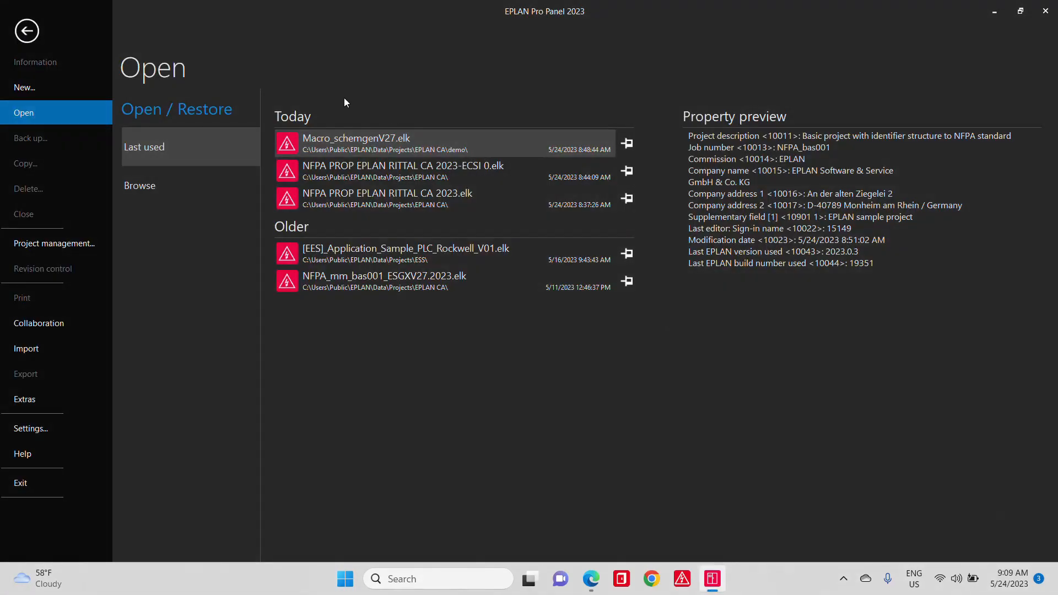
pyautogui.doubleClick(356, 144)
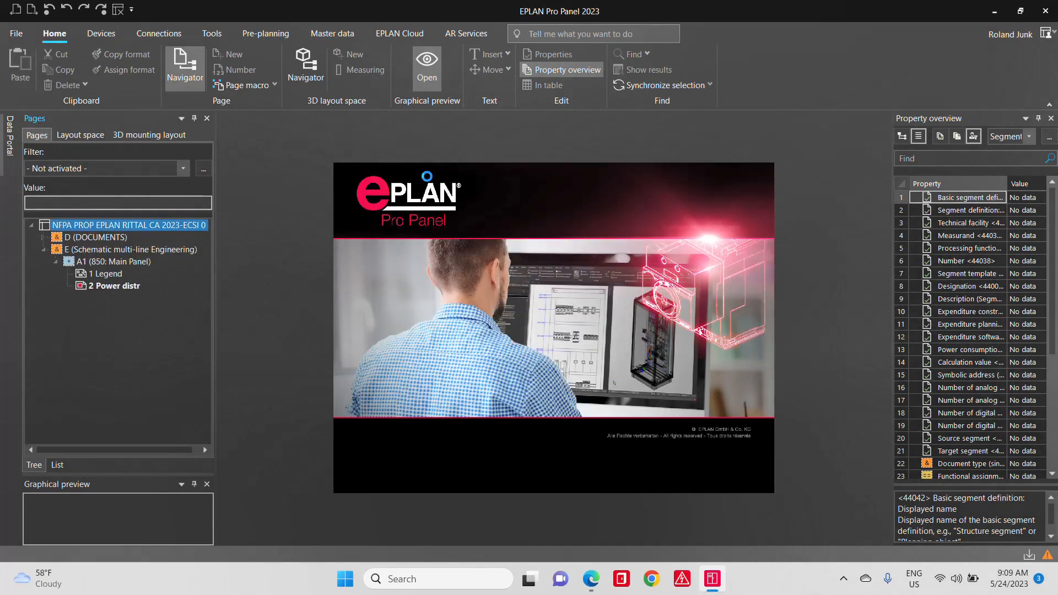
# Open page 2 Power distr and insert the Distribution 575V/120VAC/24VDC macro with NFPA numbering.
pyautogui.click(125, 286)
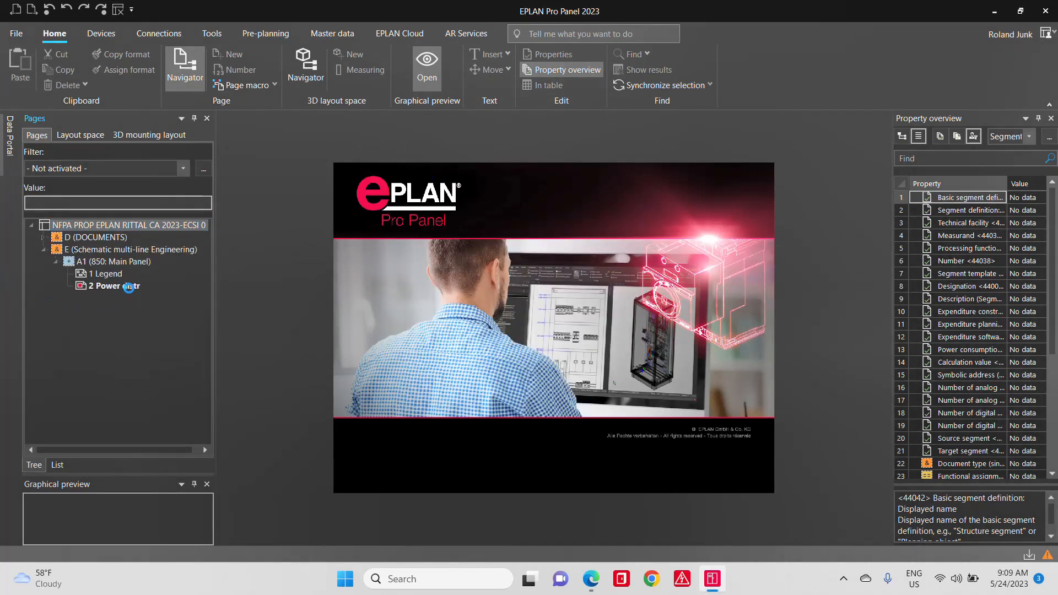
pyautogui.doubleClick(112, 285)
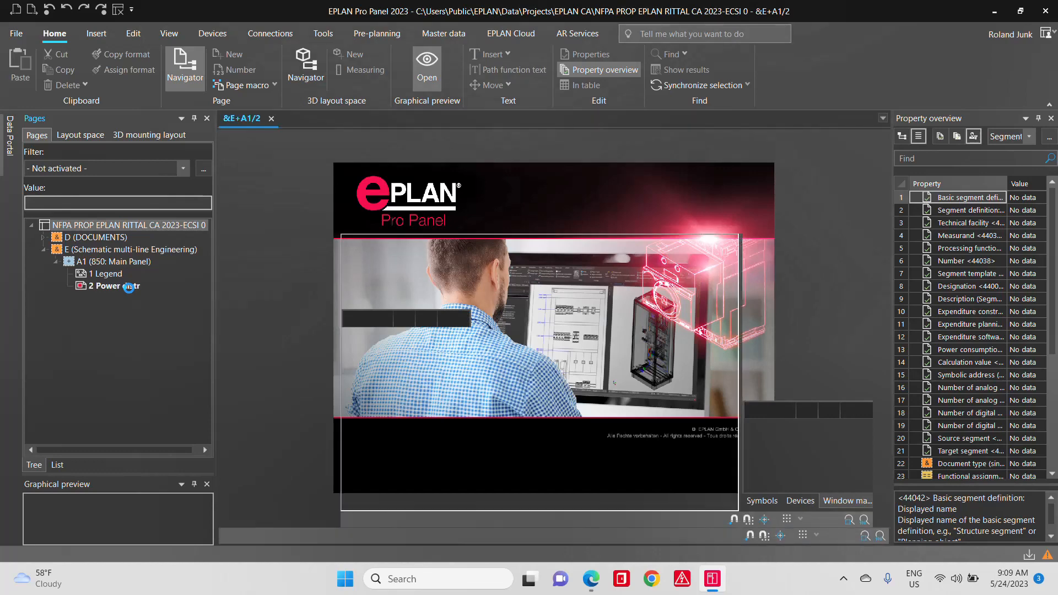
pyautogui.doubleClick(113, 285)
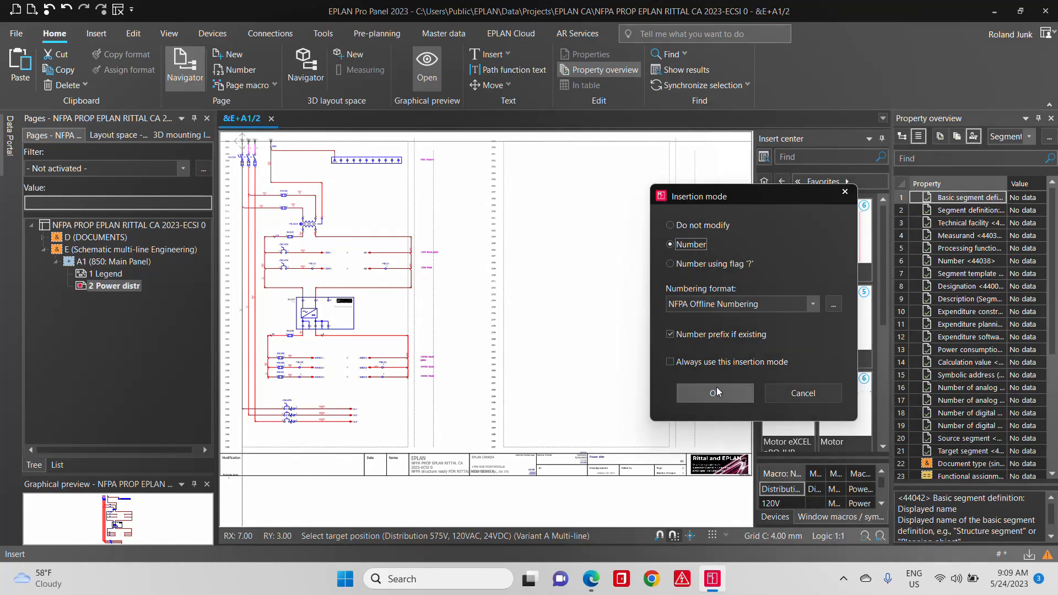
pyautogui.click(715, 393)
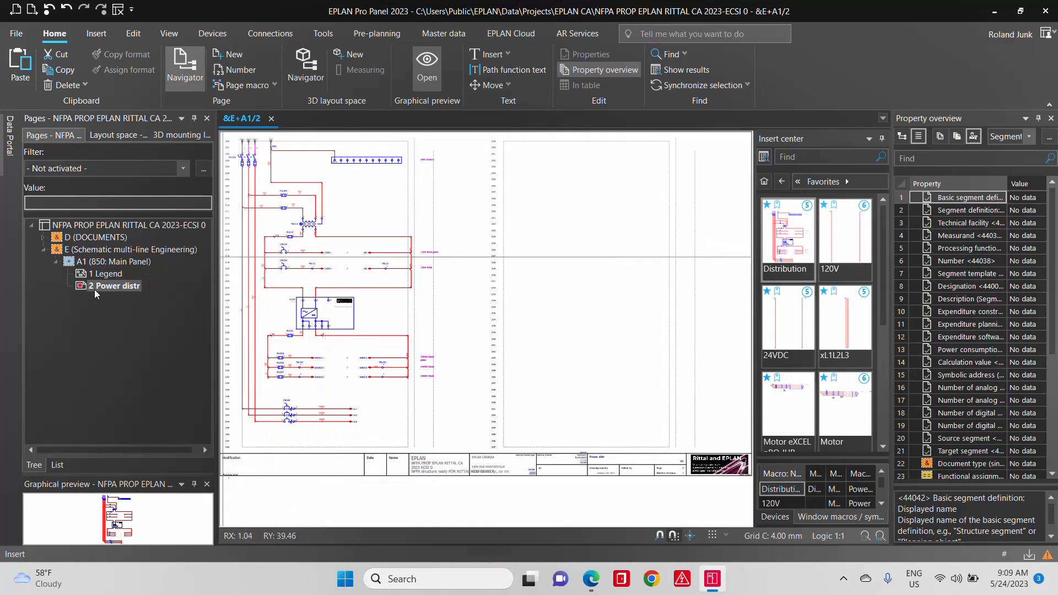
# Create page 3 with description 'Motors', translated into the other project languages.
pyautogui.click(115, 285)
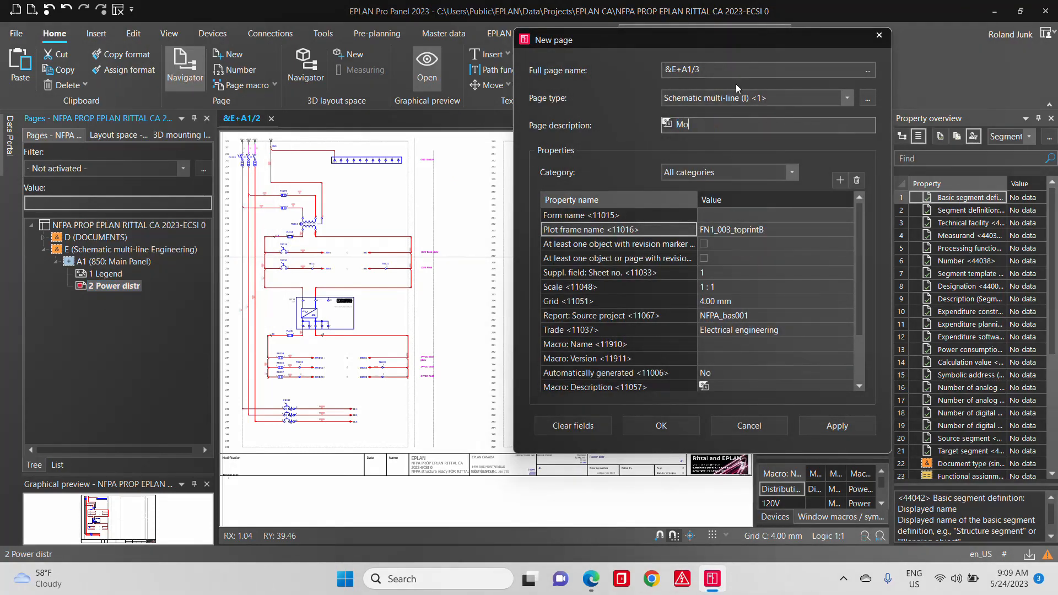
pyautogui.write('tors')
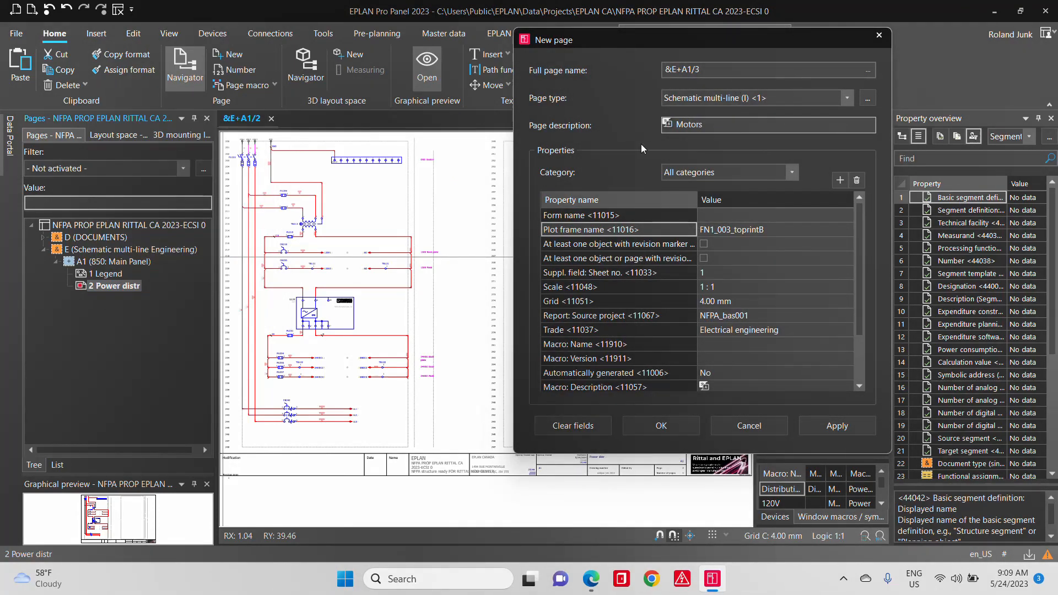
pyautogui.rightClick(767, 124)
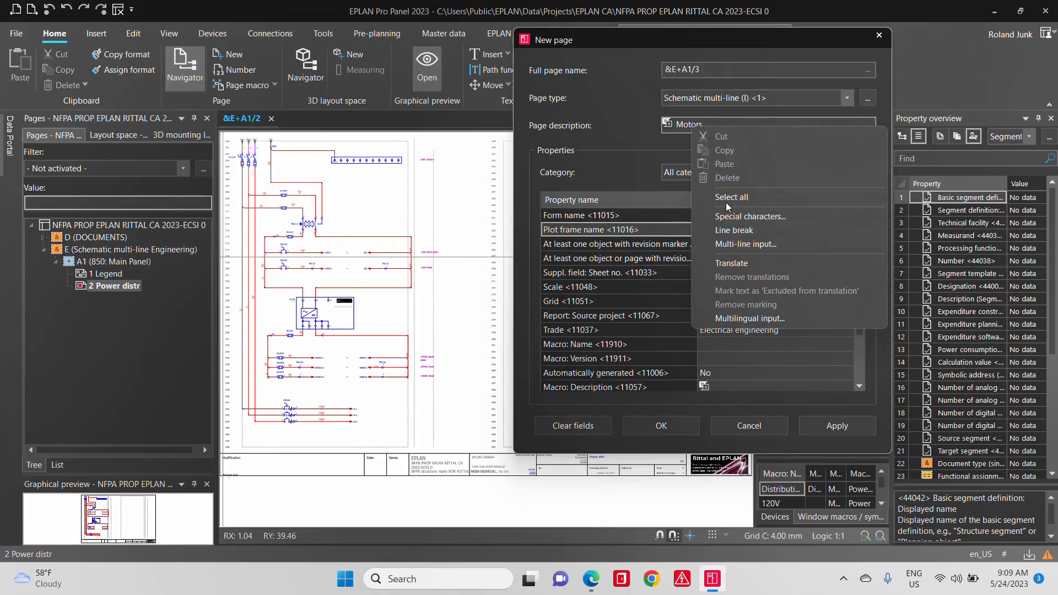
pyautogui.click(731, 263)
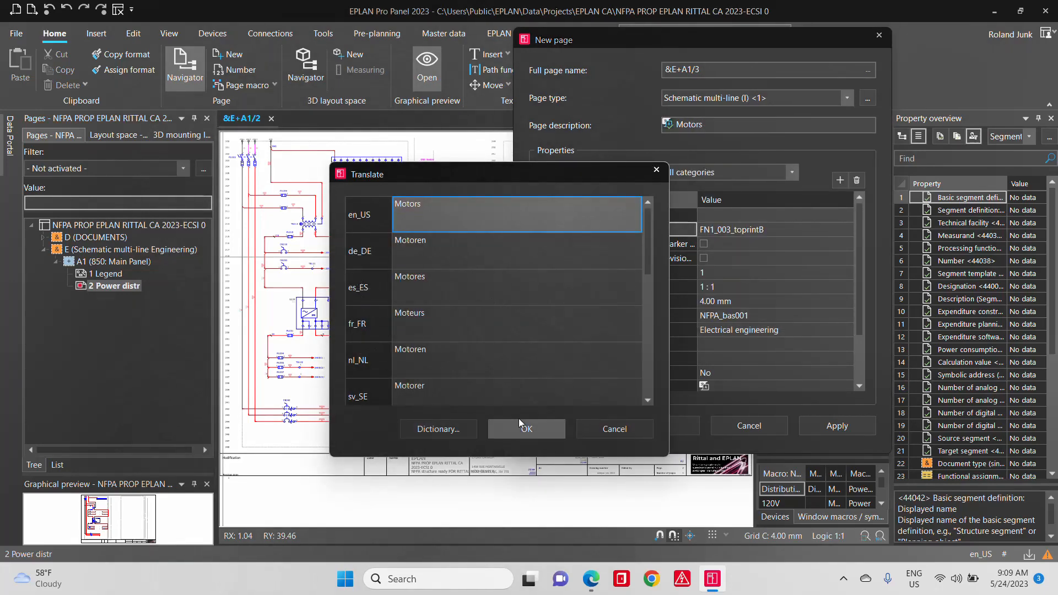
pyautogui.click(527, 428)
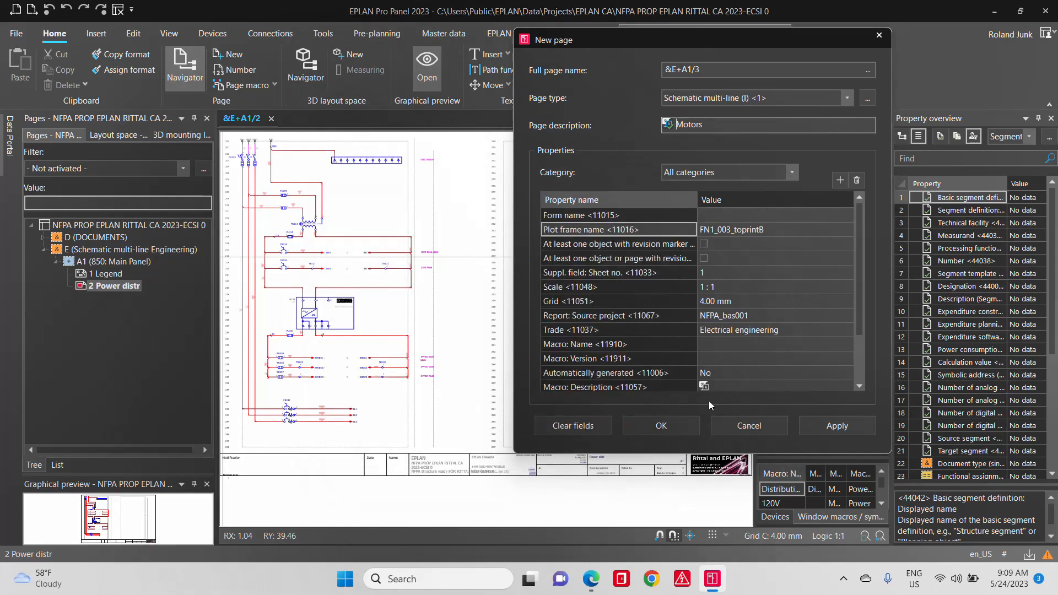
pyautogui.click(660, 426)
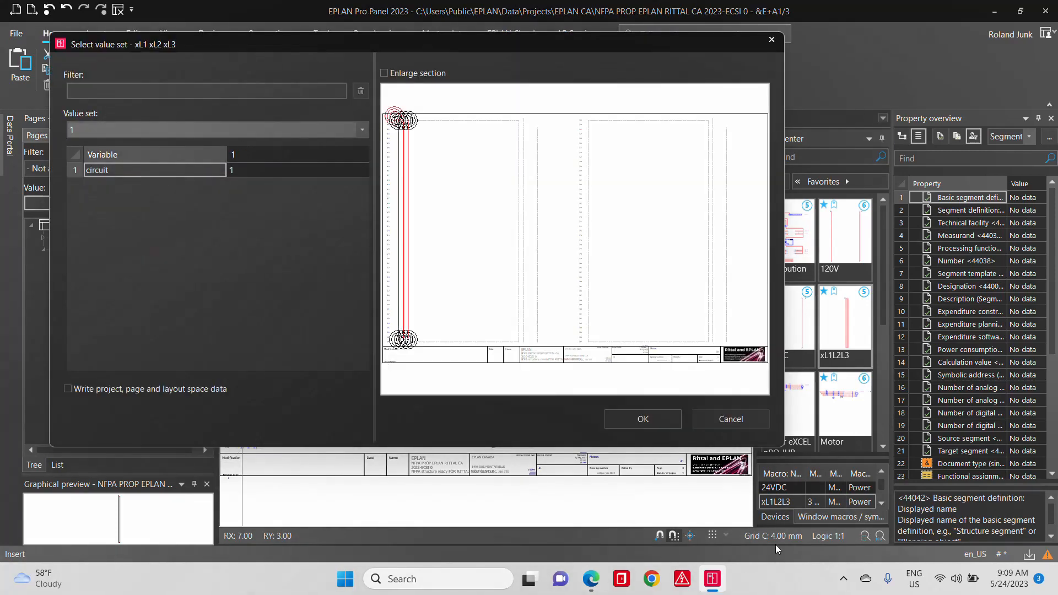
# Insert the xL1L2L3 bus with value set 1 and two 1 HP Motor macros.
pyautogui.click(641, 418)
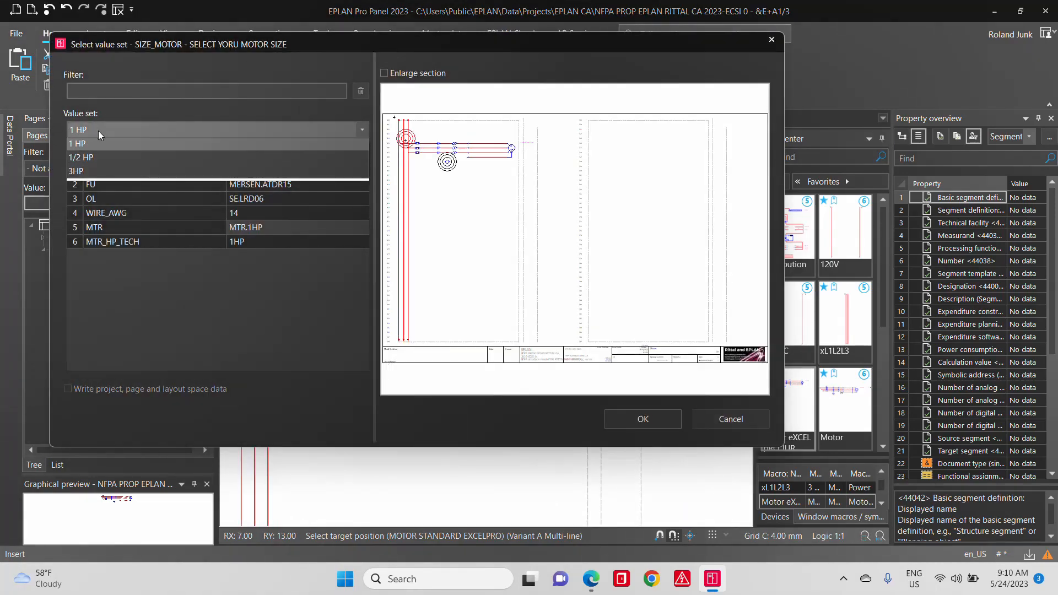
pyautogui.click(641, 418)
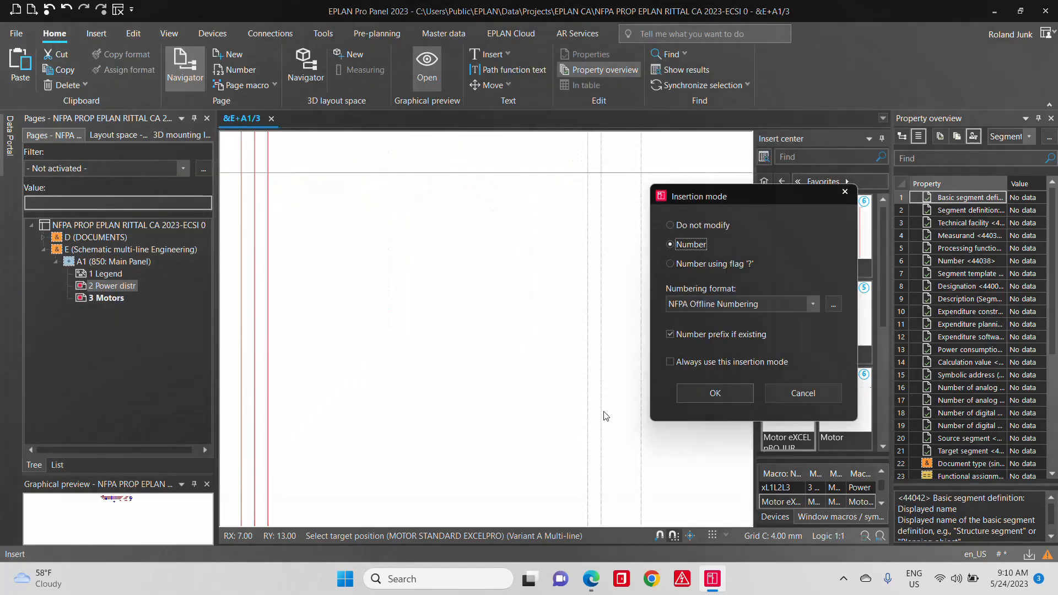
pyautogui.click(714, 393)
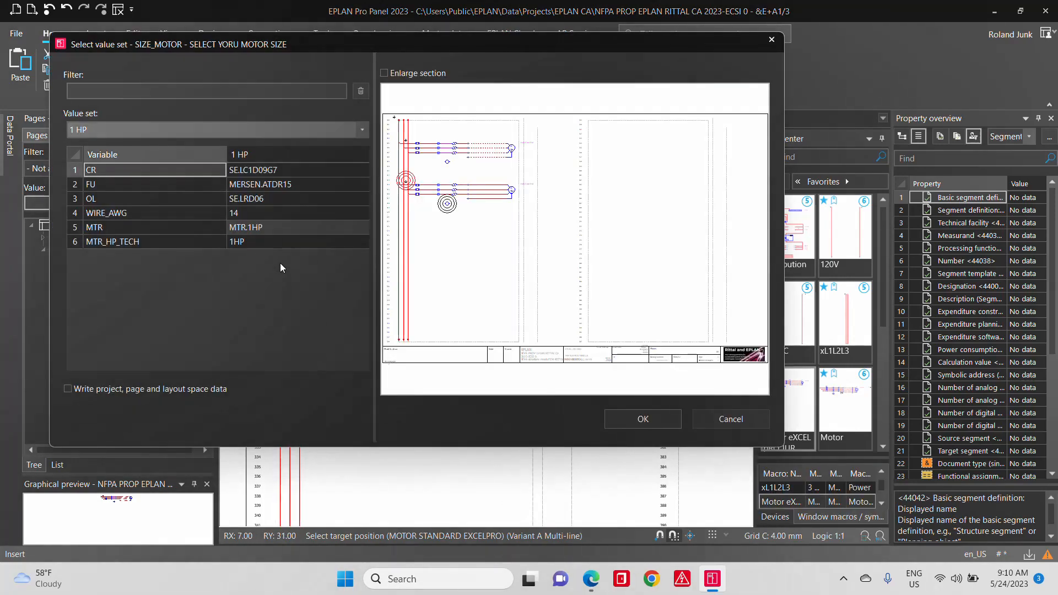
pyautogui.click(245, 228)
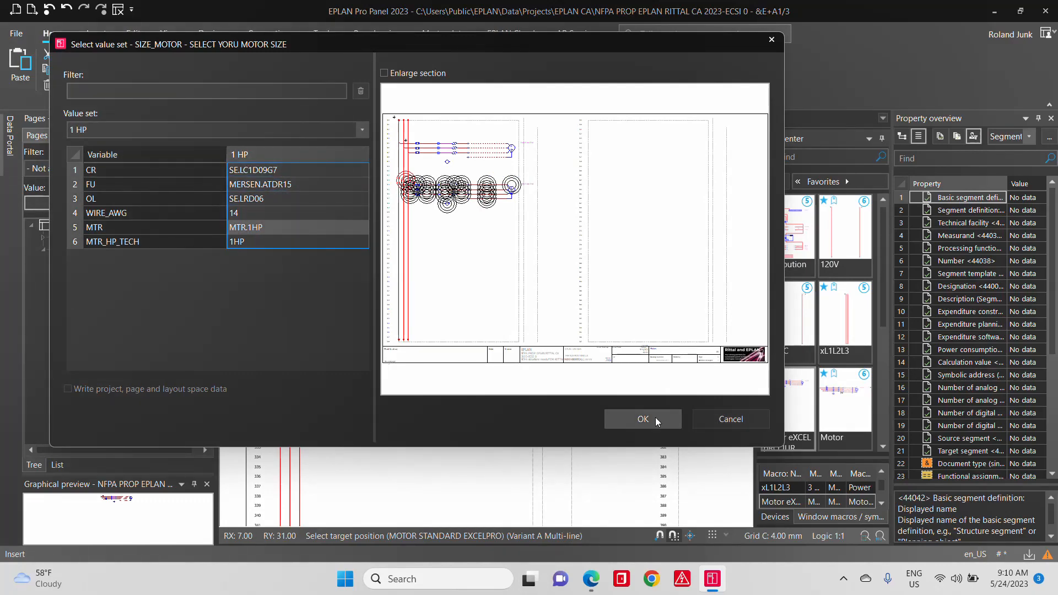
pyautogui.click(641, 418)
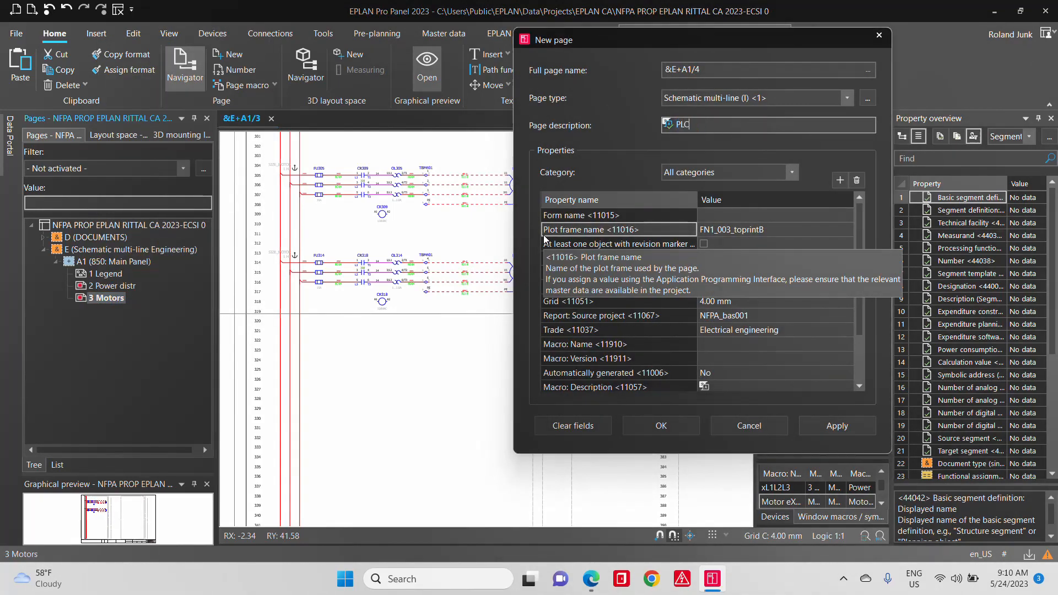
# Create page 4 PLC and return to the Insert center home level.
pyautogui.click(660, 426)
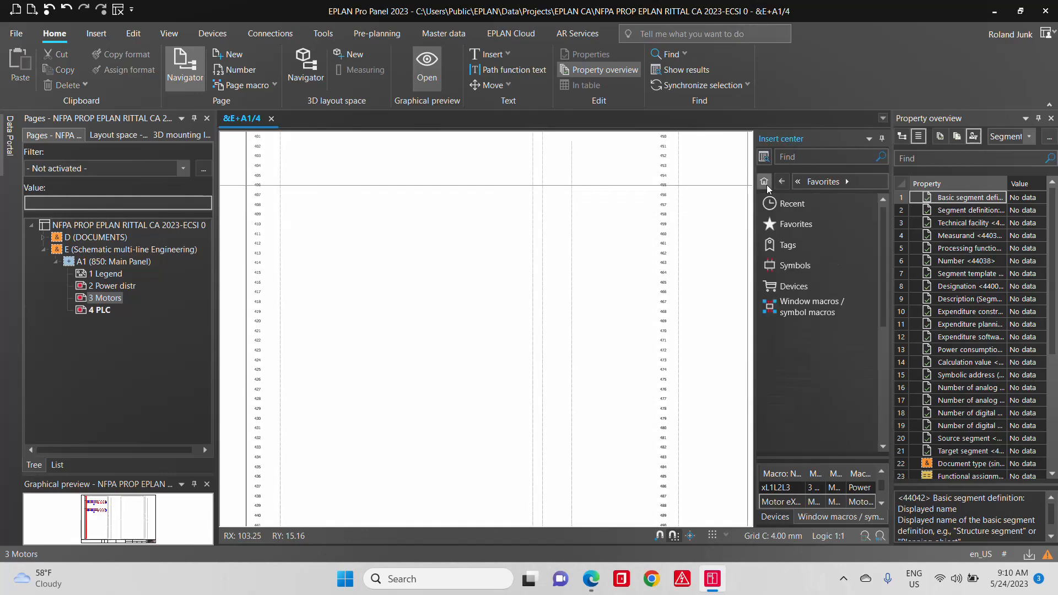
pyautogui.click(764, 182)
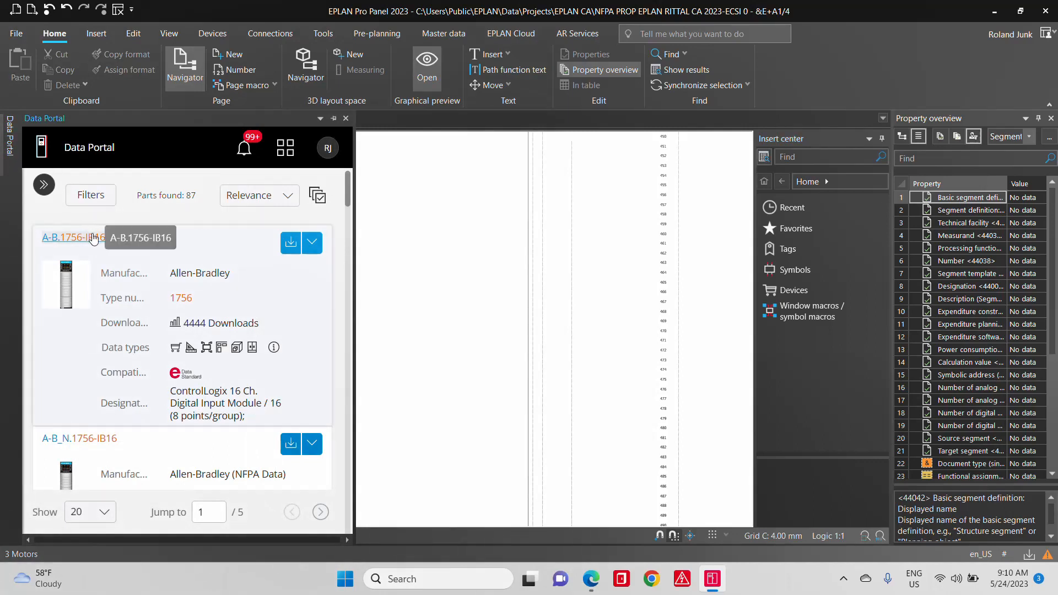
pyautogui.moveTo(181, 297)
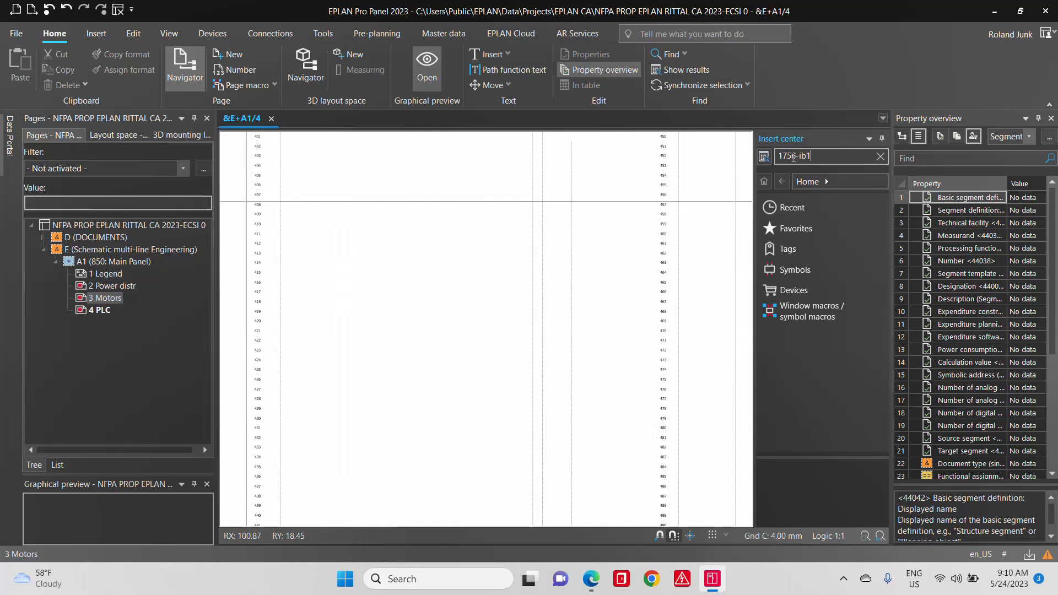
# Search 1756-ib16 and place the A-B.1756-IB16 input module on page 4 with numbering.
pyautogui.write('6')
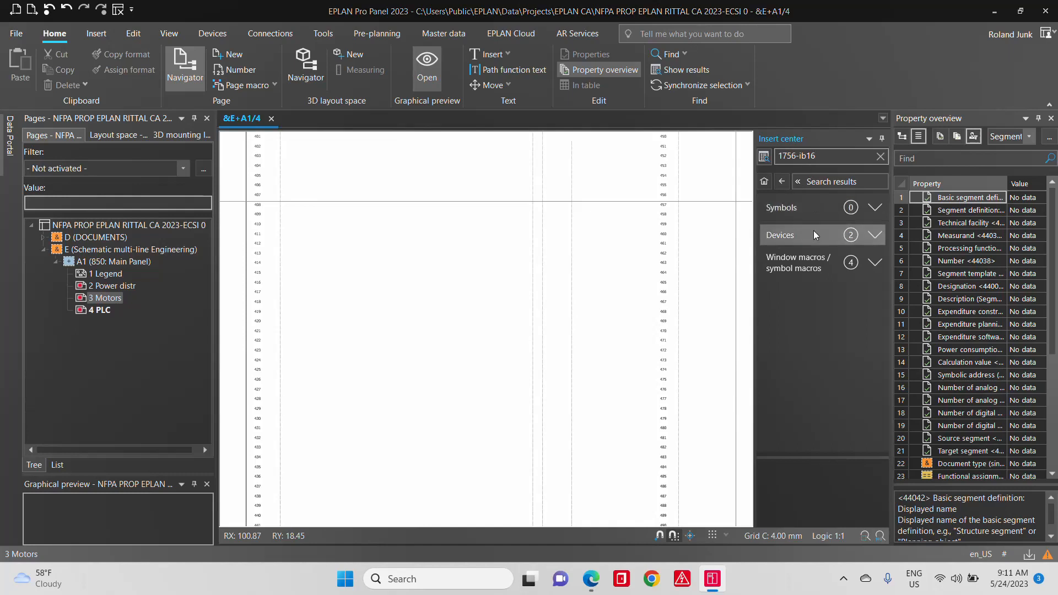
pyautogui.click(874, 235)
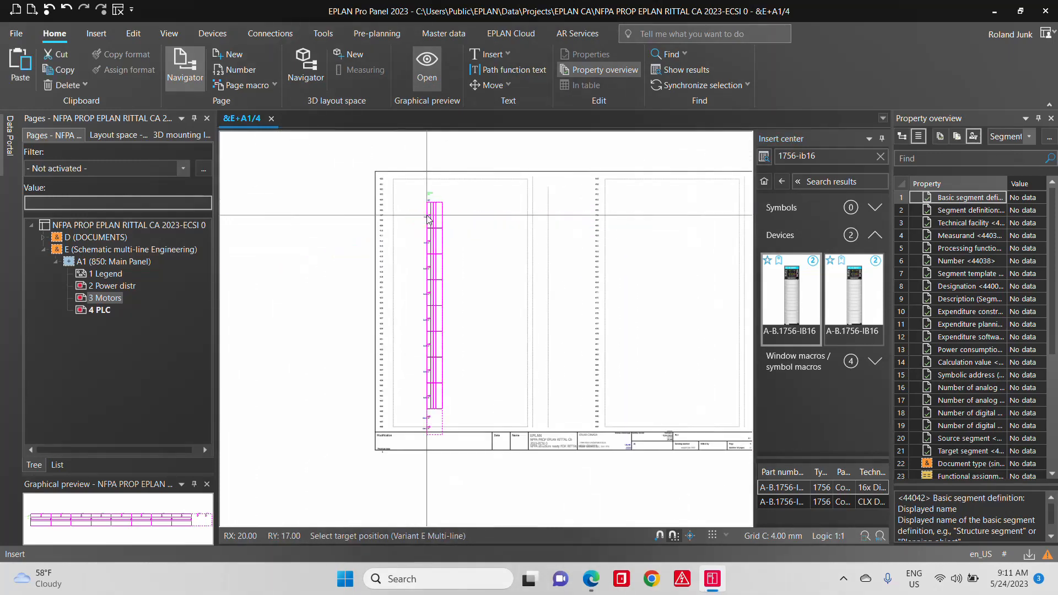
pyautogui.moveTo(512, 206)
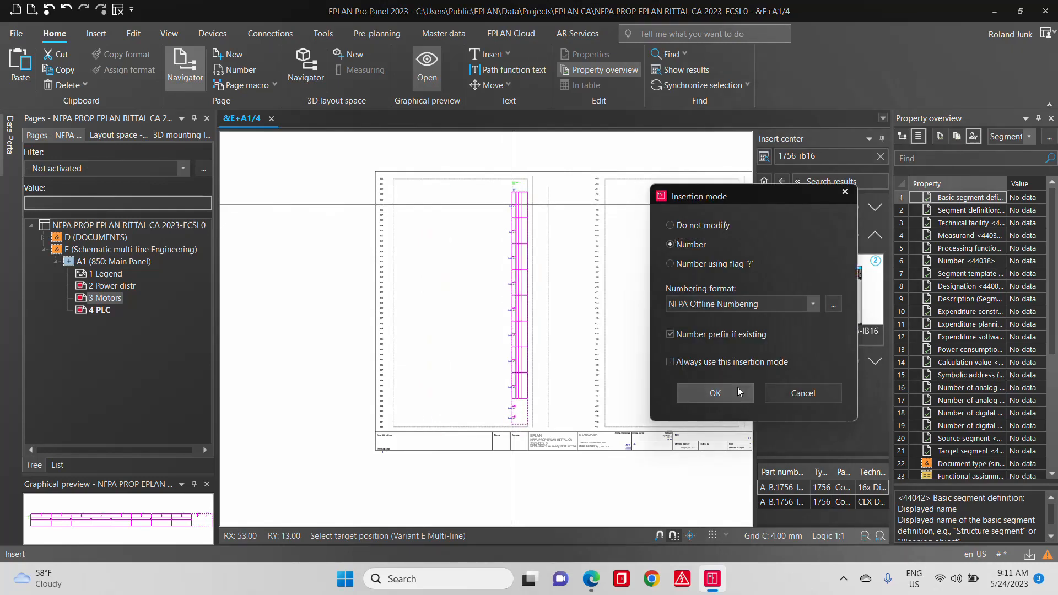
pyautogui.click(715, 393)
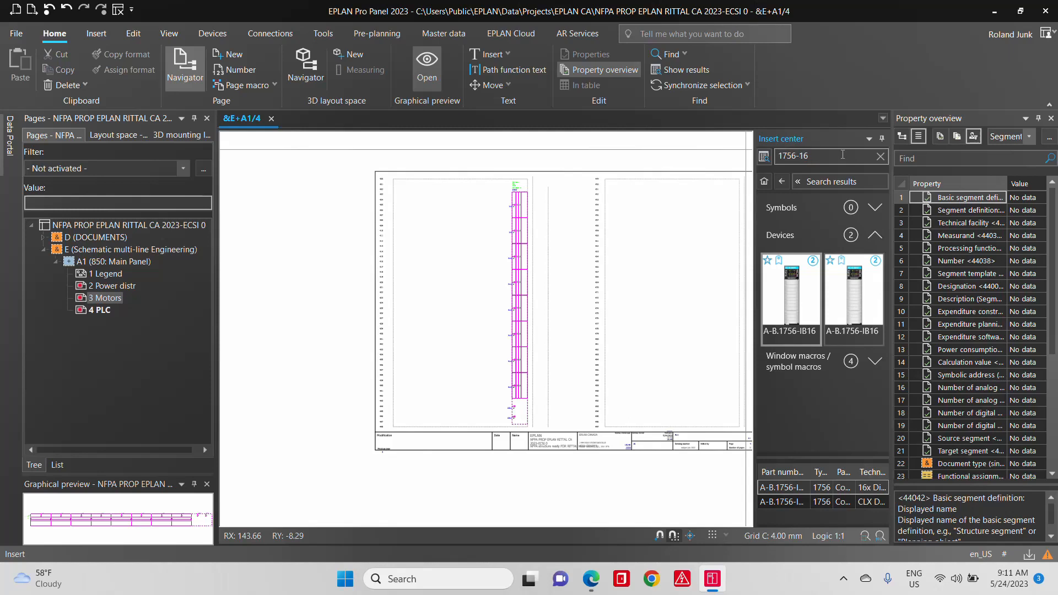
# Search 1756-oa and place the A-B.1756-OA8 output card beside the input module.
pyautogui.doubleClick(799, 156)
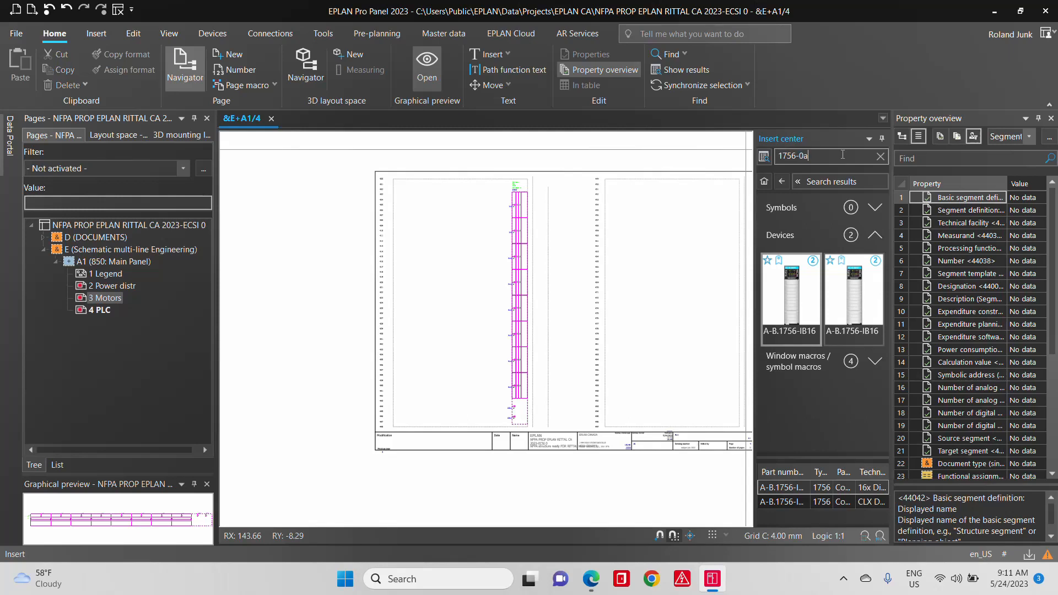
pyautogui.click(874, 235)
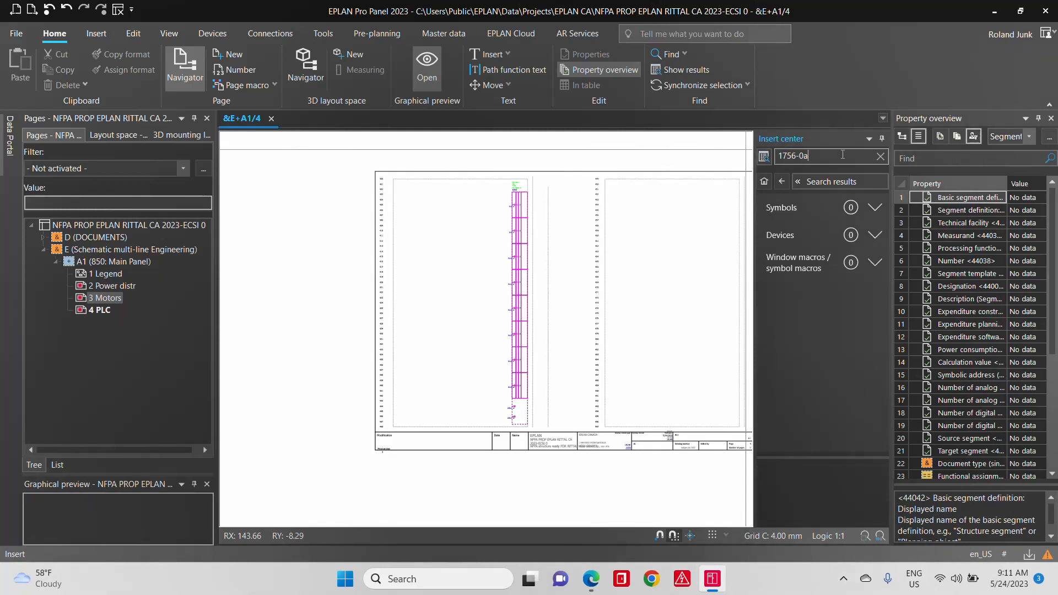
pyautogui.write('o')
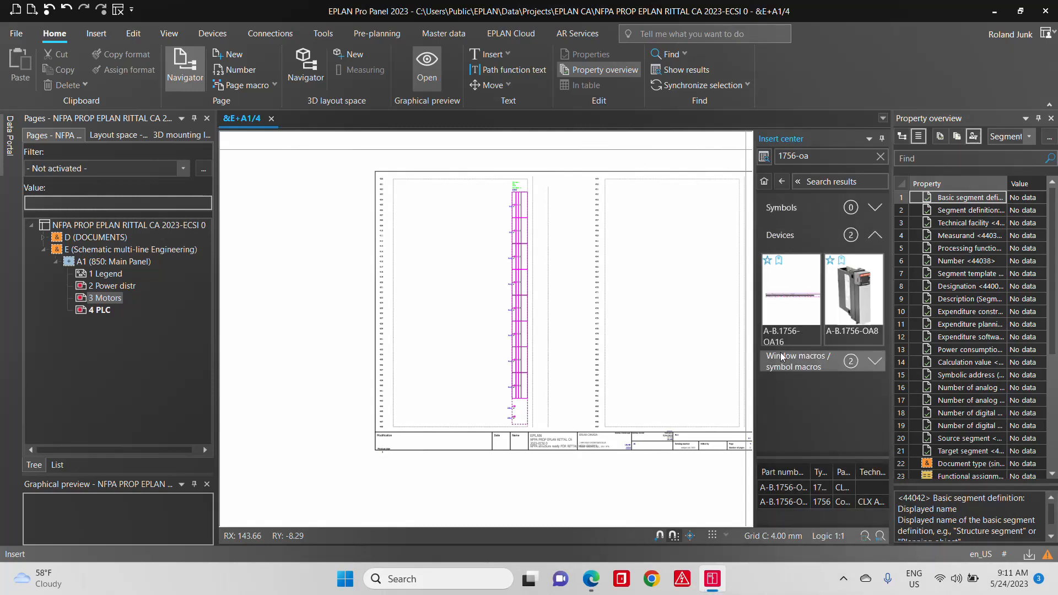
pyautogui.click(853, 291)
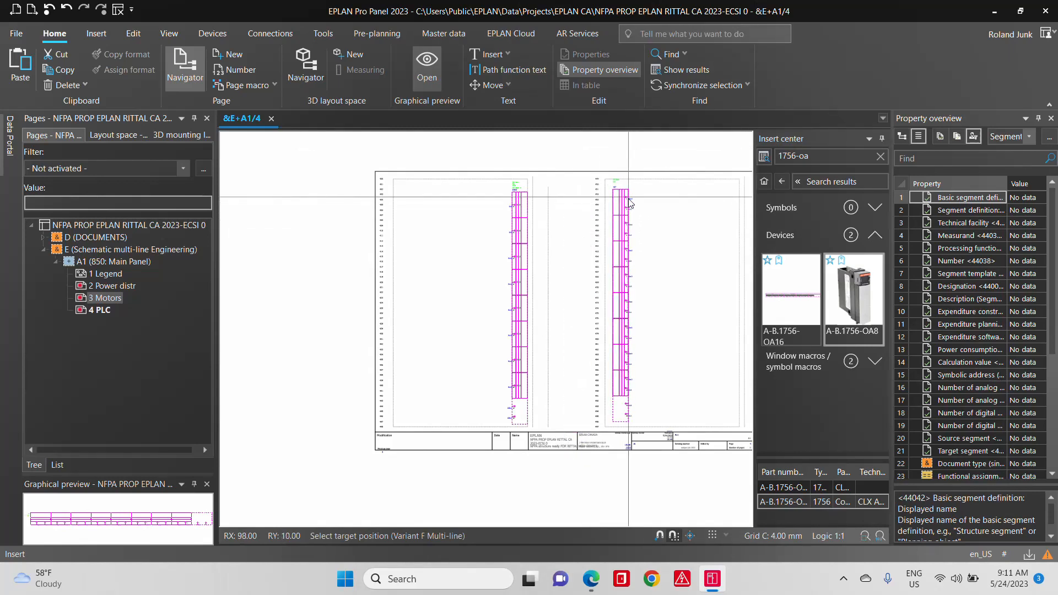
pyautogui.click(621, 211)
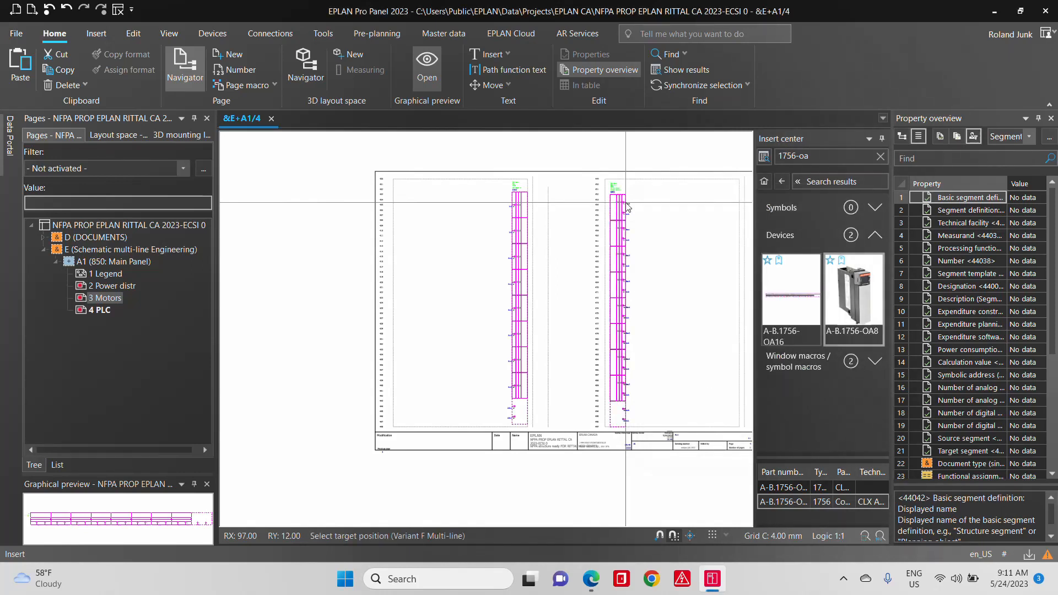
pyautogui.click(105, 297)
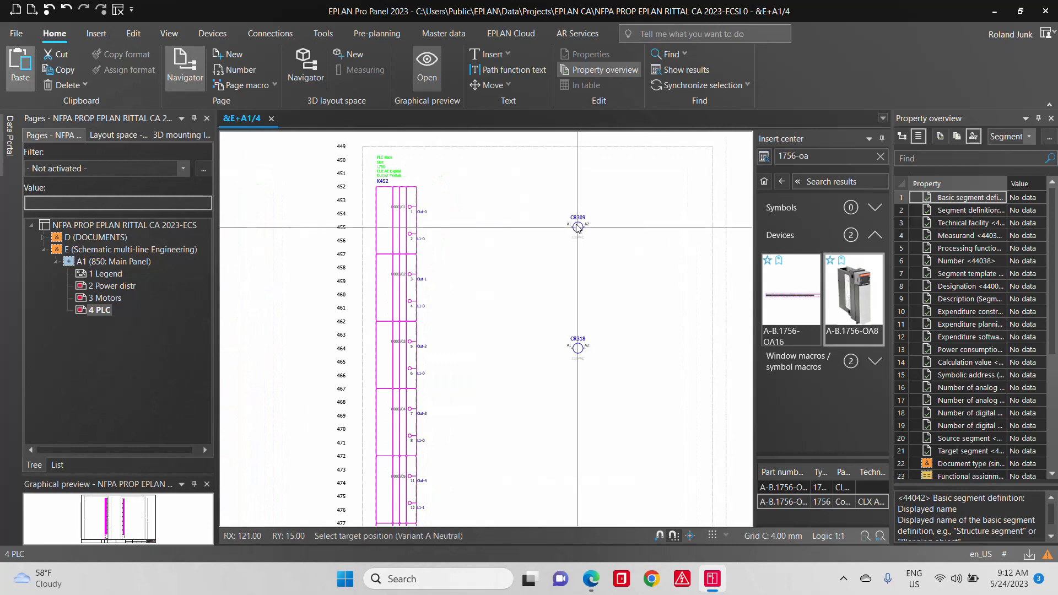
pyautogui.moveTo(544, 205)
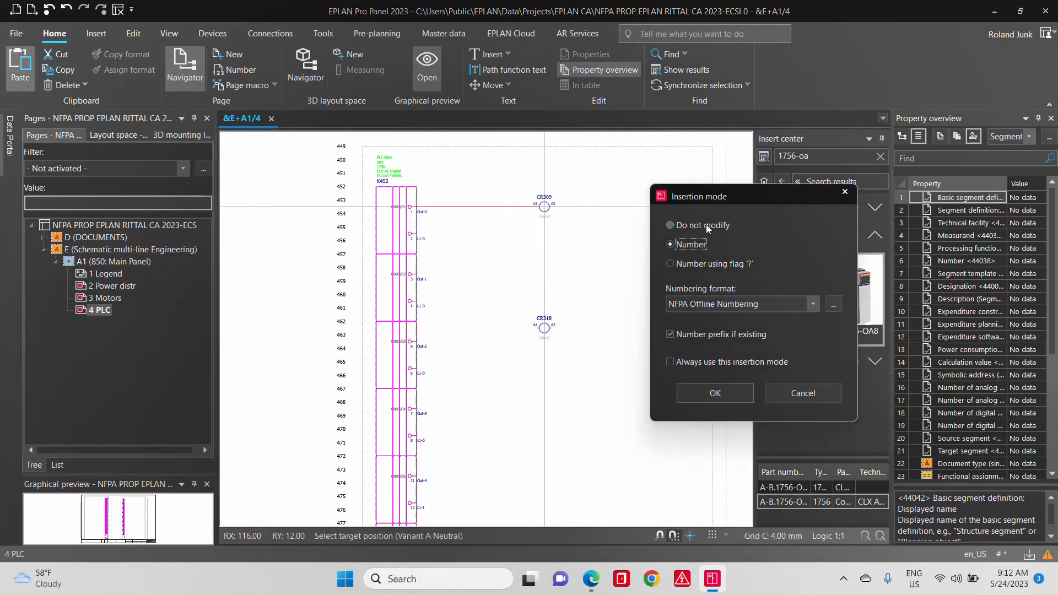
# Number the copied coils CR309 and CR318 and add connection corners to the output card.
pyautogui.click(714, 393)
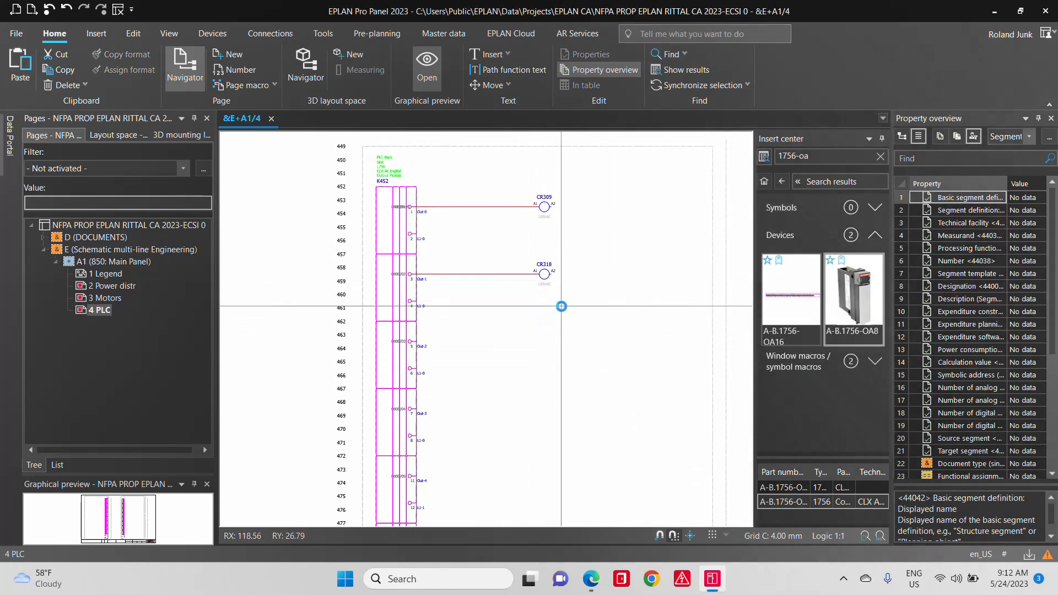
pyautogui.click(133, 33)
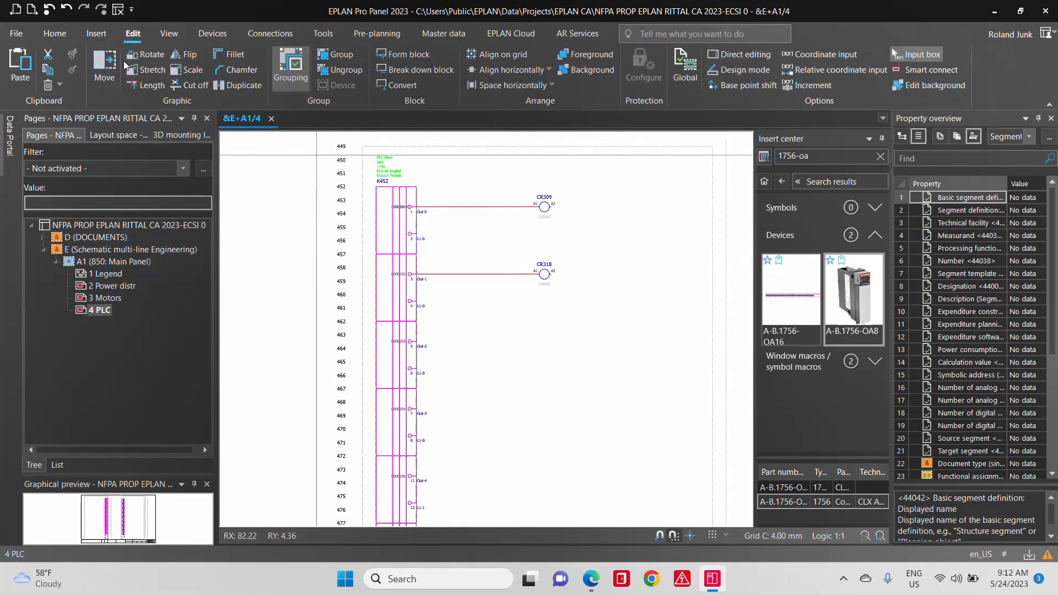
pyautogui.click(96, 33)
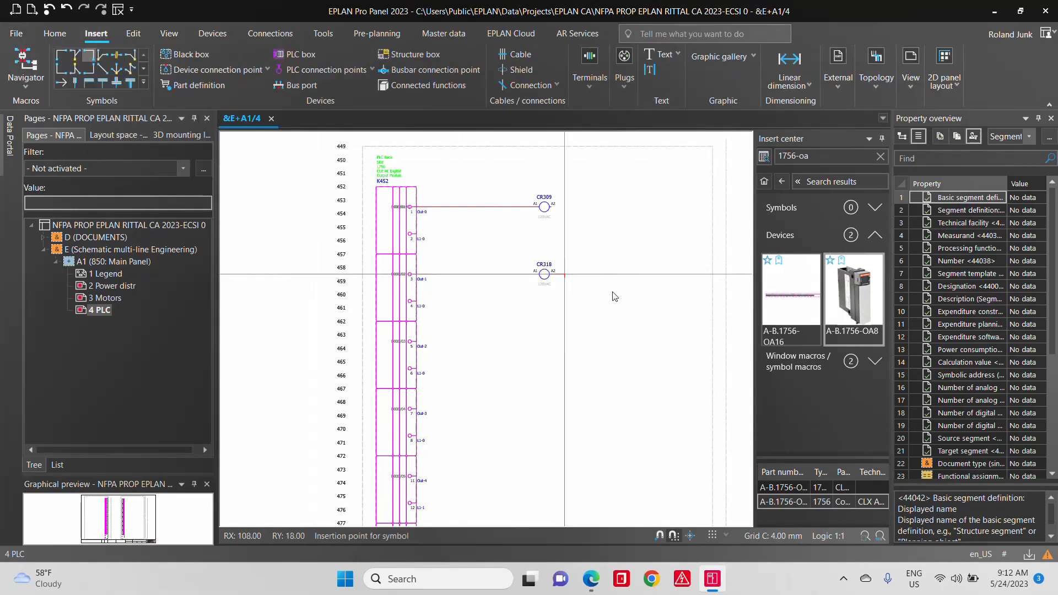
pyautogui.moveTo(607, 232)
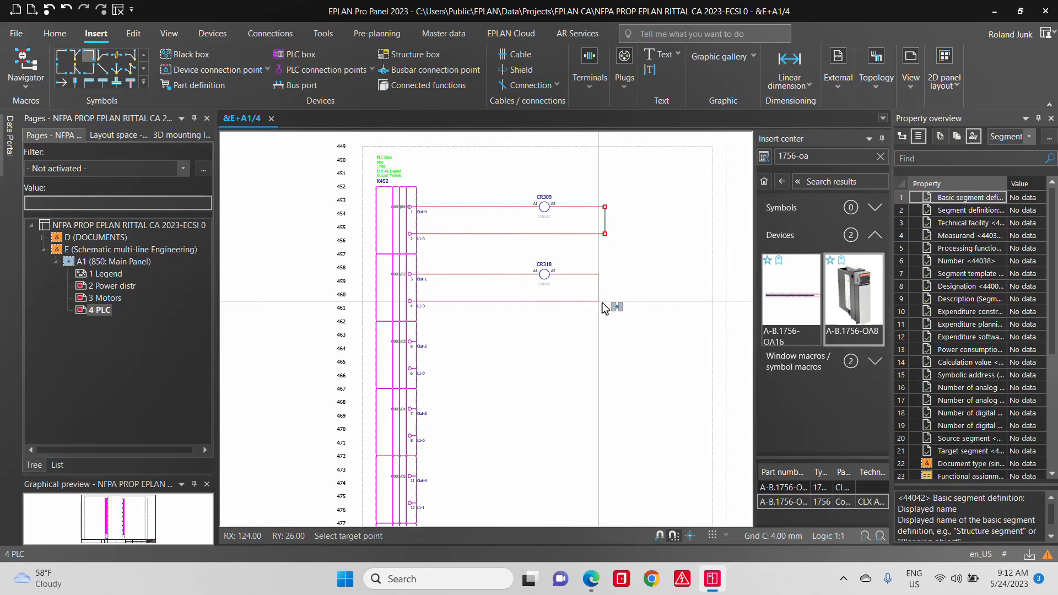
pyautogui.moveTo(673, 336)
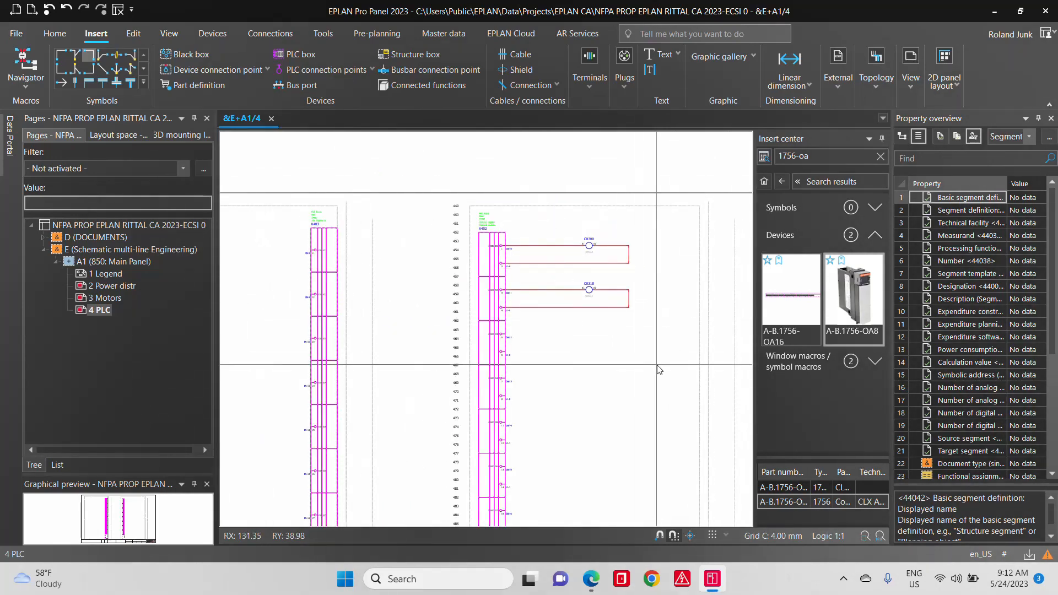
# Add a signal lamp from NFPA_symbol > Electrical engineering > Signal device on the third output.
pyautogui.click(764, 181)
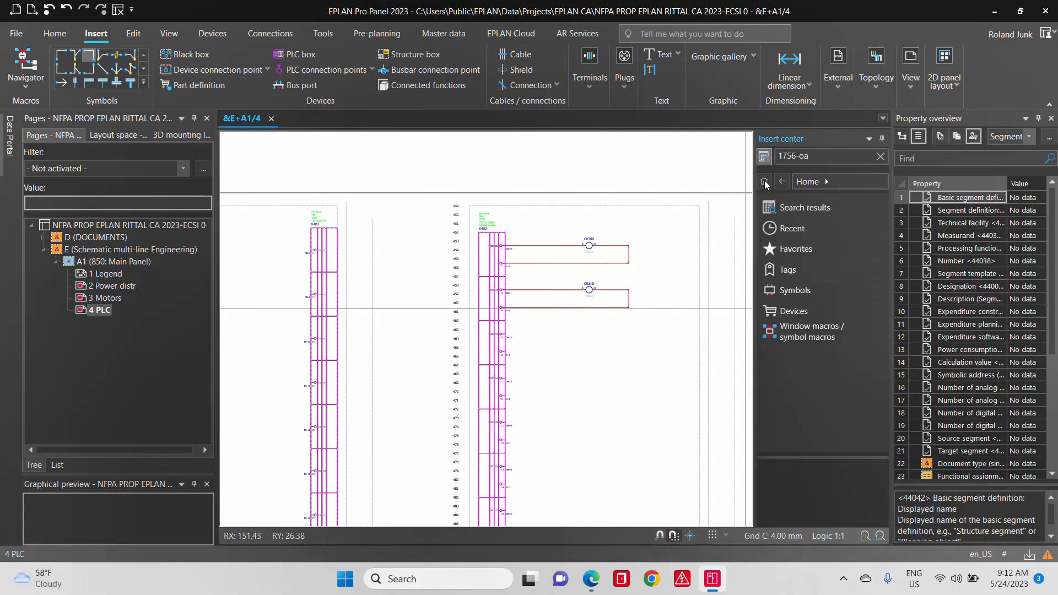
pyautogui.click(793, 290)
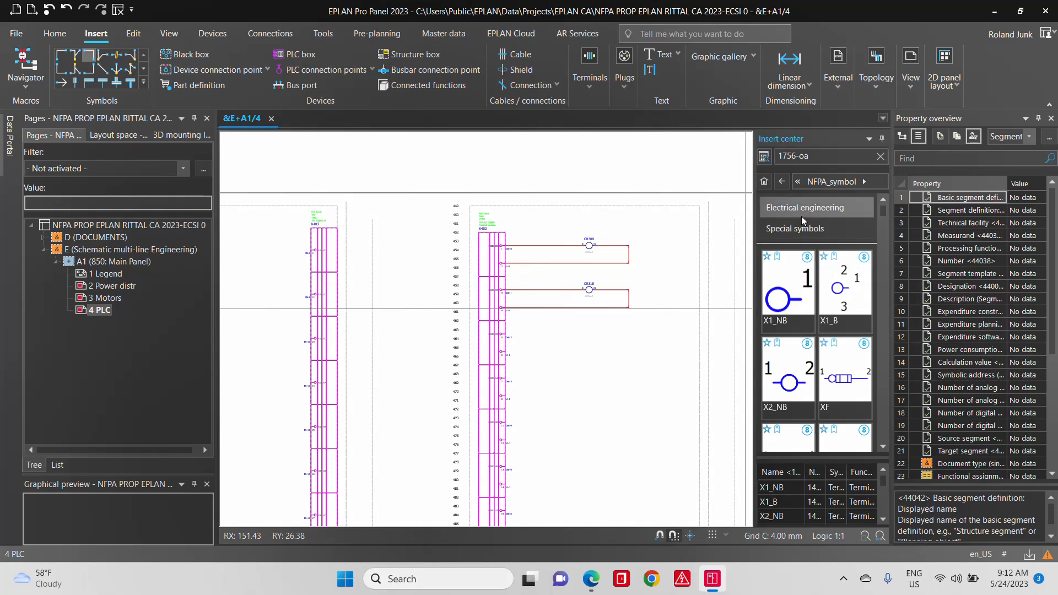
pyautogui.click(805, 207)
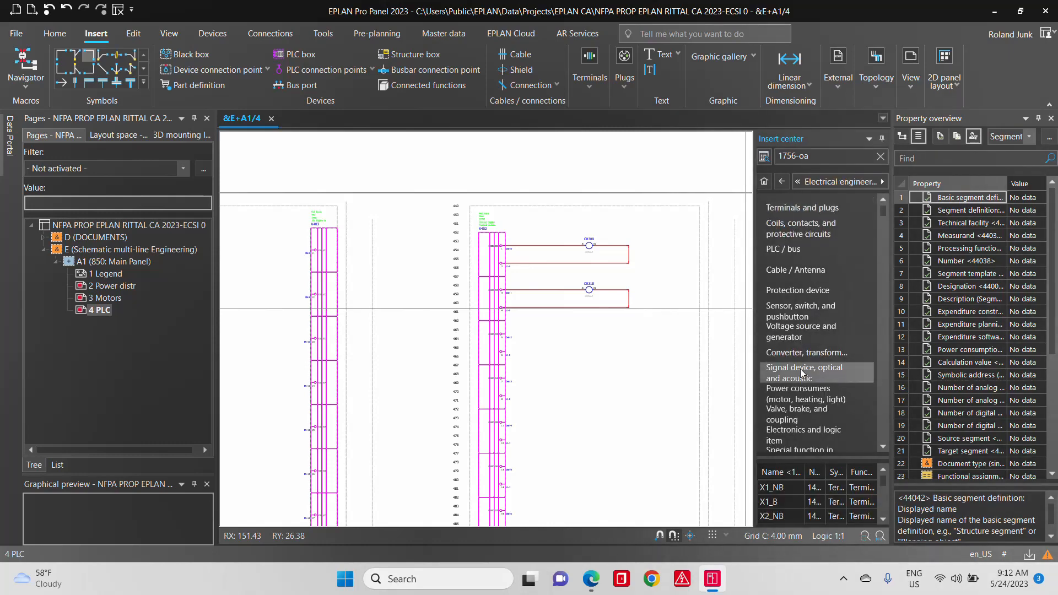
pyautogui.click(803, 372)
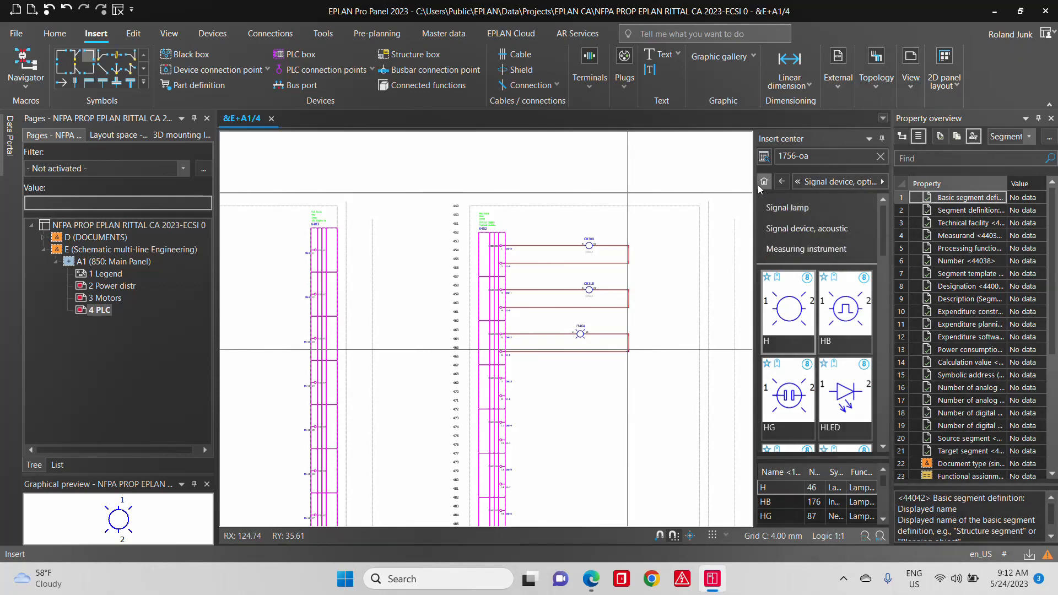
# Place the recent Siemens pushbutton PB405 and duplicate it as PB410 and PB415 with numbering.
pyautogui.click(764, 181)
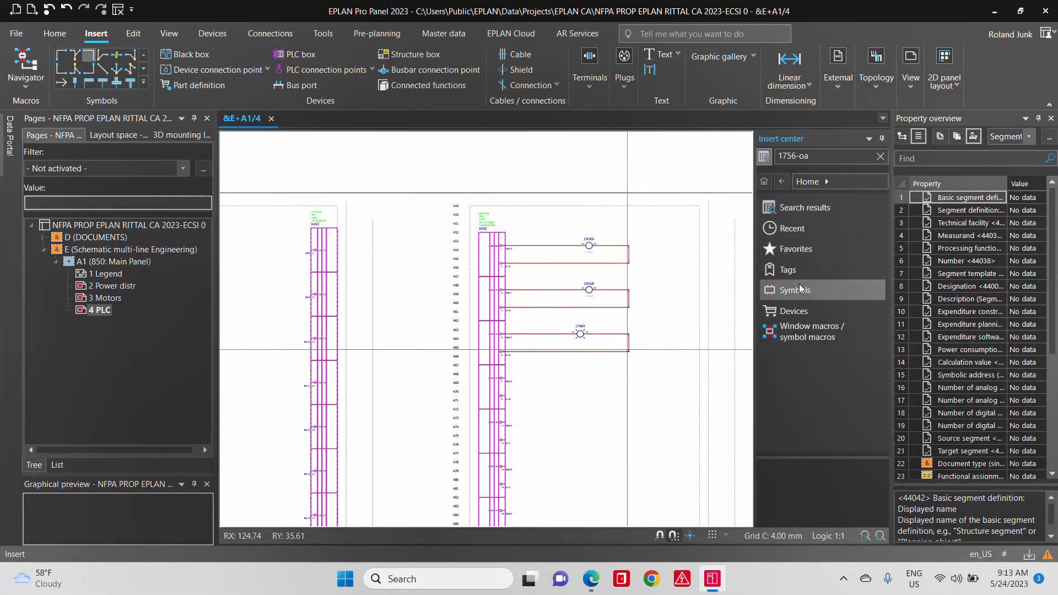
pyautogui.click(793, 228)
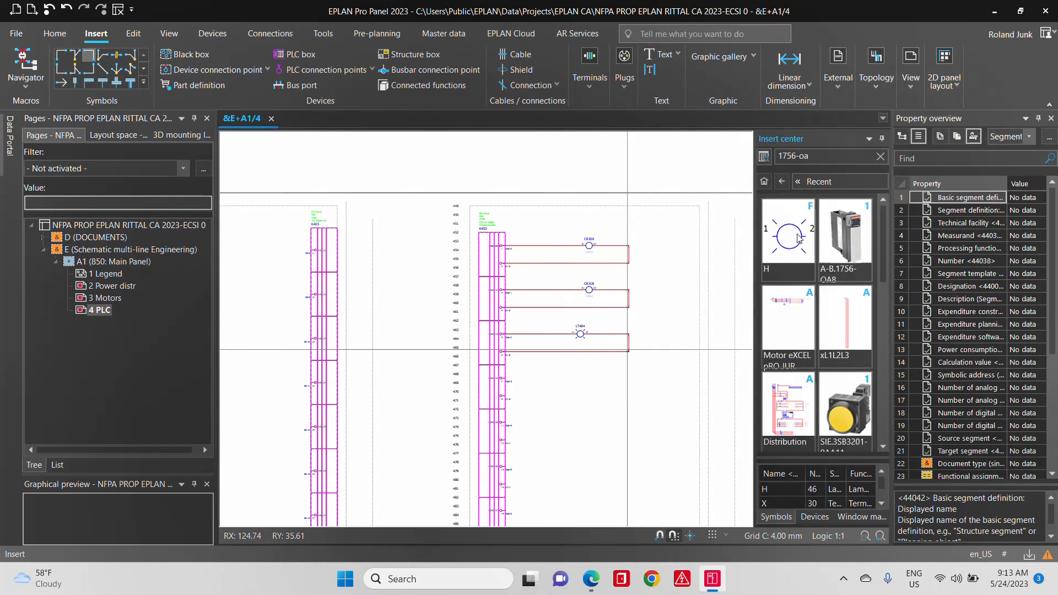
pyautogui.click(844, 405)
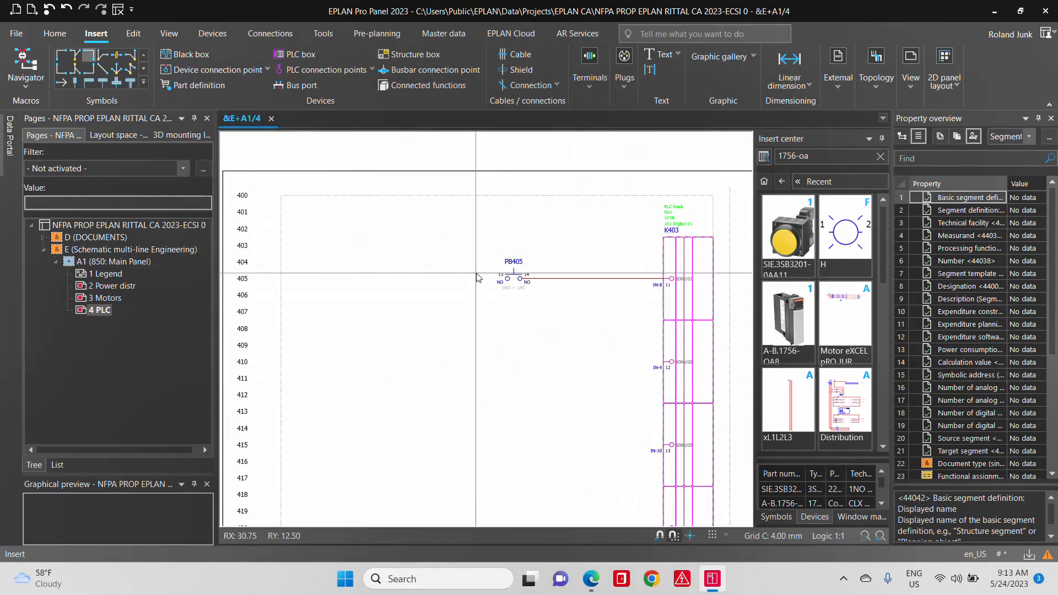
pyautogui.click(523, 331)
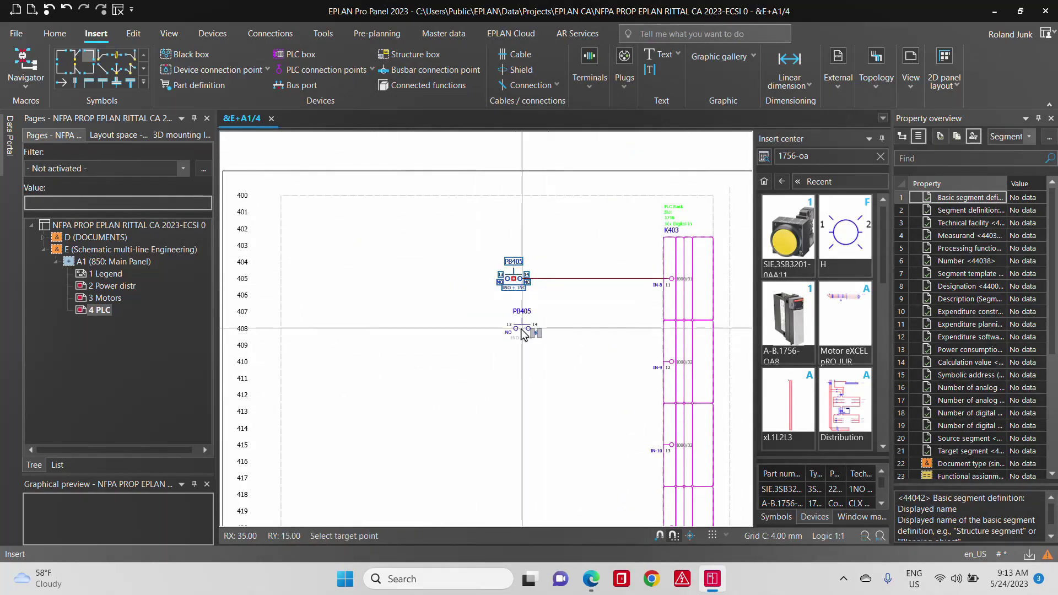
pyautogui.moveTo(522, 364)
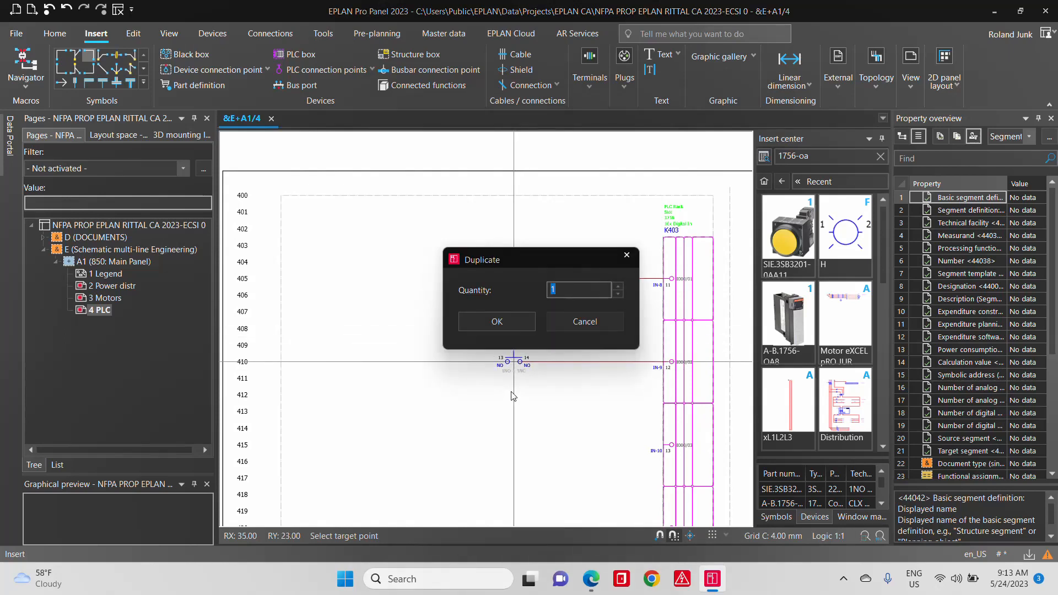
pyautogui.click(496, 322)
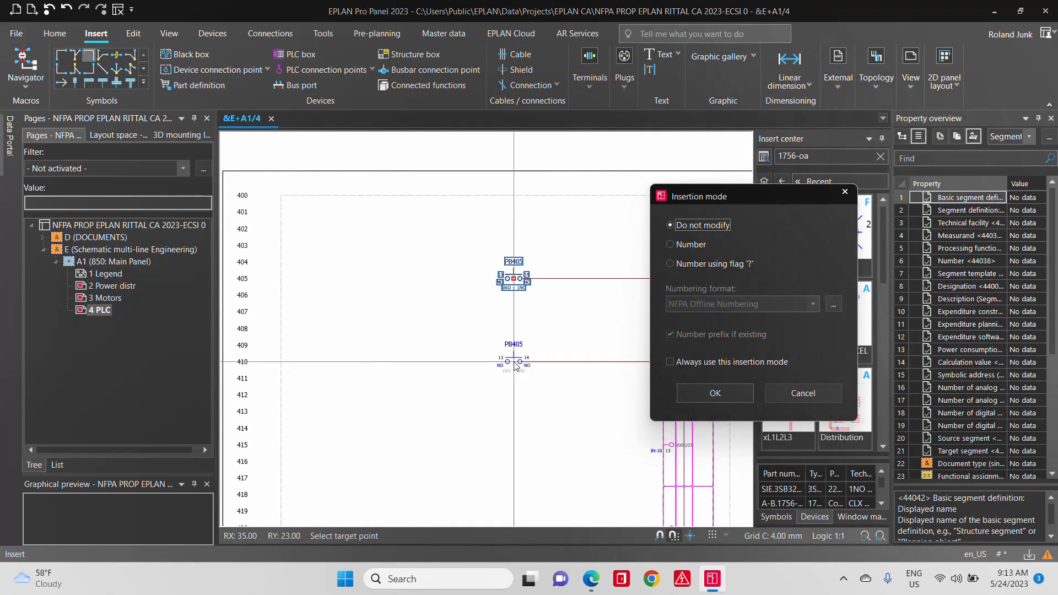
pyautogui.click(671, 244)
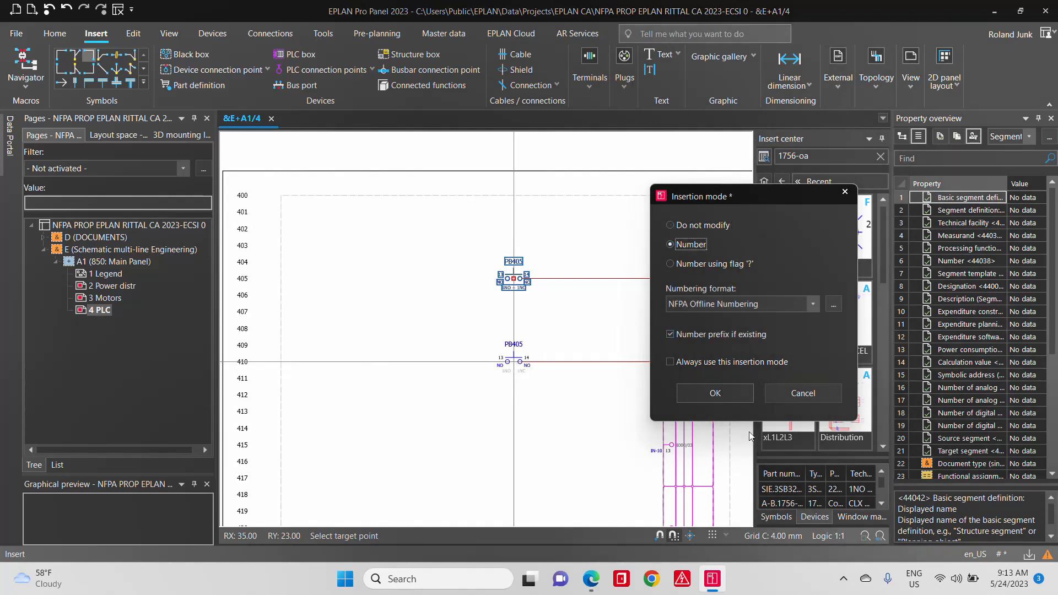
pyautogui.click(715, 393)
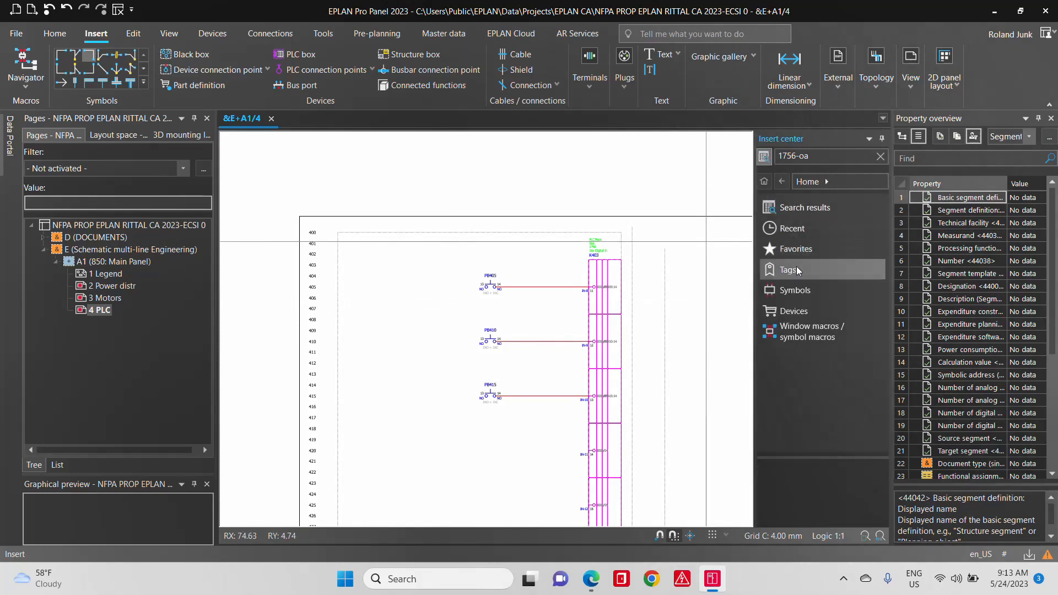
# Browse NFPA_symbol > Electrical engineering > Sensor, switch to mechanical limit switch contacts.
pyautogui.click(794, 290)
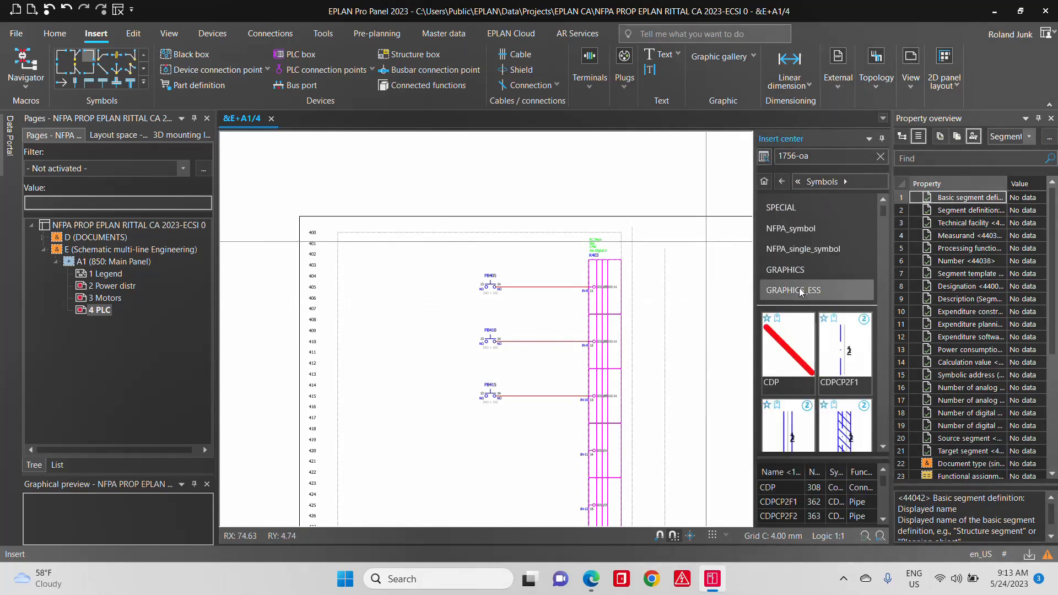
pyautogui.click(802, 228)
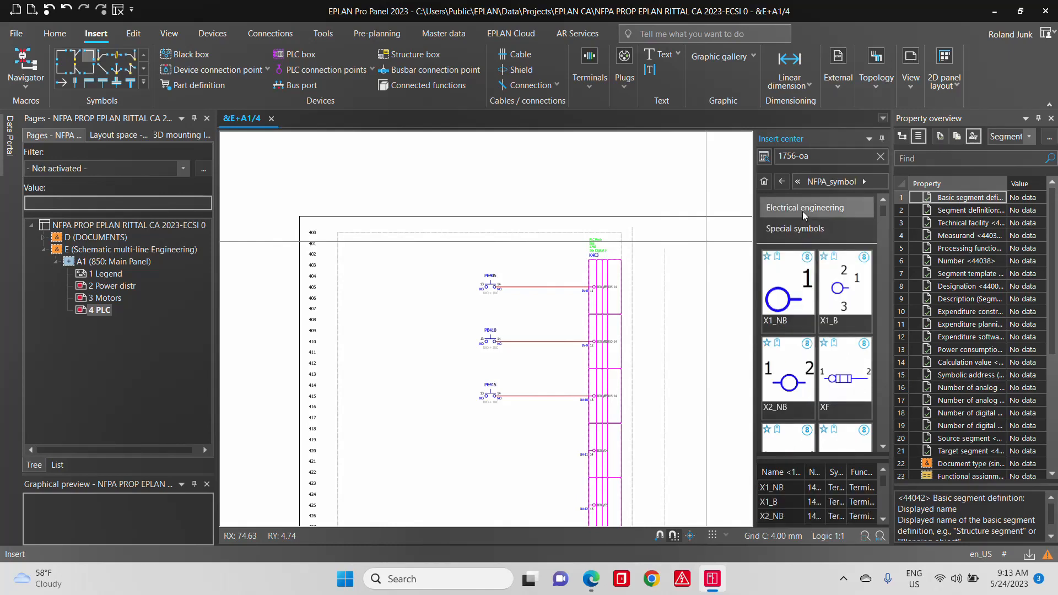
pyautogui.click(805, 208)
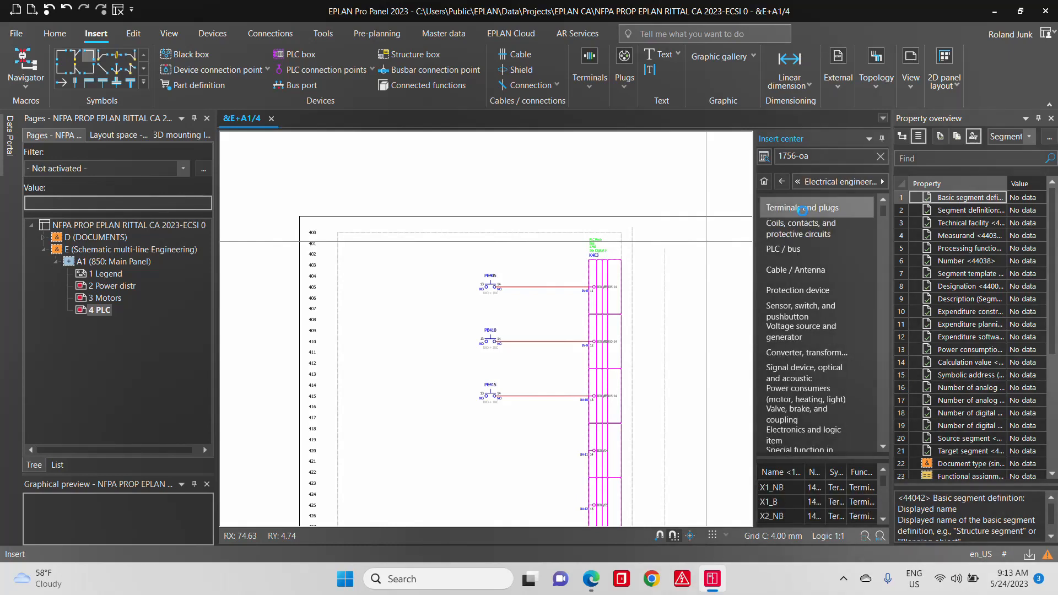
pyautogui.moveTo(803, 372)
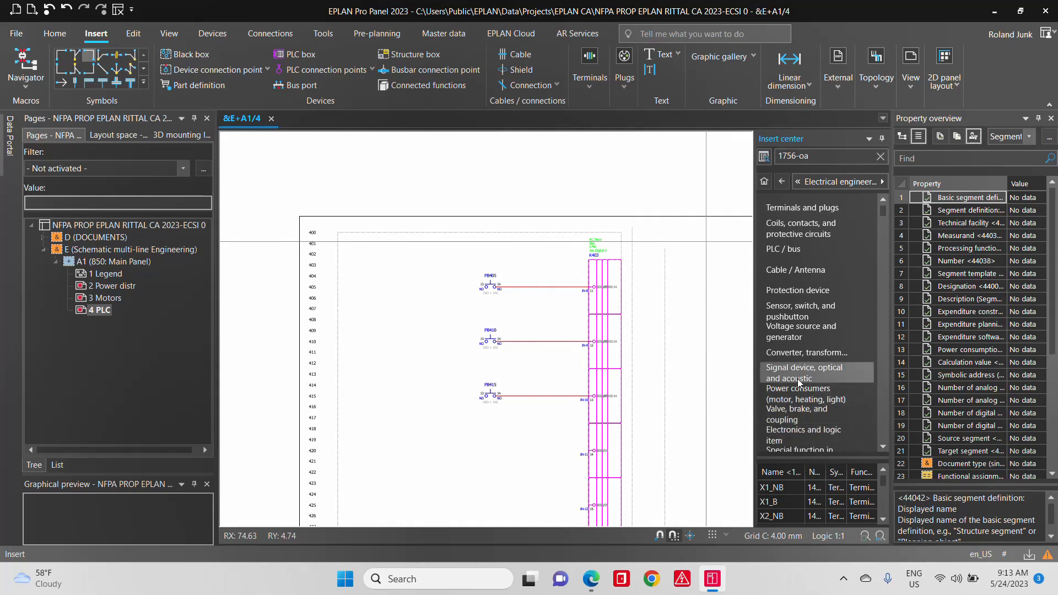
pyautogui.moveTo(803, 435)
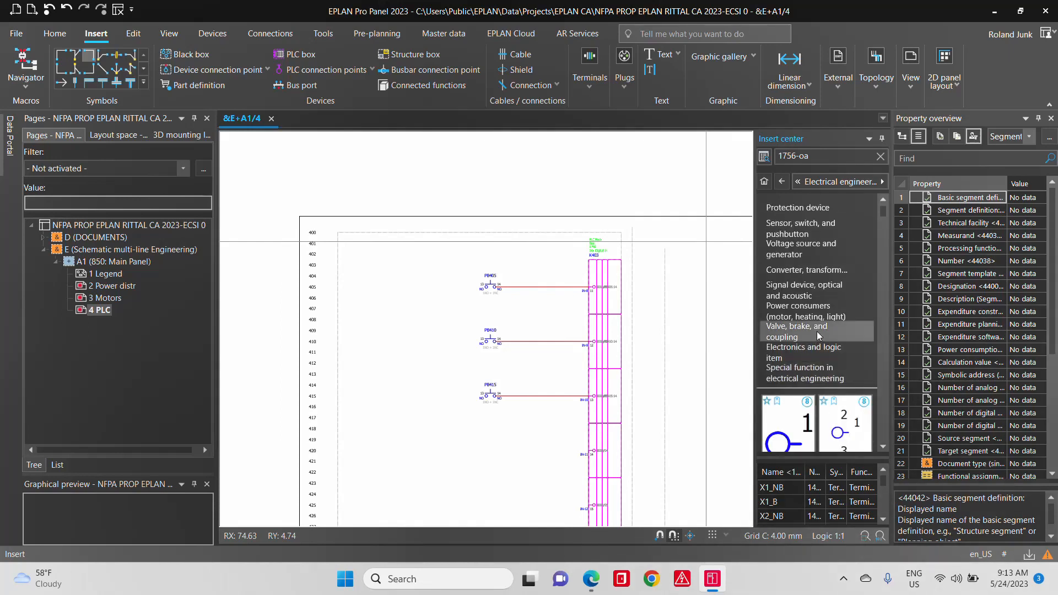
pyautogui.click(800, 226)
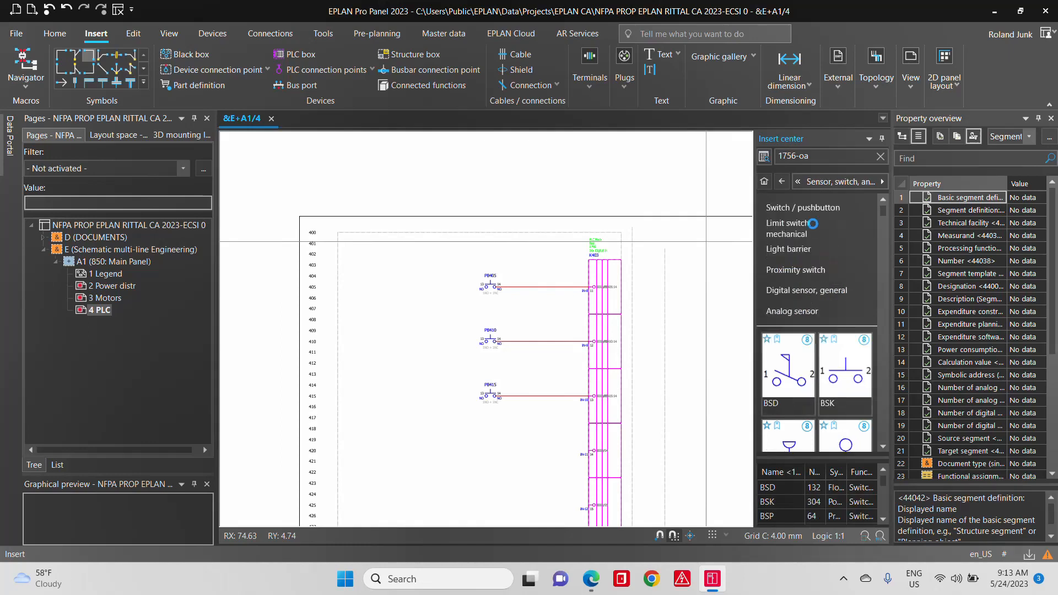
pyautogui.click(790, 227)
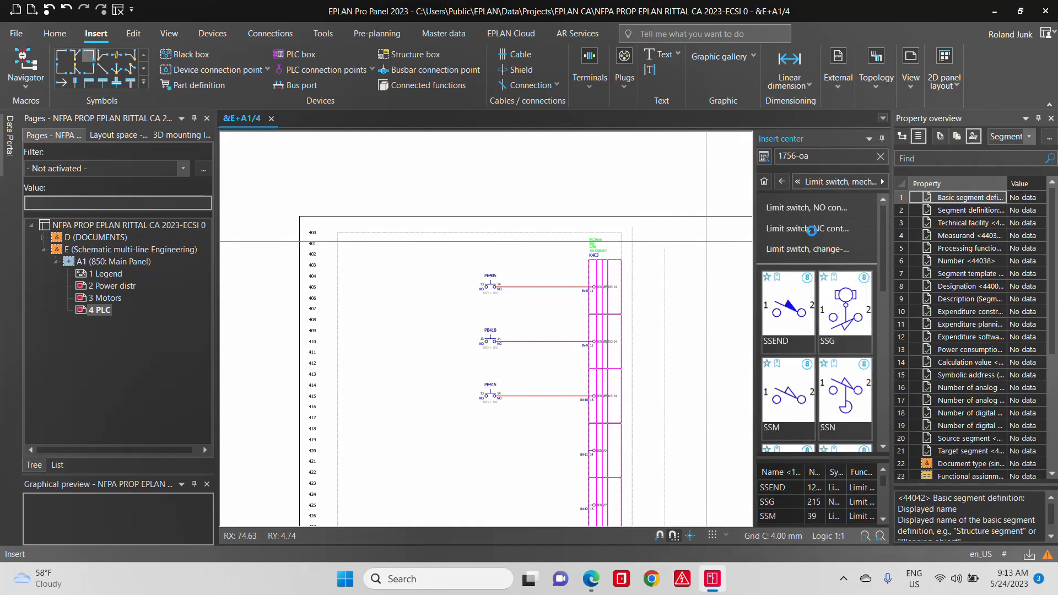
pyautogui.click(805, 207)
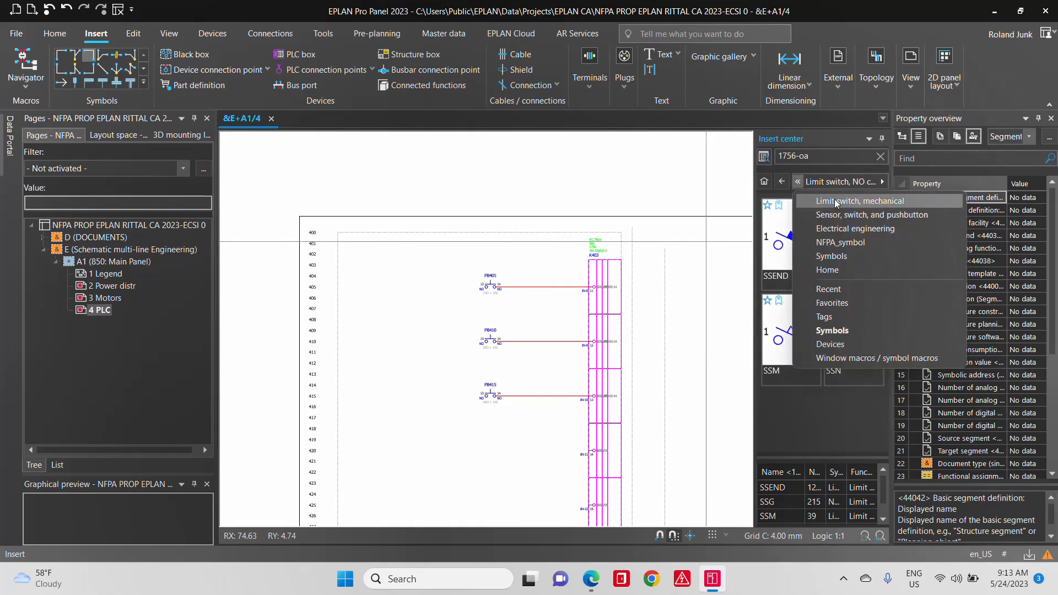
pyautogui.click(859, 201)
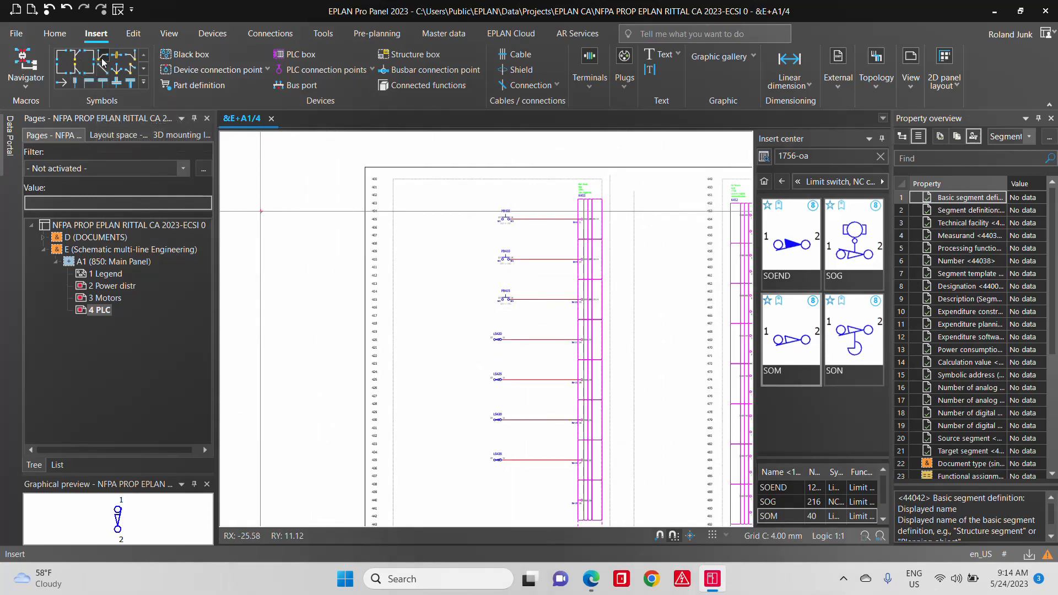
pyautogui.moveTo(393, 225)
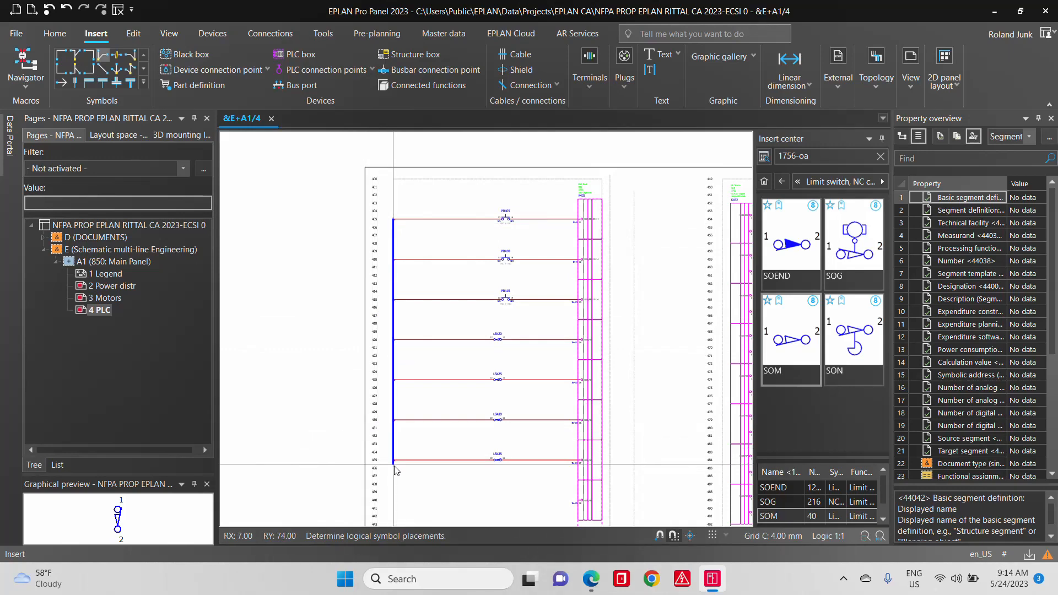
pyautogui.moveTo(734, 210)
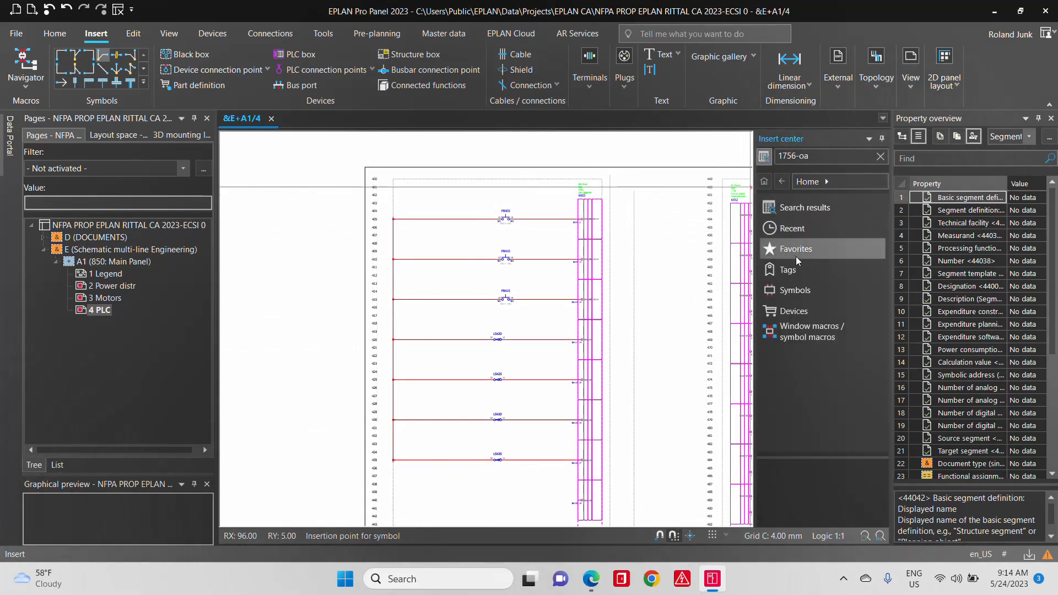
# Place the 24VDC window macro from Favorites on page 4 PLC, accepting its value set.
pyautogui.click(796, 249)
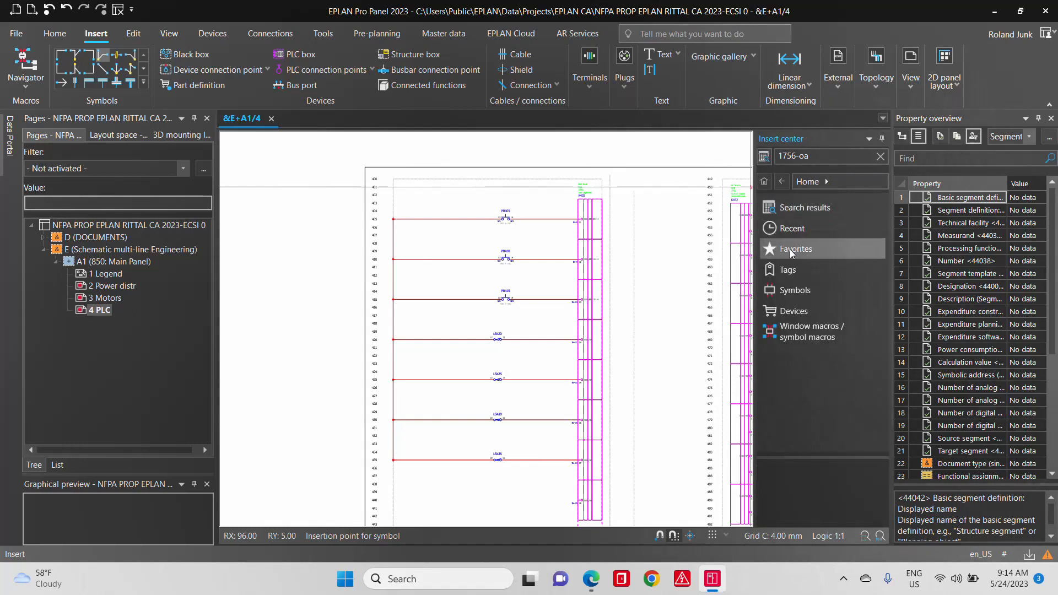
pyautogui.click(794, 248)
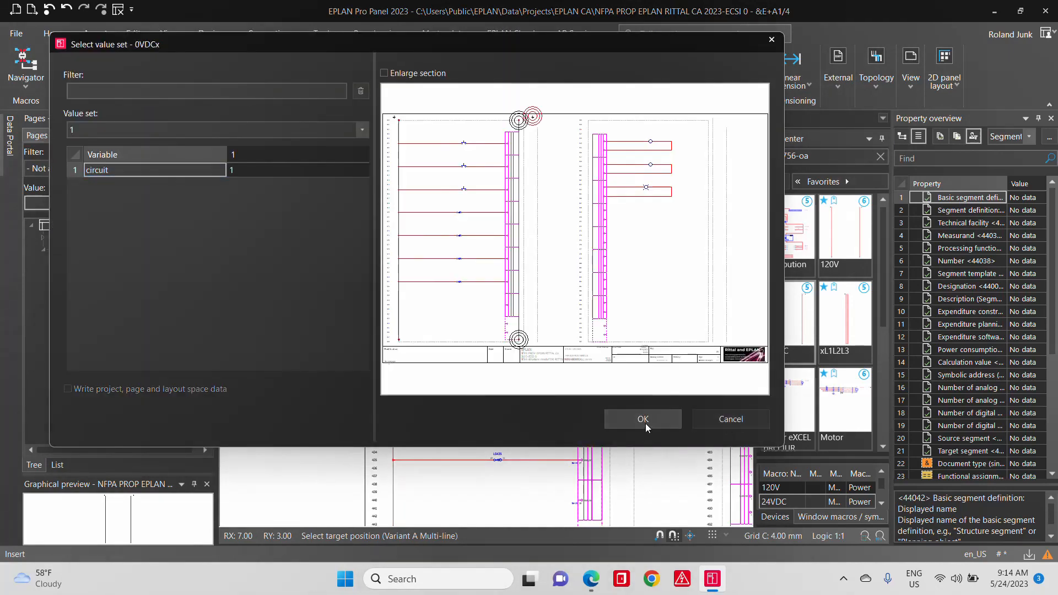
pyautogui.click(641, 418)
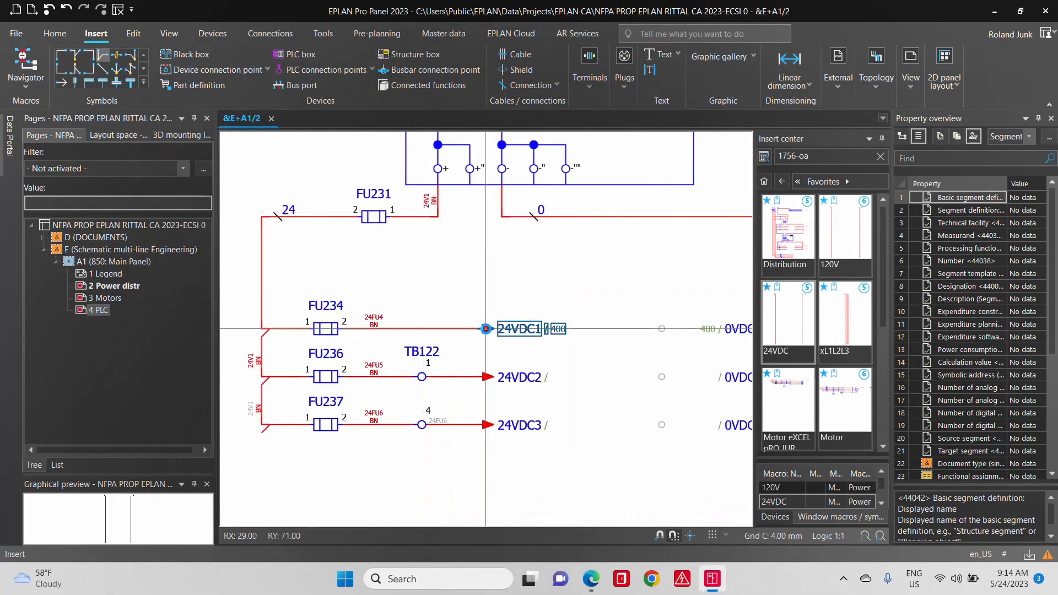
pyautogui.scroll(-3)
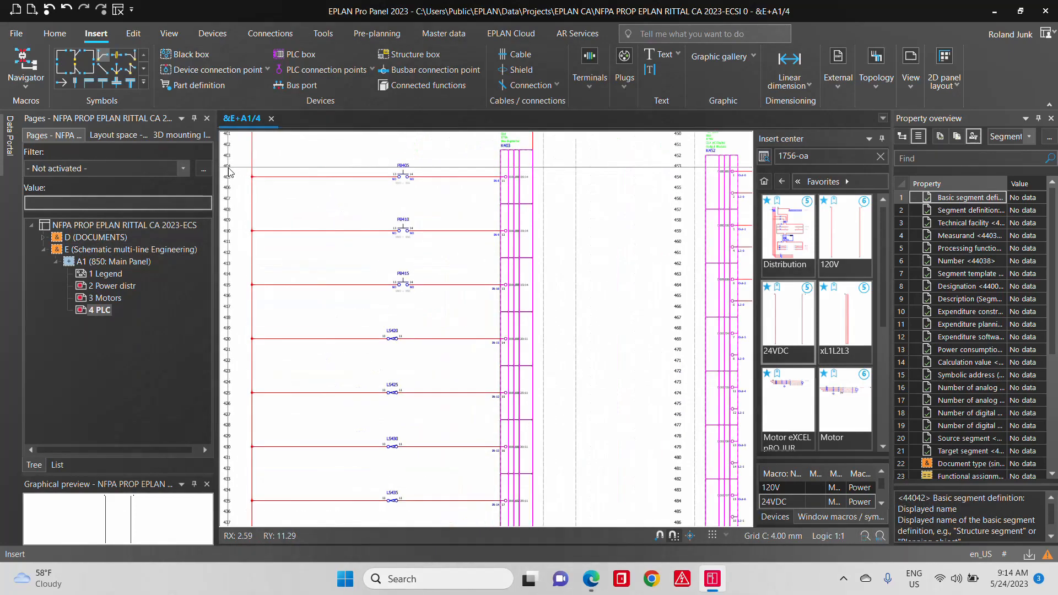
# Browse the symbol library to Electrical engineering > Terminals and plugs.
pyautogui.click(764, 181)
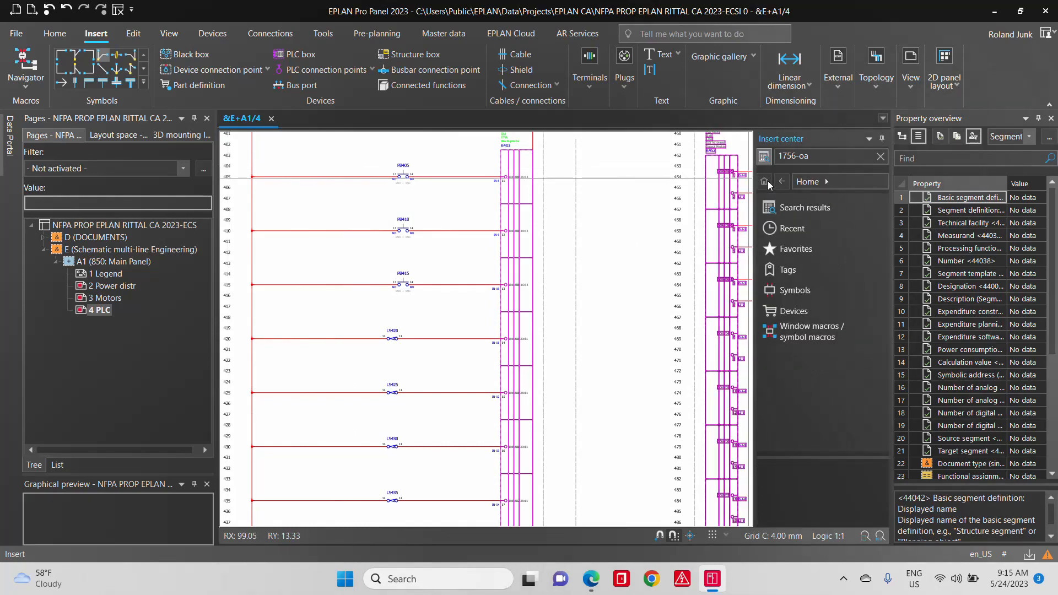
pyautogui.moveTo(796, 248)
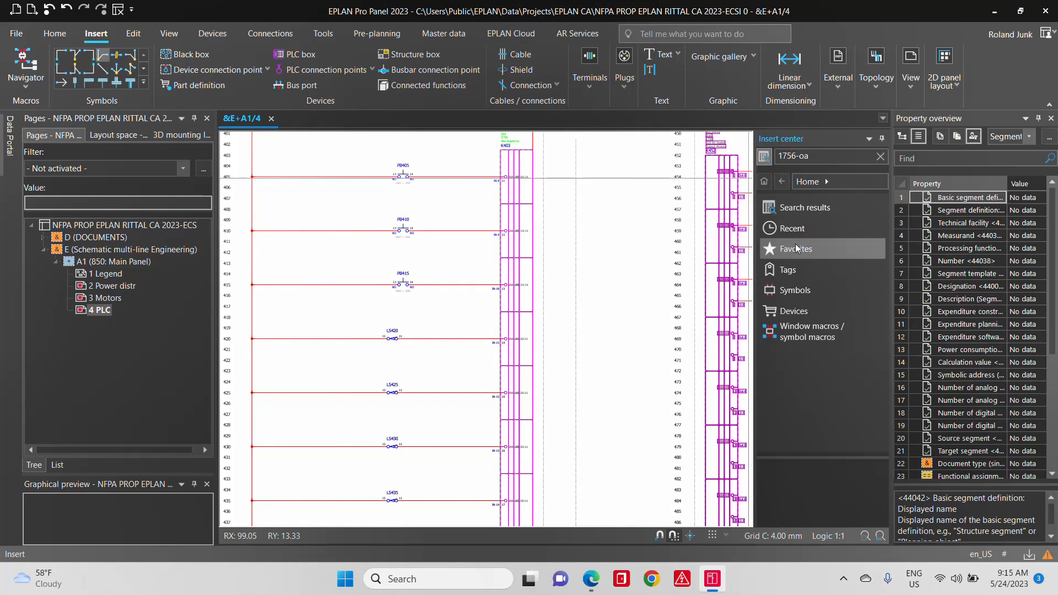
pyautogui.moveTo(794, 311)
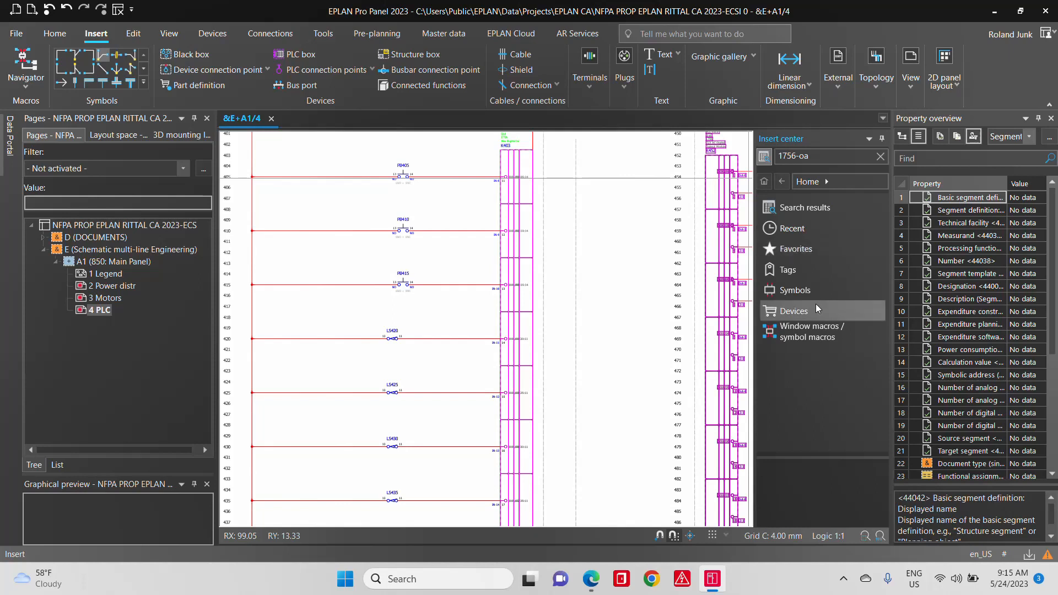
pyautogui.click(793, 290)
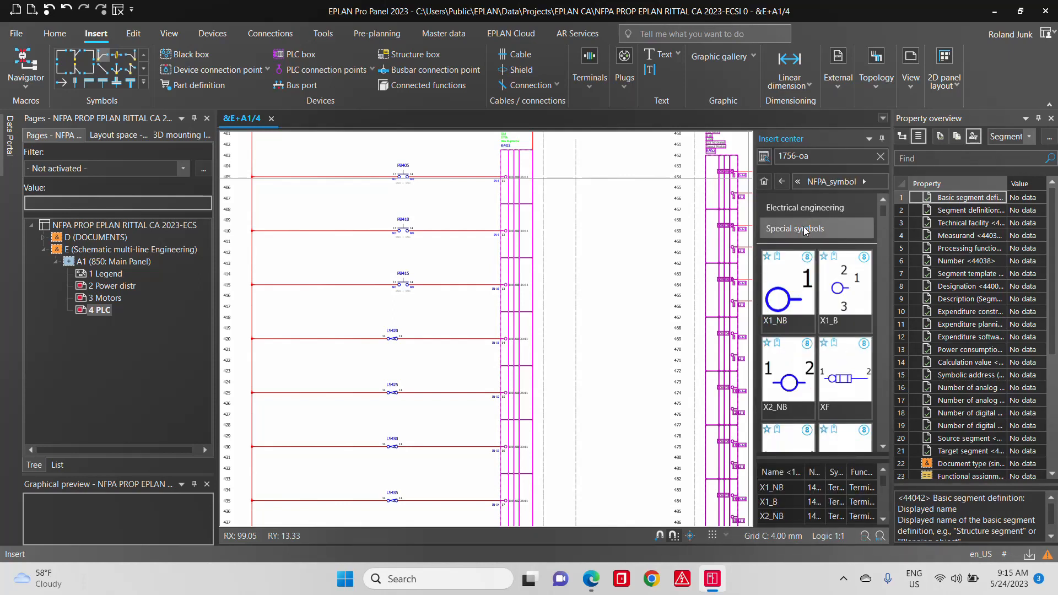
pyautogui.click(805, 207)
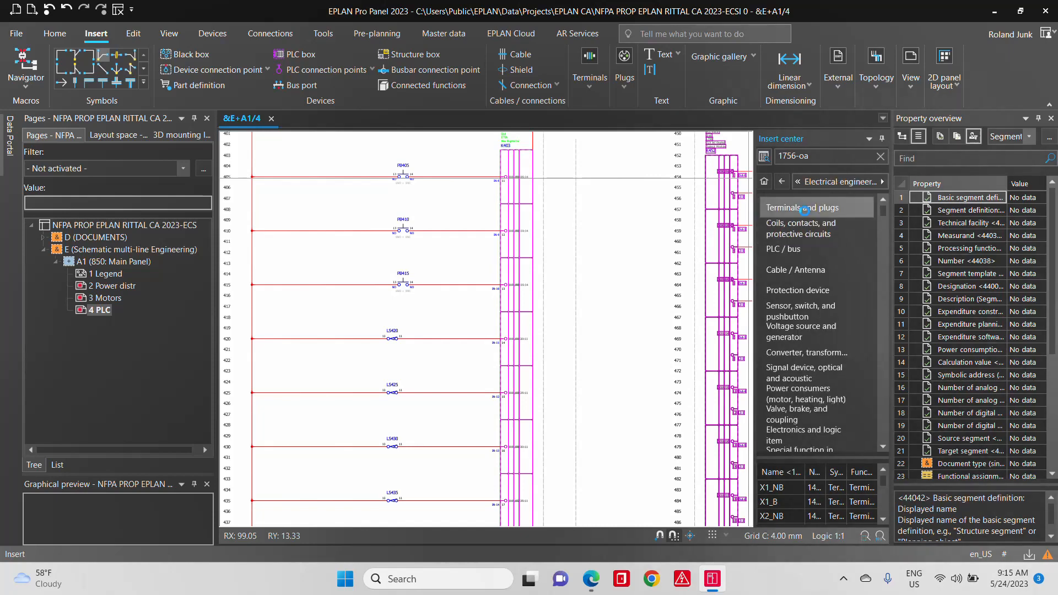
pyautogui.click(806, 207)
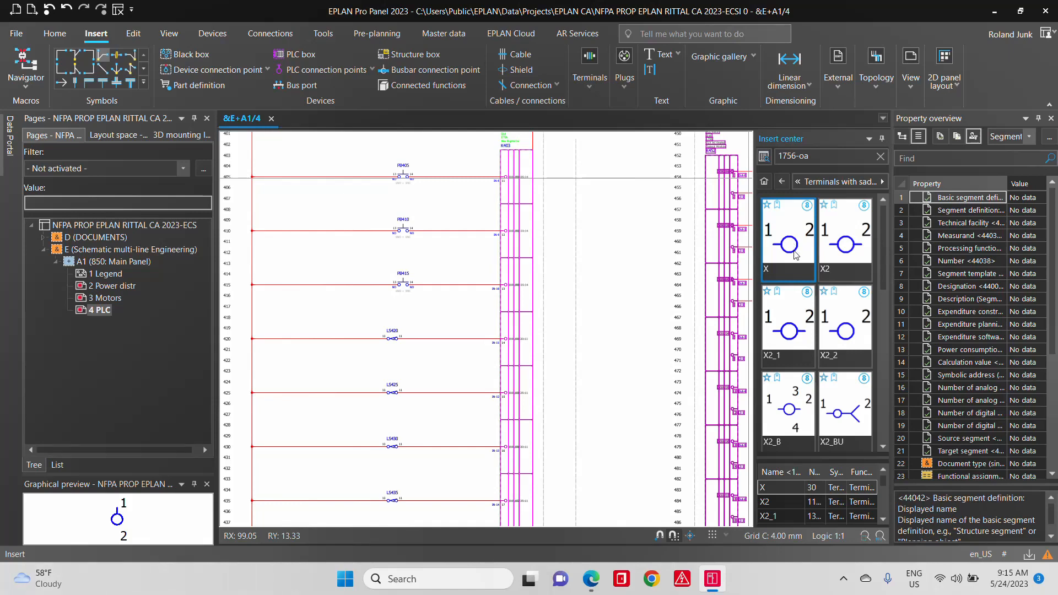
# Place saddle-jumper terminals with DT TB24 across the PLC input circuits.
pyautogui.rightClick(371, 255)
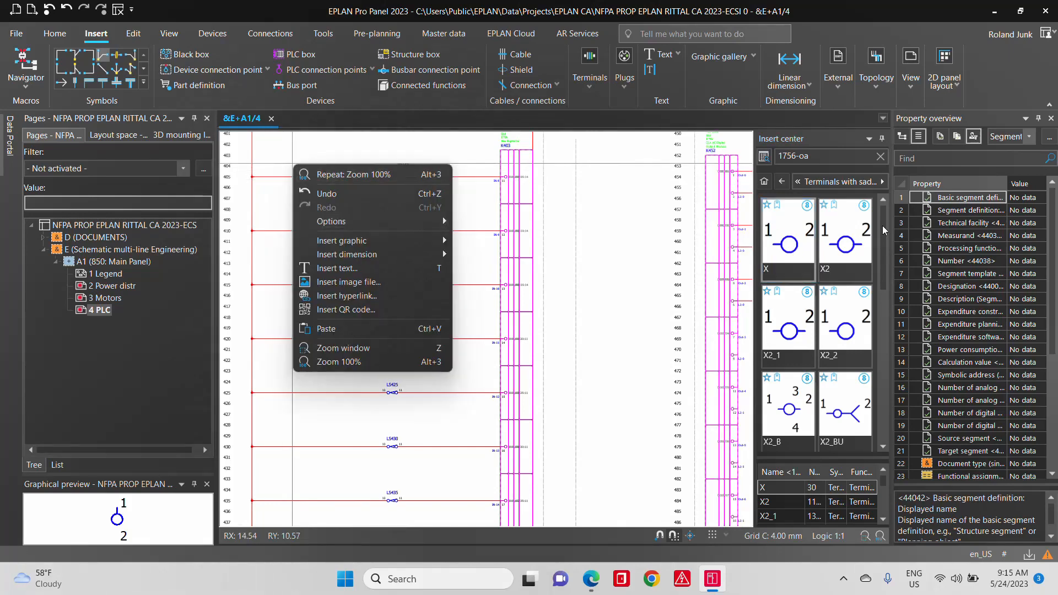
pyautogui.click(299, 158)
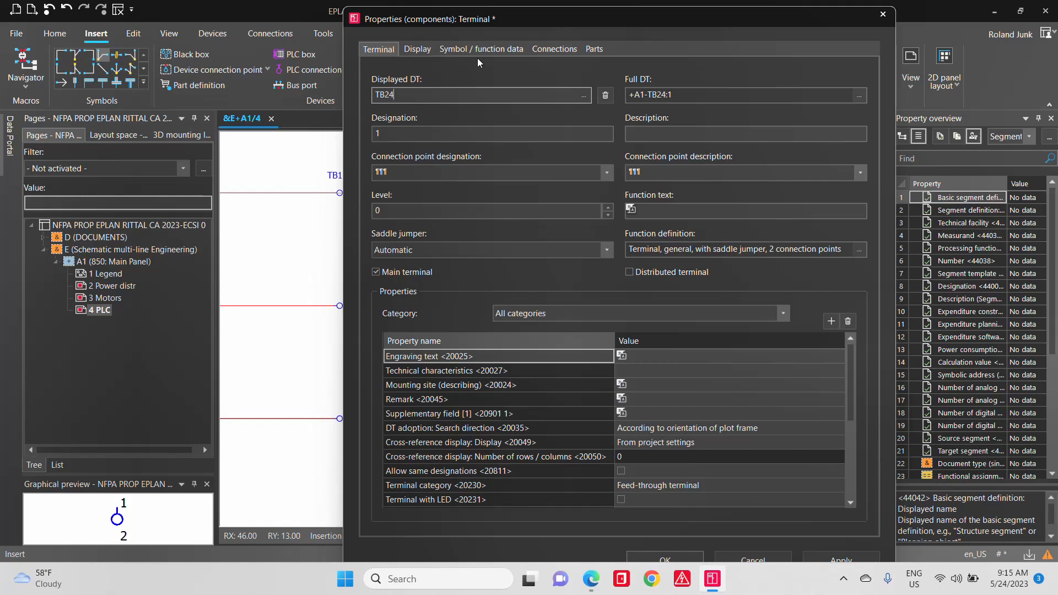
pyautogui.click(663, 560)
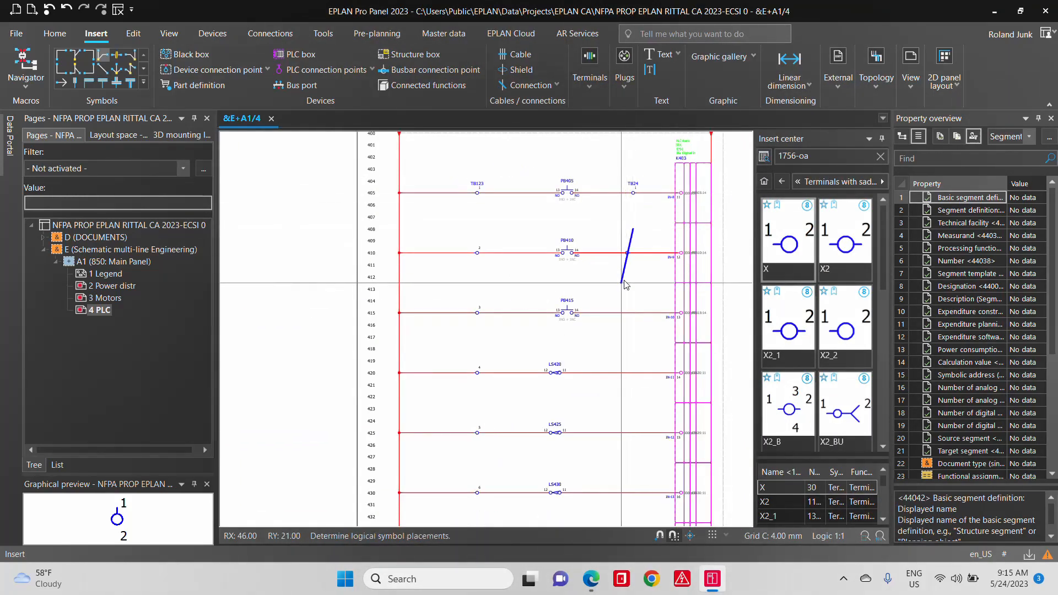
pyautogui.scroll(-3)
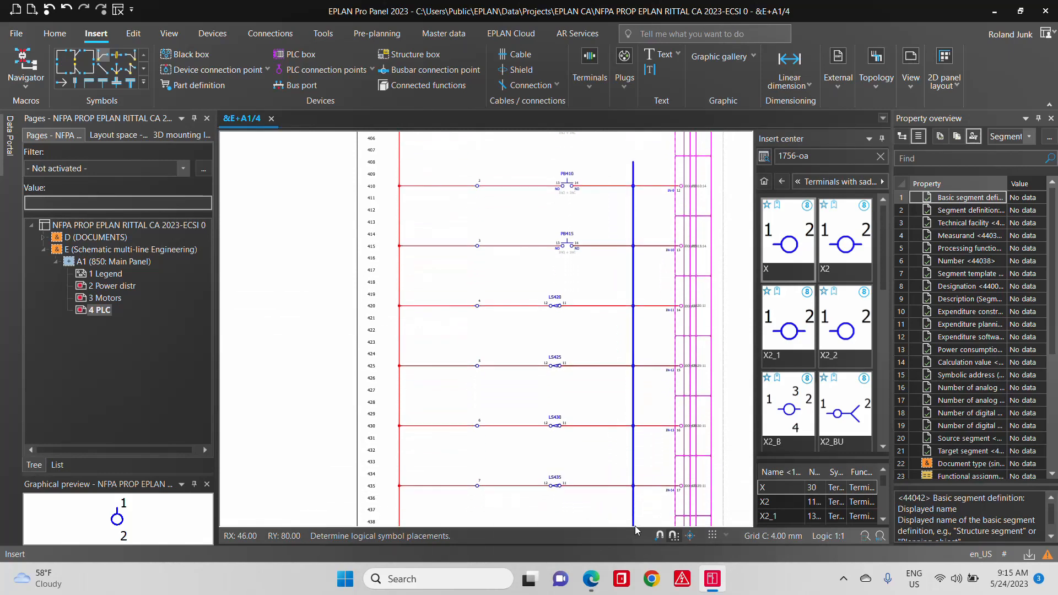
pyautogui.scroll(-3)
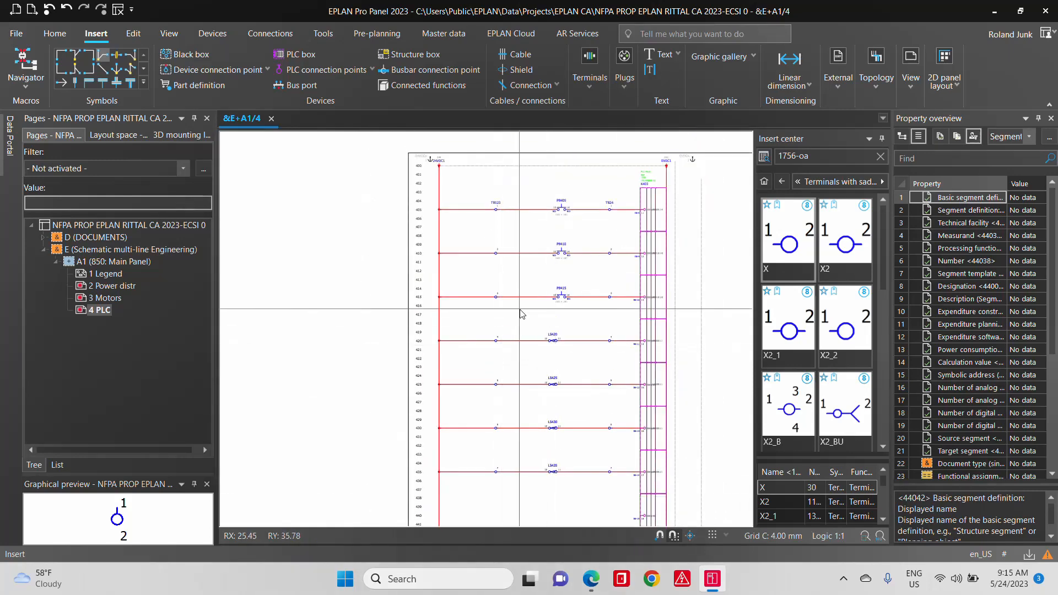
pyautogui.scroll(3)
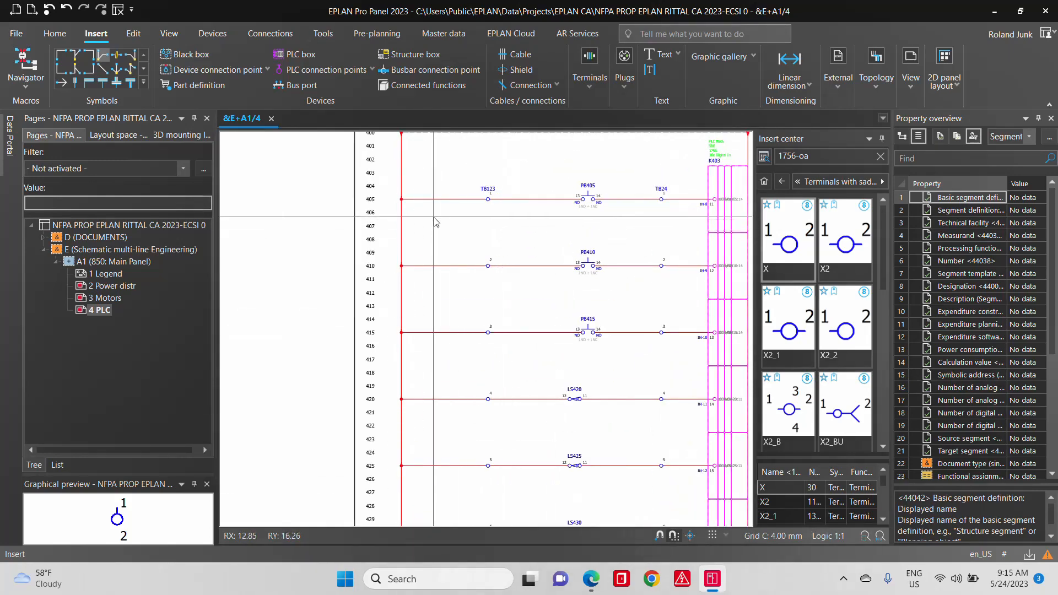
pyautogui.scroll(-3)
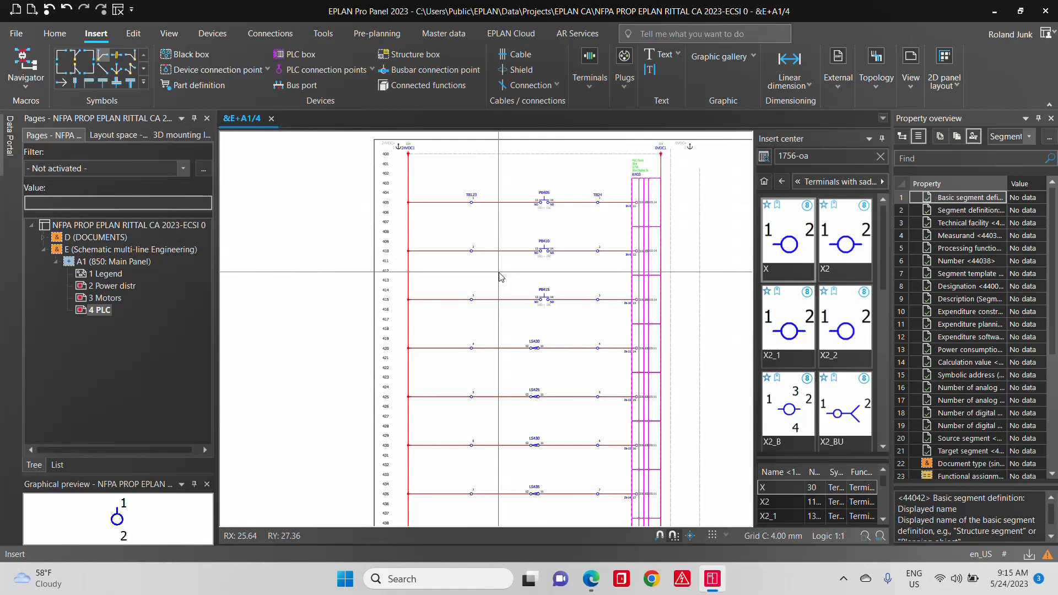
pyautogui.moveTo(456, 187)
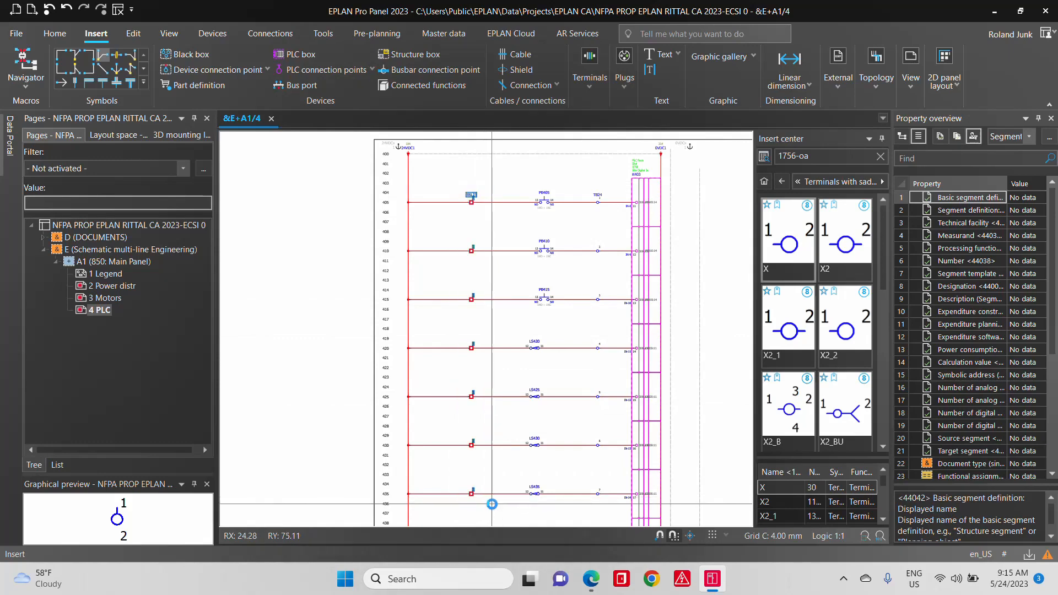
# Number the selected terminals starting at 100 and set their displayed DT to TB24.
pyautogui.click(211, 33)
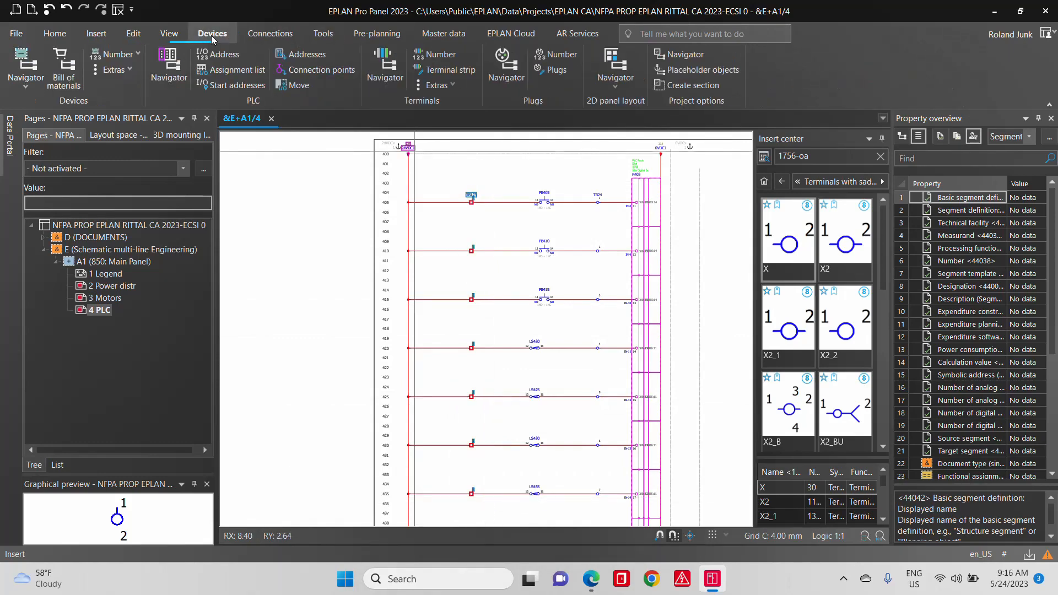
pyautogui.moveTo(466, 73)
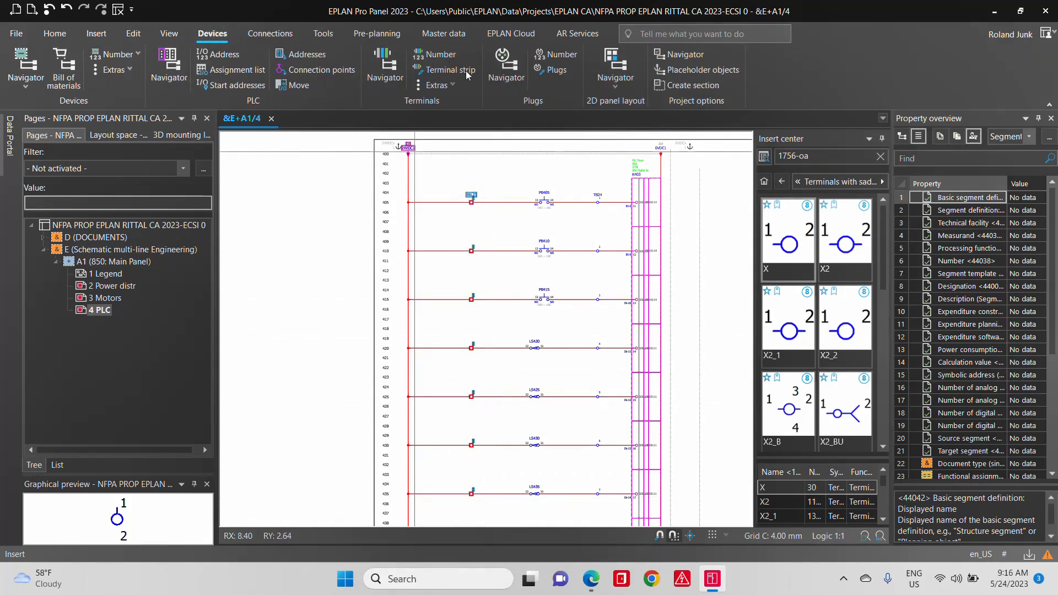
pyautogui.click(436, 54)
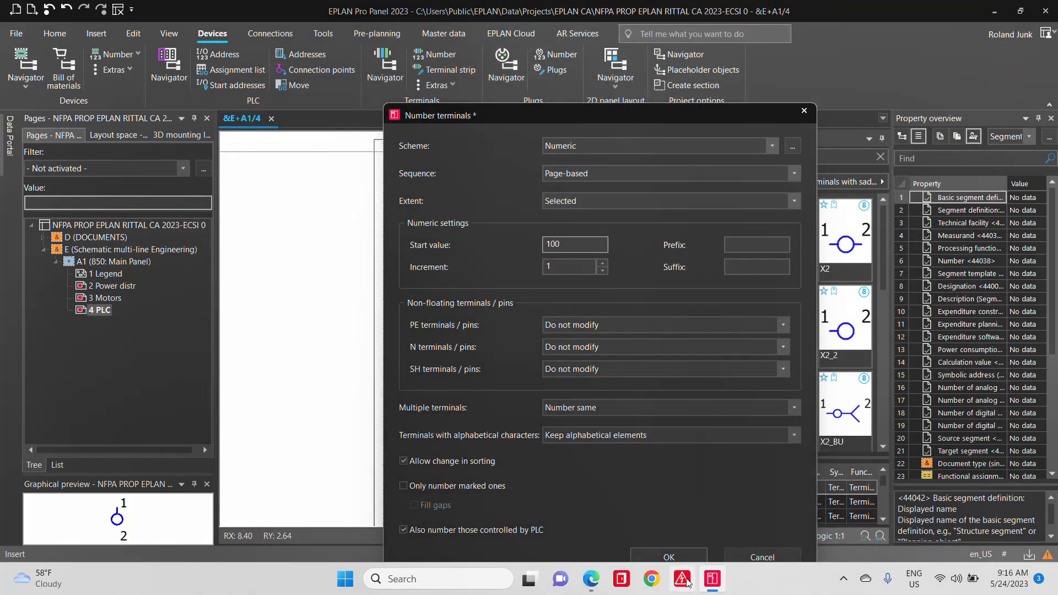
pyautogui.click(667, 556)
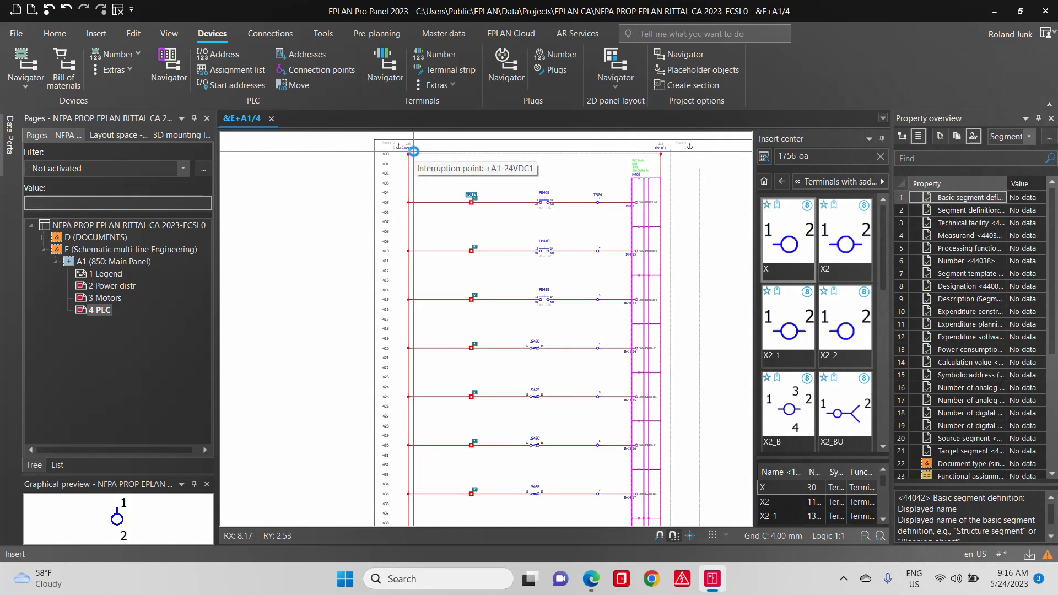
pyautogui.moveTo(463, 237)
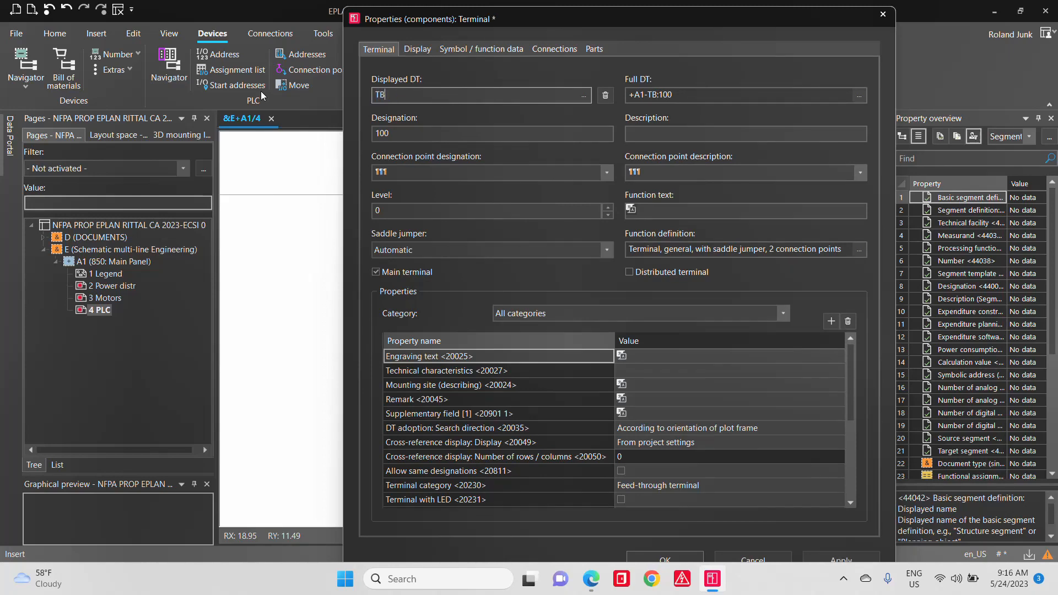
pyautogui.click(664, 559)
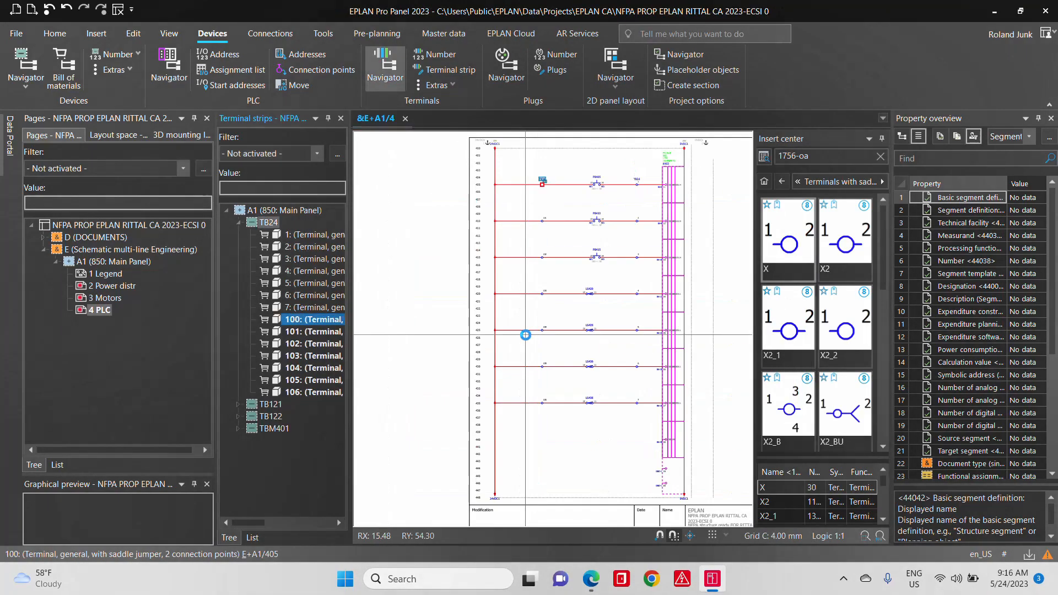
# Edit terminal strip A1-TB24 and renumber its fourteen terminals 1 through 14.
pyautogui.rightClick(290, 307)
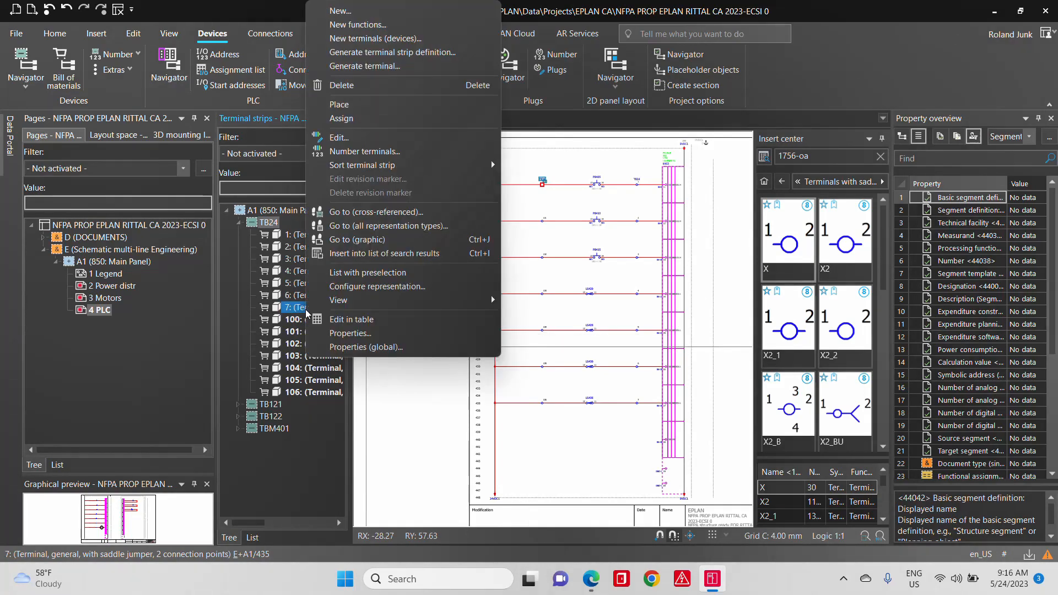
pyautogui.click(351, 319)
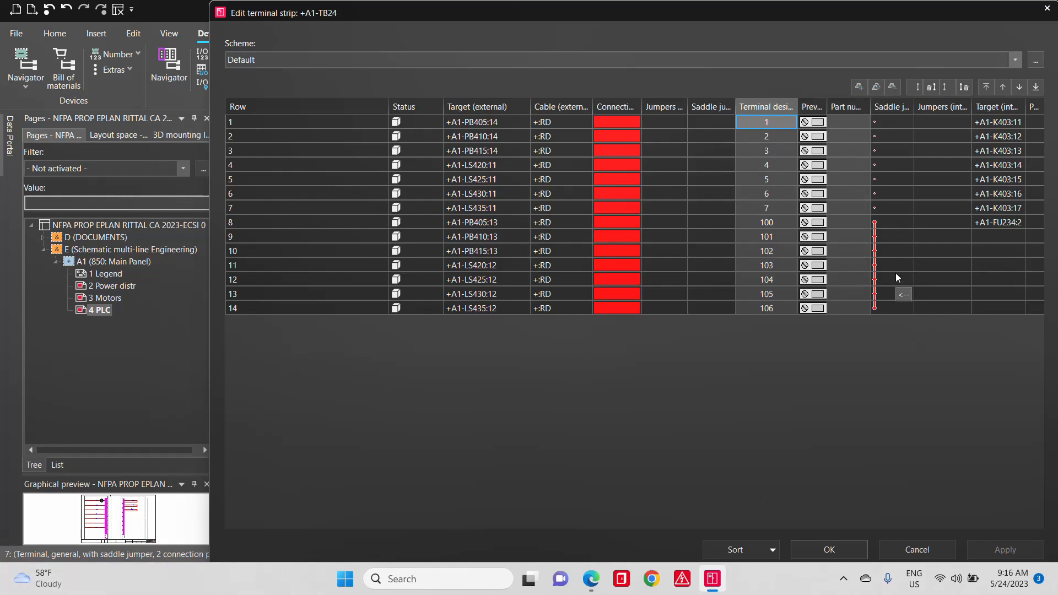
pyautogui.doubleClick(766, 293)
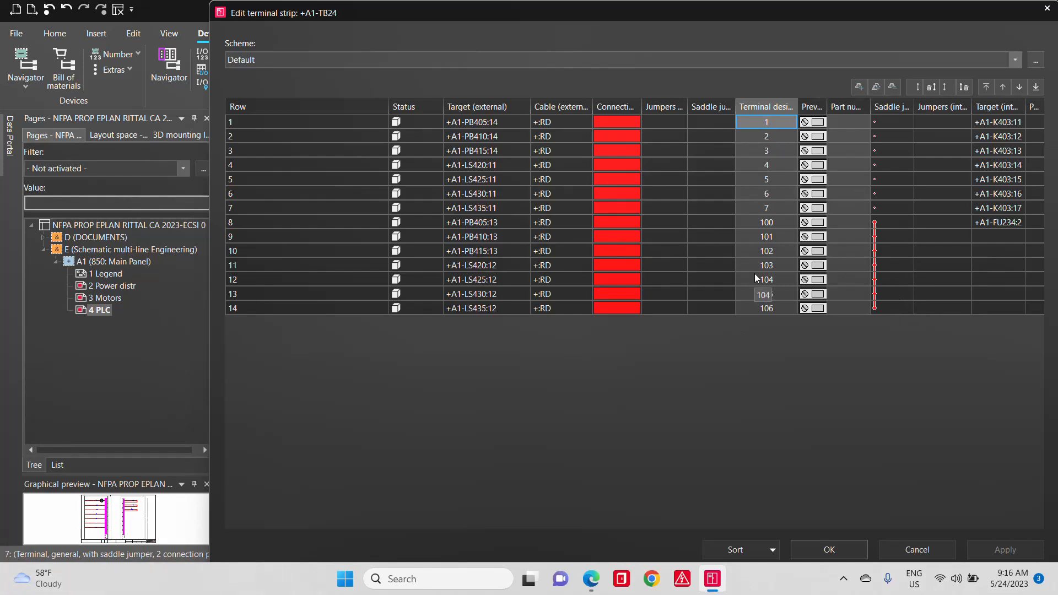
pyautogui.rightClick(766, 106)
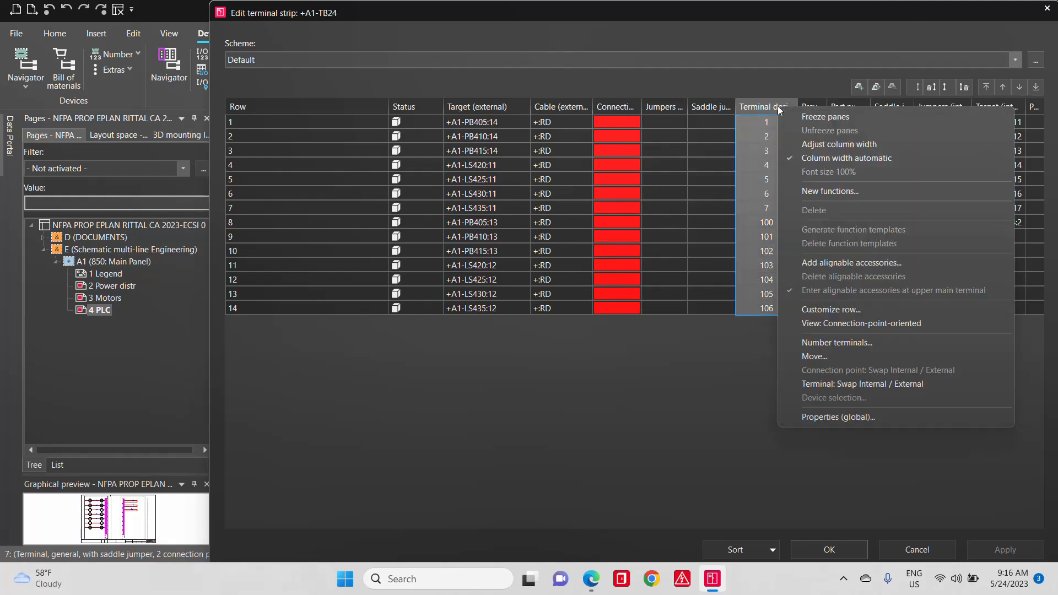
pyautogui.moveTo(814, 356)
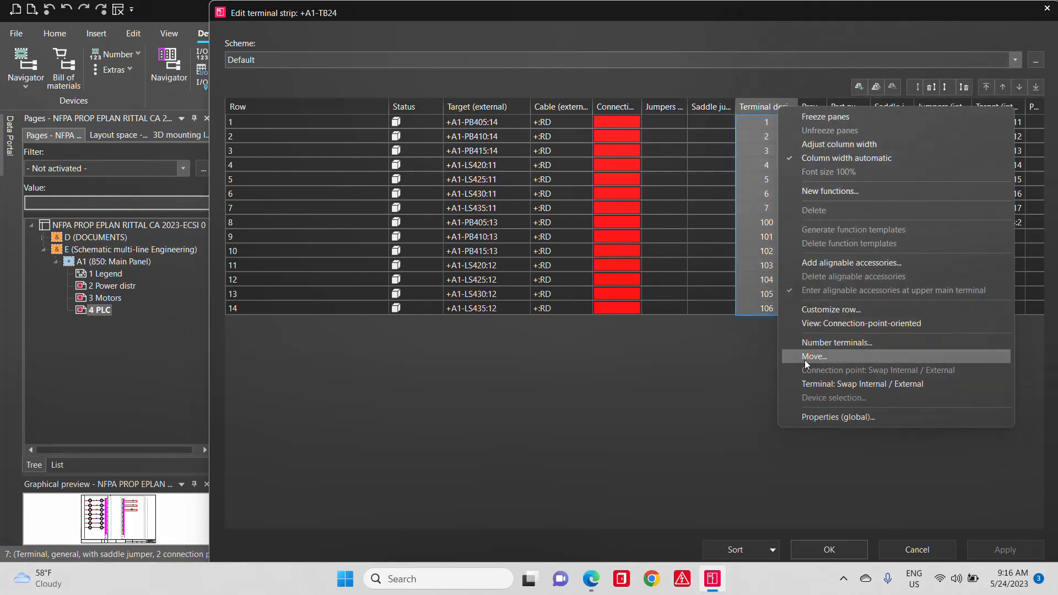
pyautogui.click(836, 342)
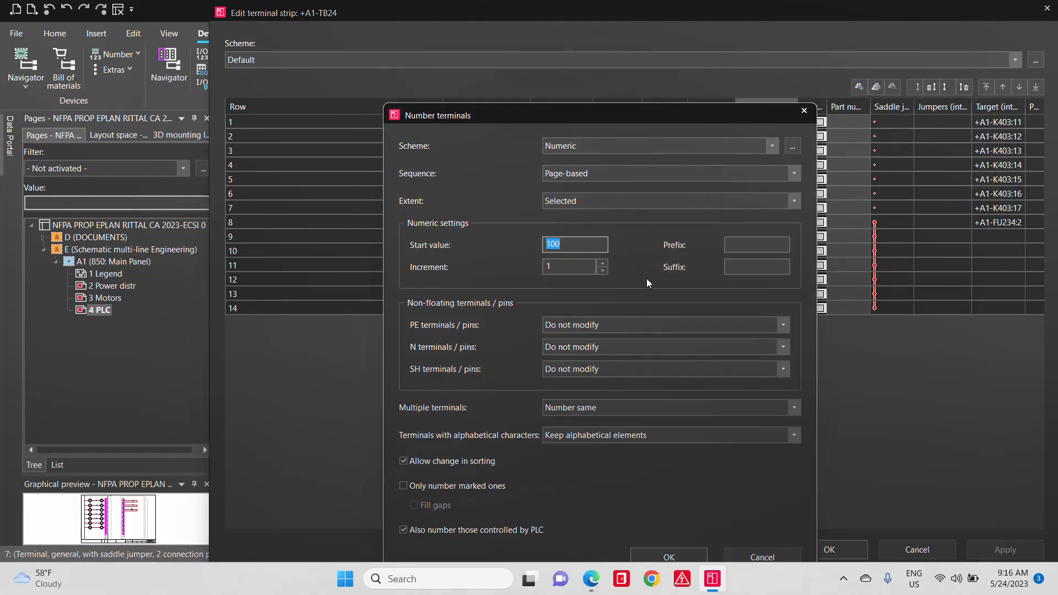
pyautogui.click(667, 556)
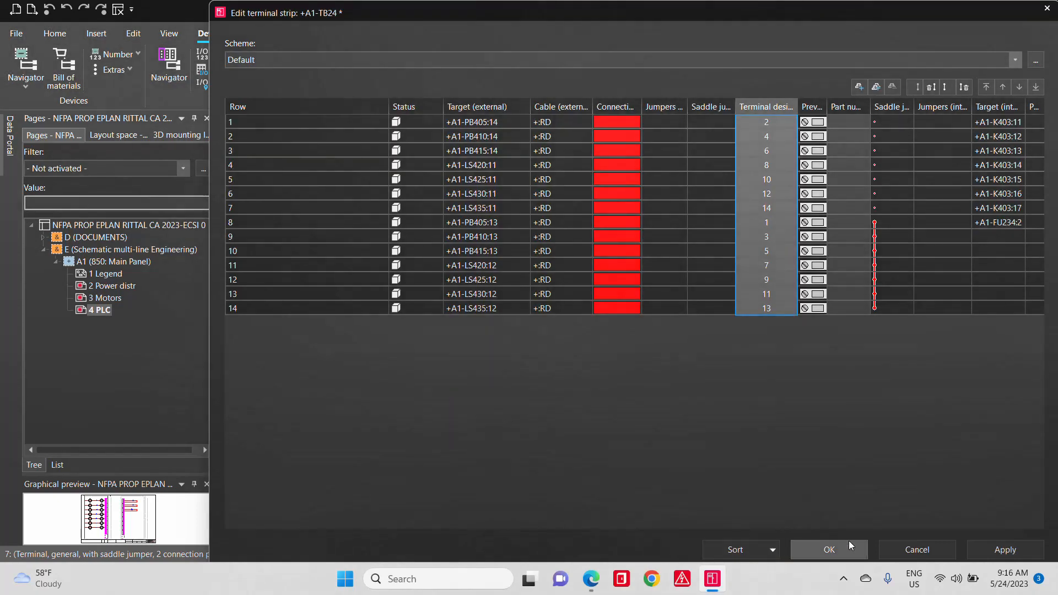
pyautogui.click(828, 549)
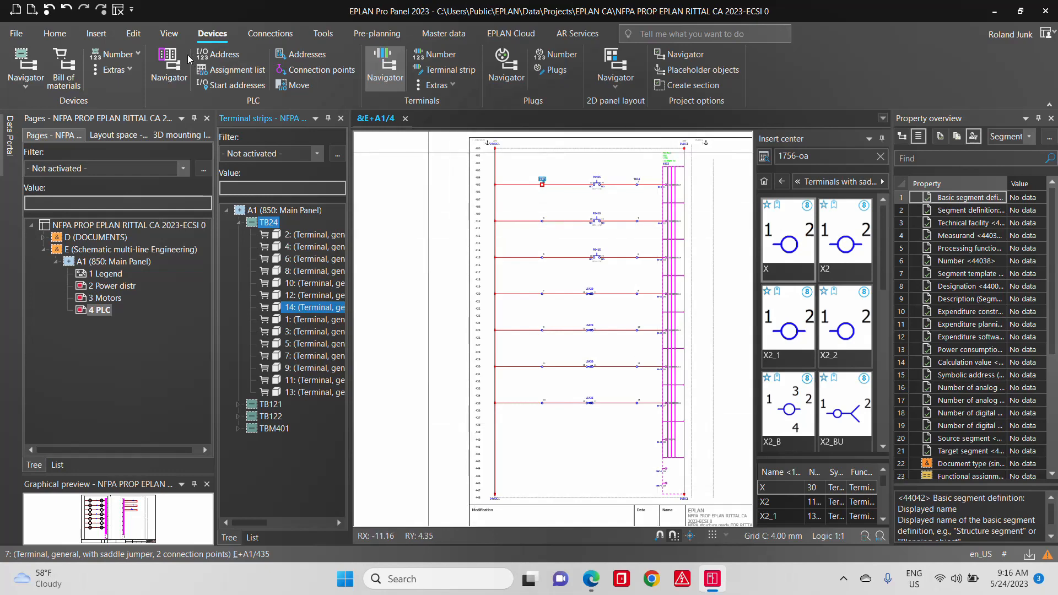
# Draw a structure box around the limit switches with location designation A1.
pyautogui.click(96, 33)
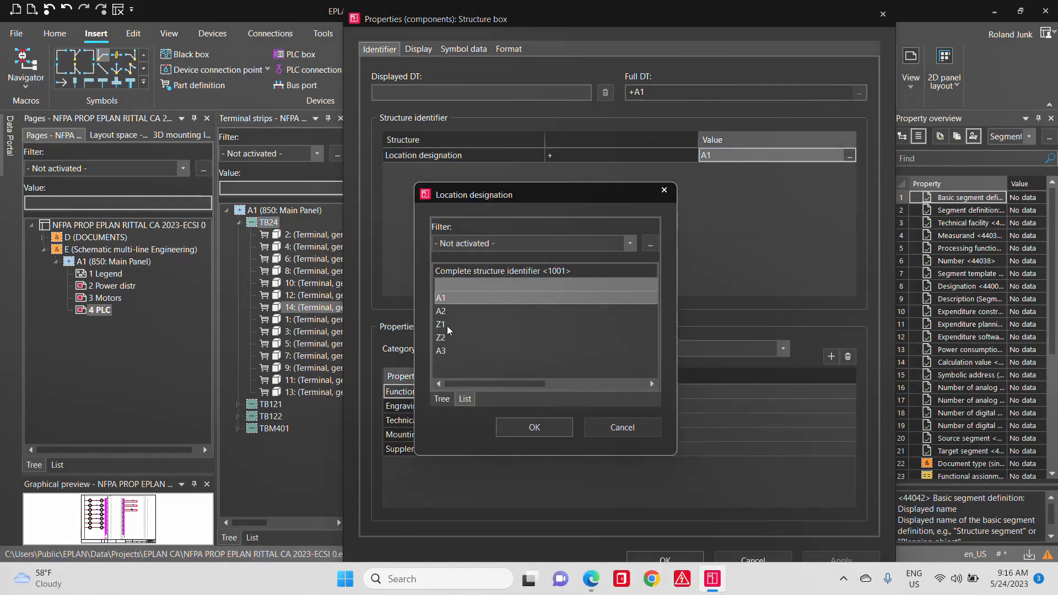
pyautogui.click(534, 427)
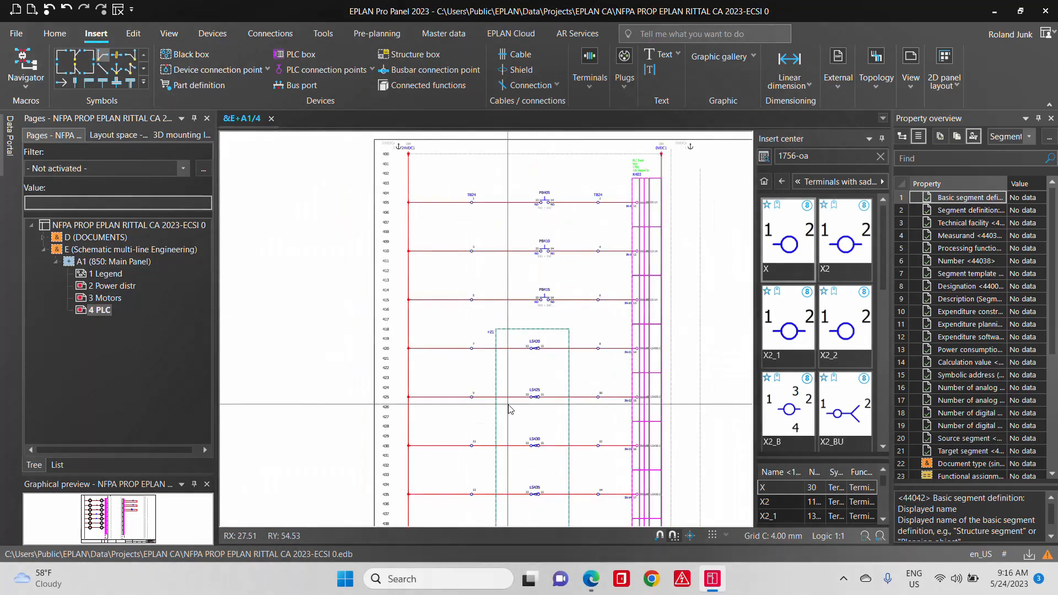
pyautogui.moveTo(596, 425)
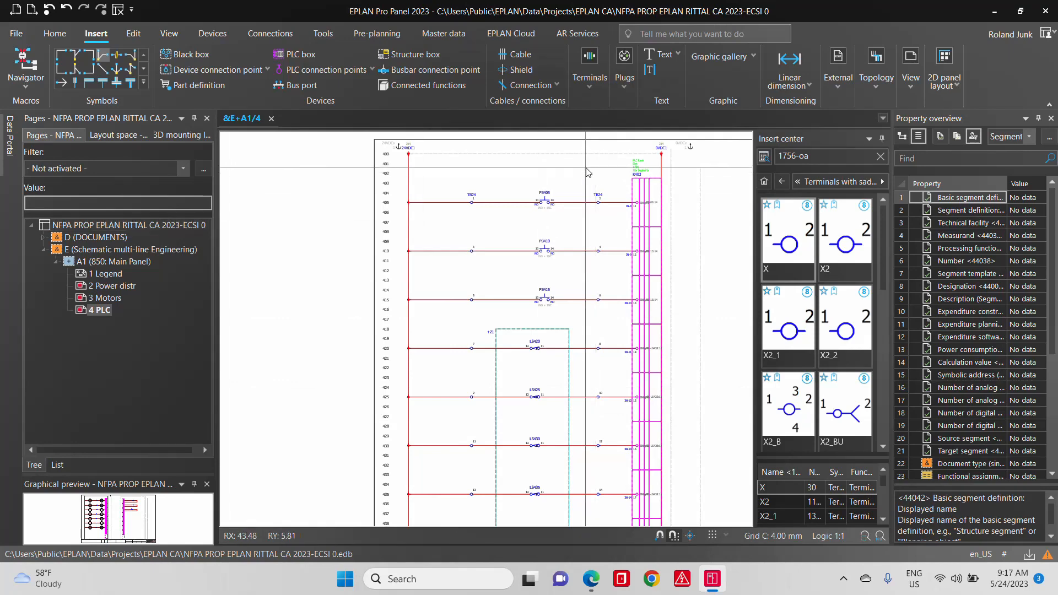
pyautogui.scroll(-3)
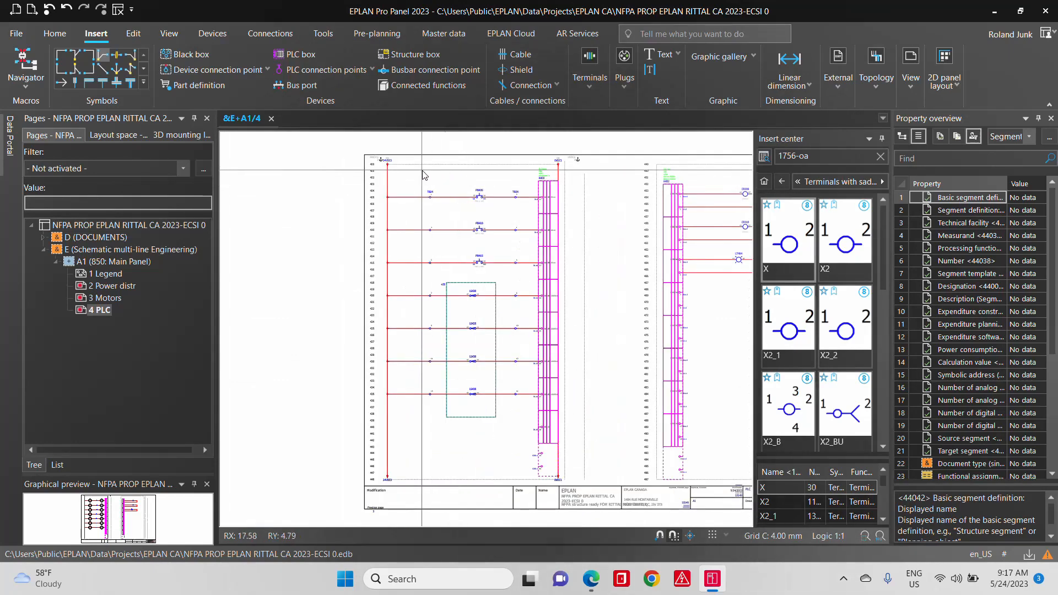
# Give terminal TB24:1 Phoenix Contact part PXC.3002541 (PT 6-R-CLXM) through Device selection.
pyautogui.rightClick(426, 195)
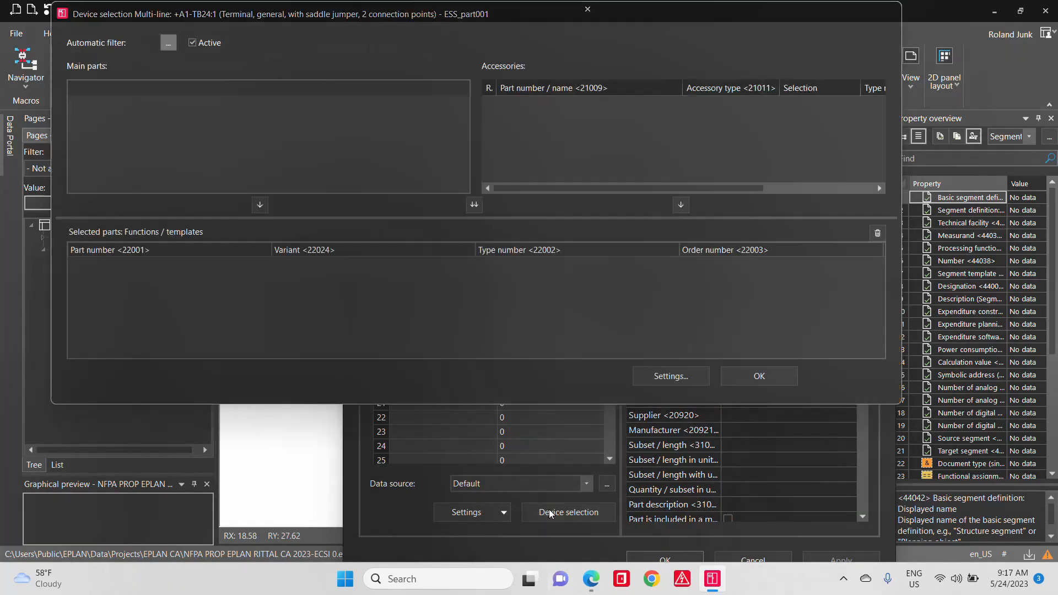
pyautogui.click(568, 512)
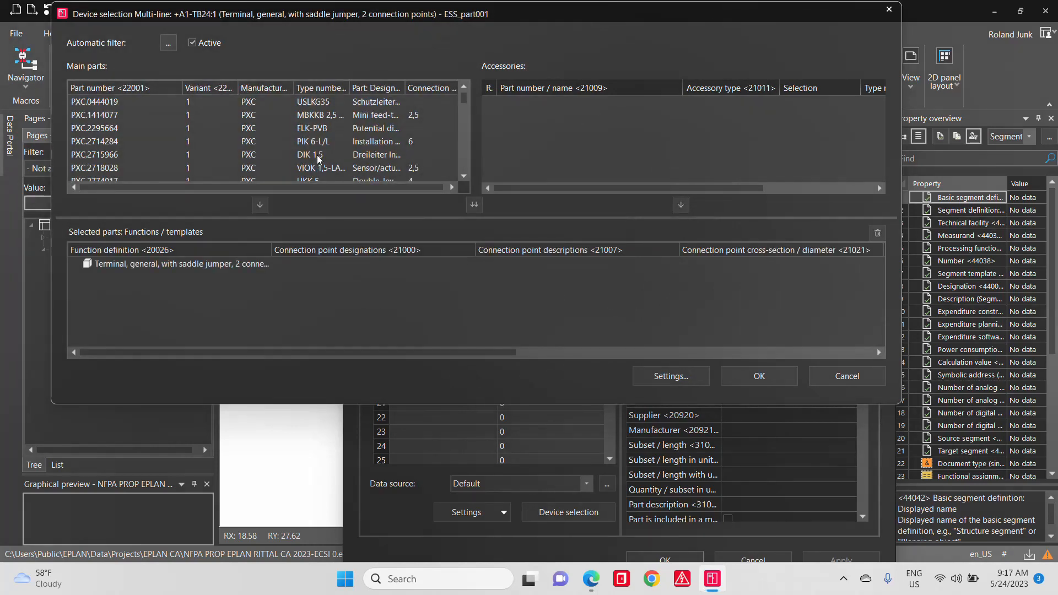
pyautogui.click(321, 128)
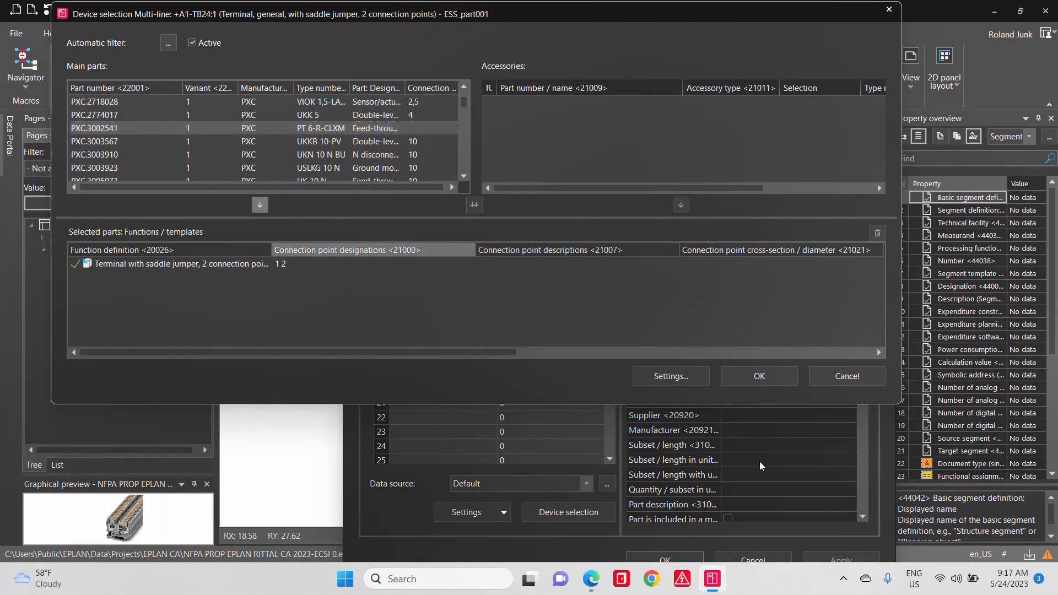
pyautogui.click(758, 376)
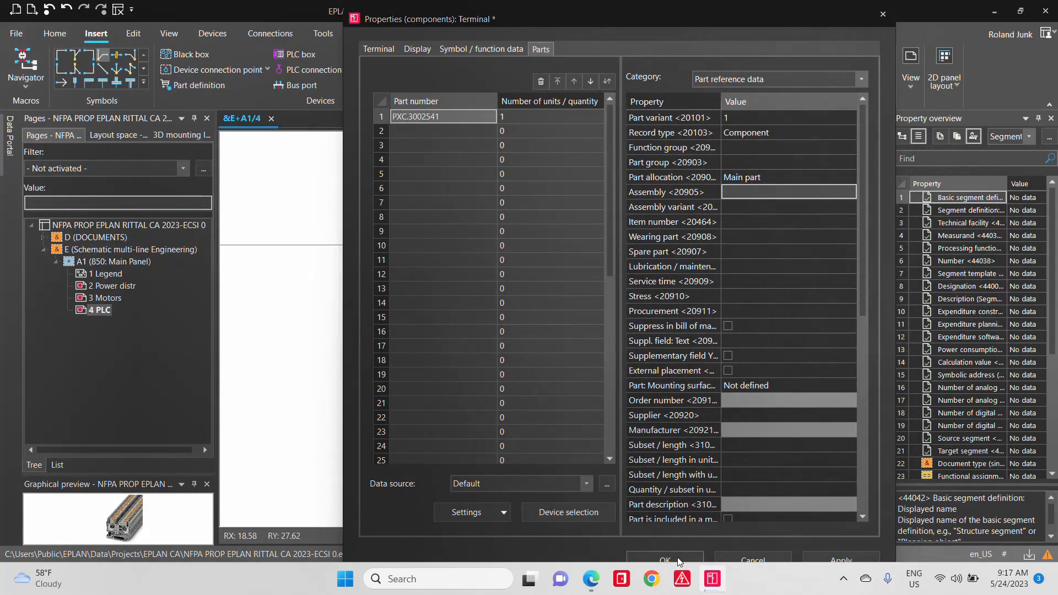
pyautogui.click(664, 560)
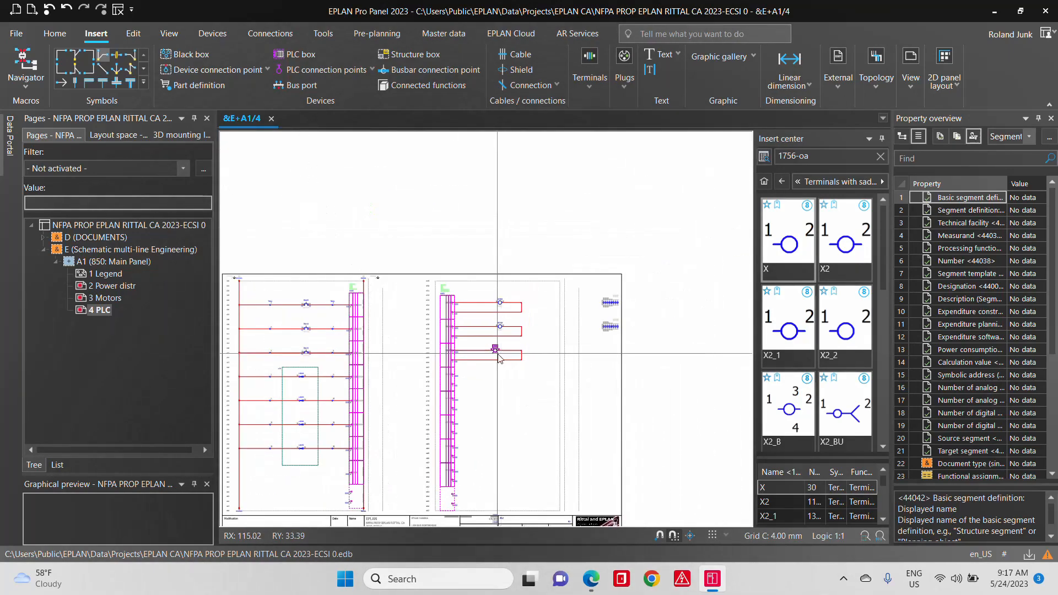
# Compare Siemens and illuminated pushbutton parts, then assign pilot light A-B.800FP-P0PN5W to LT464.
pyautogui.doubleClick(495, 349)
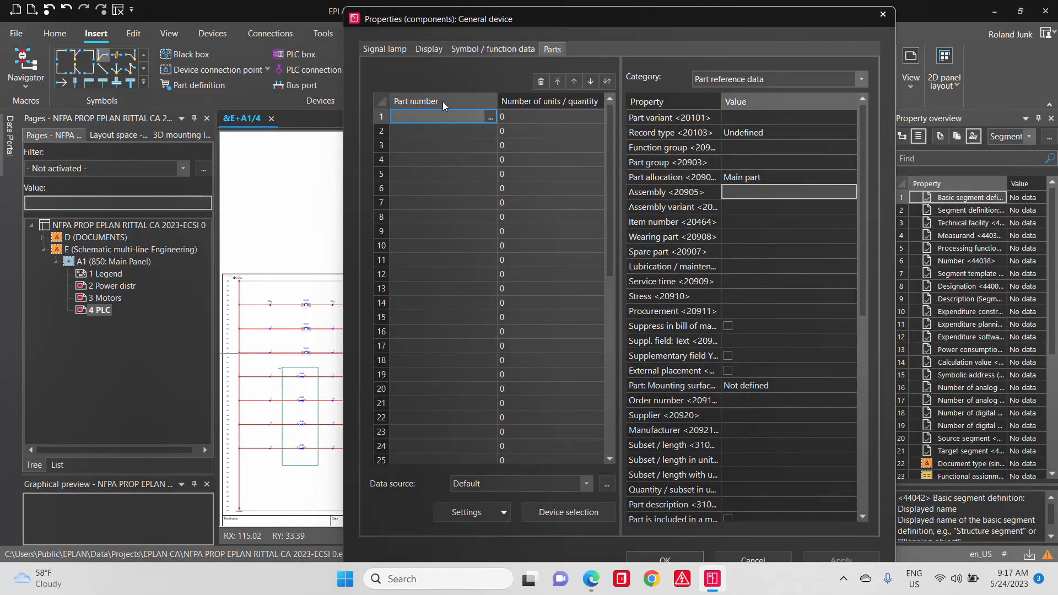
pyautogui.click(493, 49)
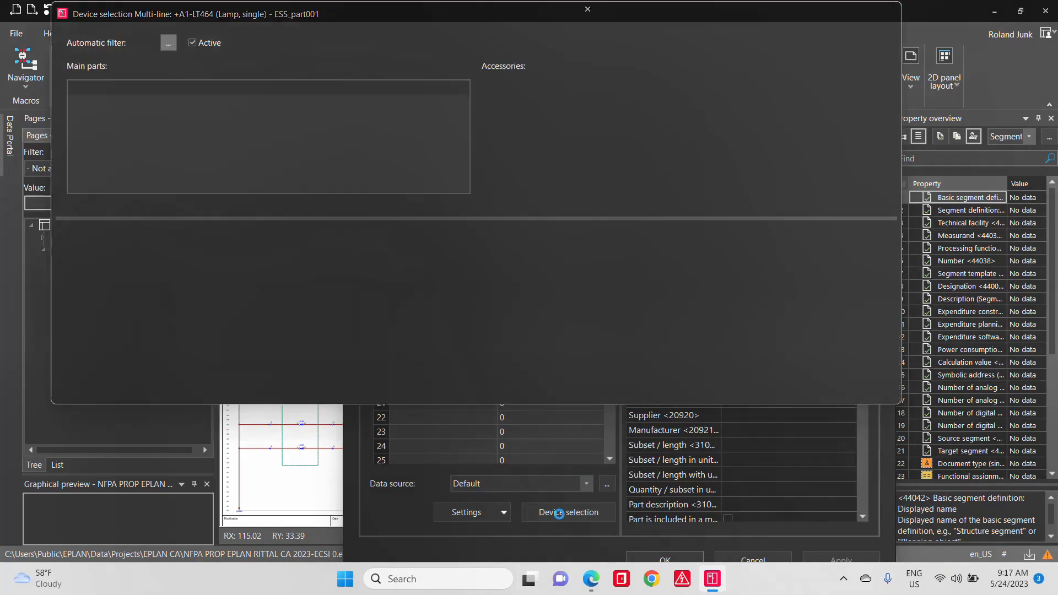
pyautogui.click(567, 511)
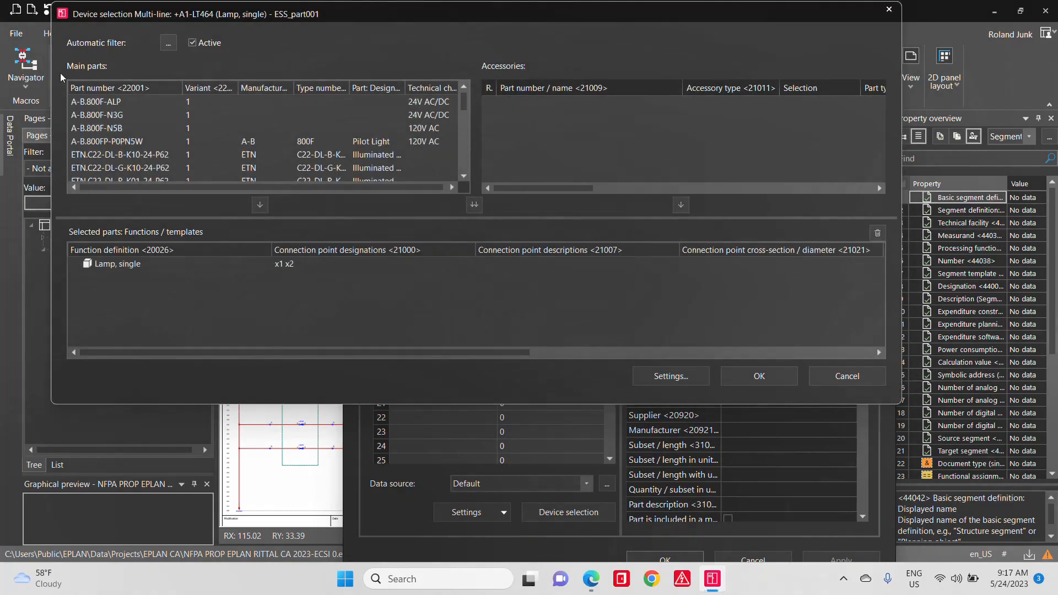
pyautogui.click(97, 114)
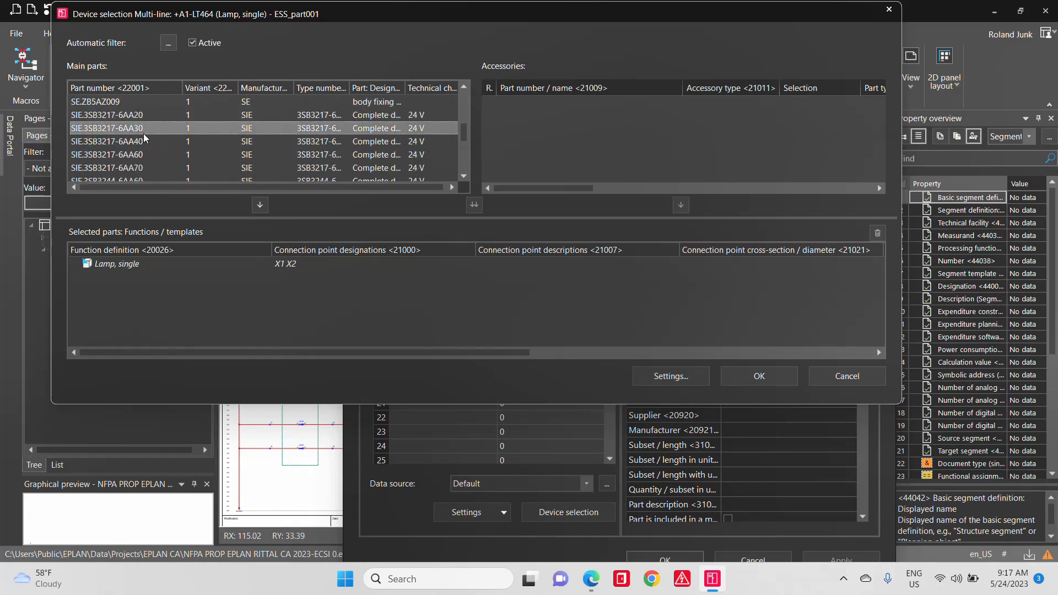
pyautogui.scroll(-3)
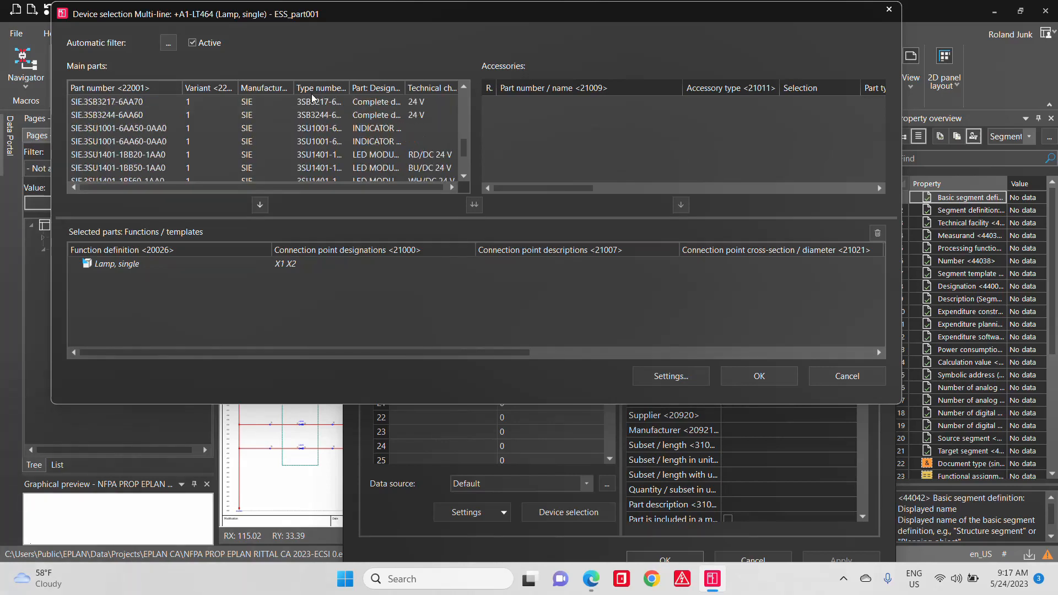
pyautogui.scroll(-3)
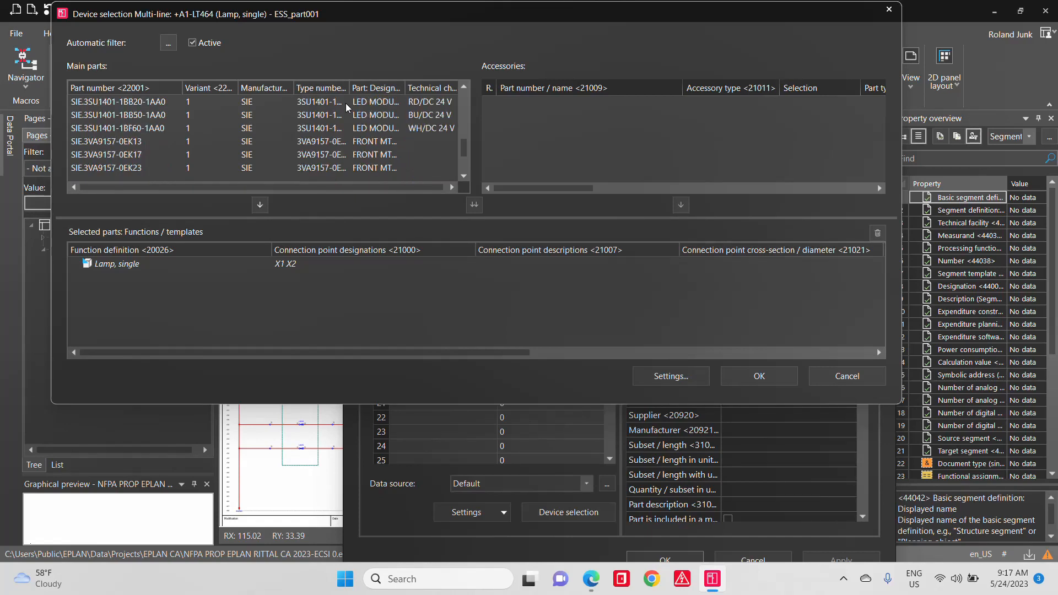
pyautogui.click(118, 141)
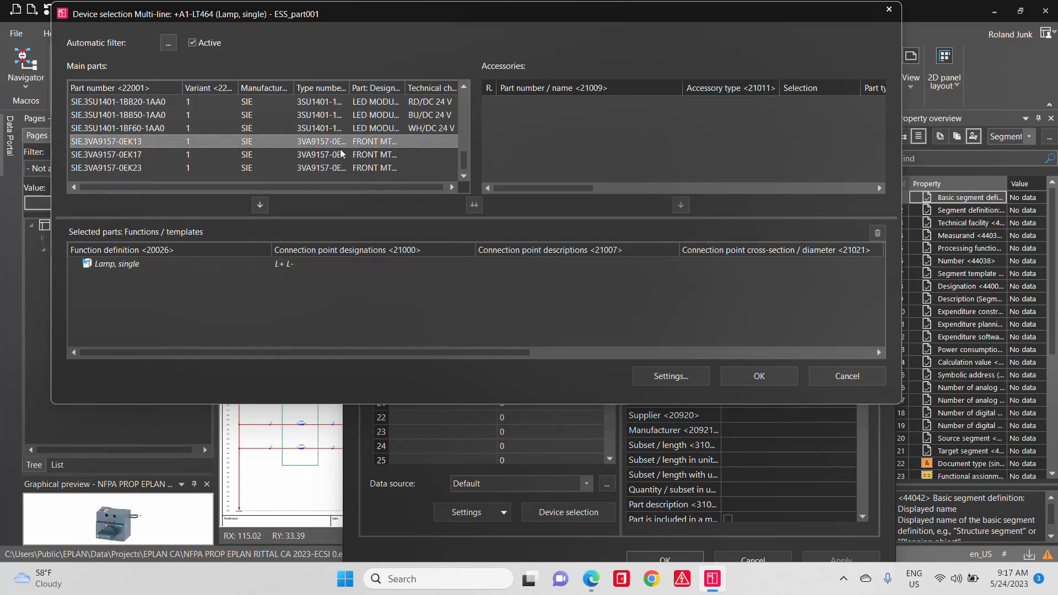
pyautogui.scroll(3)
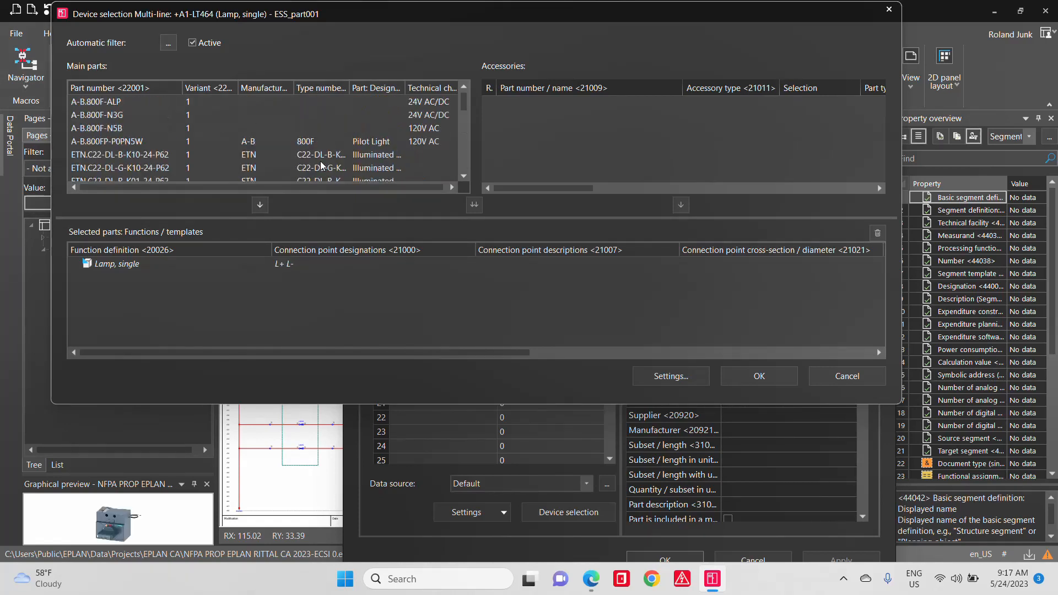
pyautogui.click(120, 168)
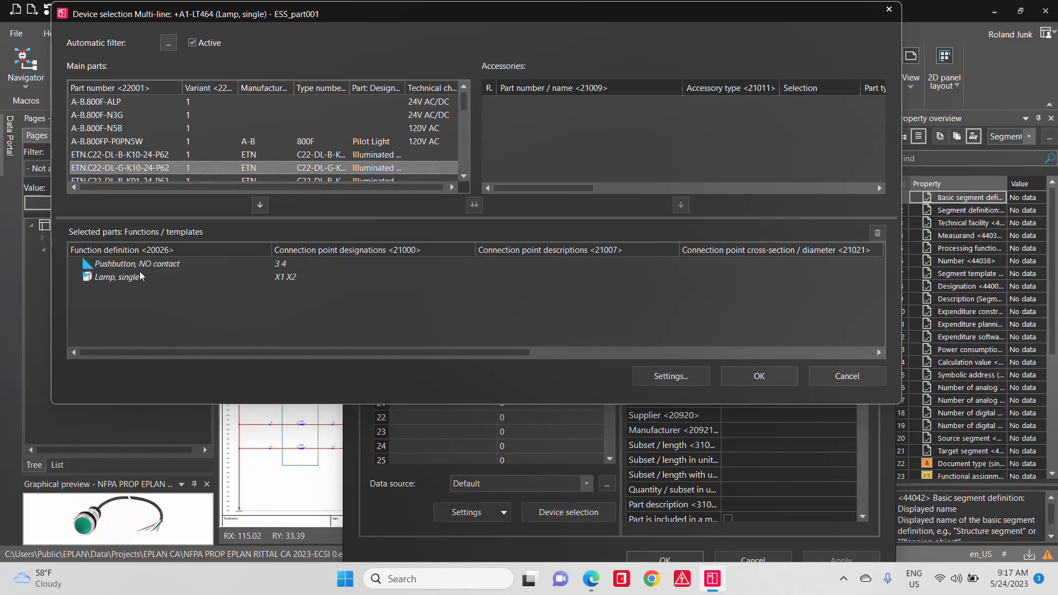
pyautogui.moveTo(152, 535)
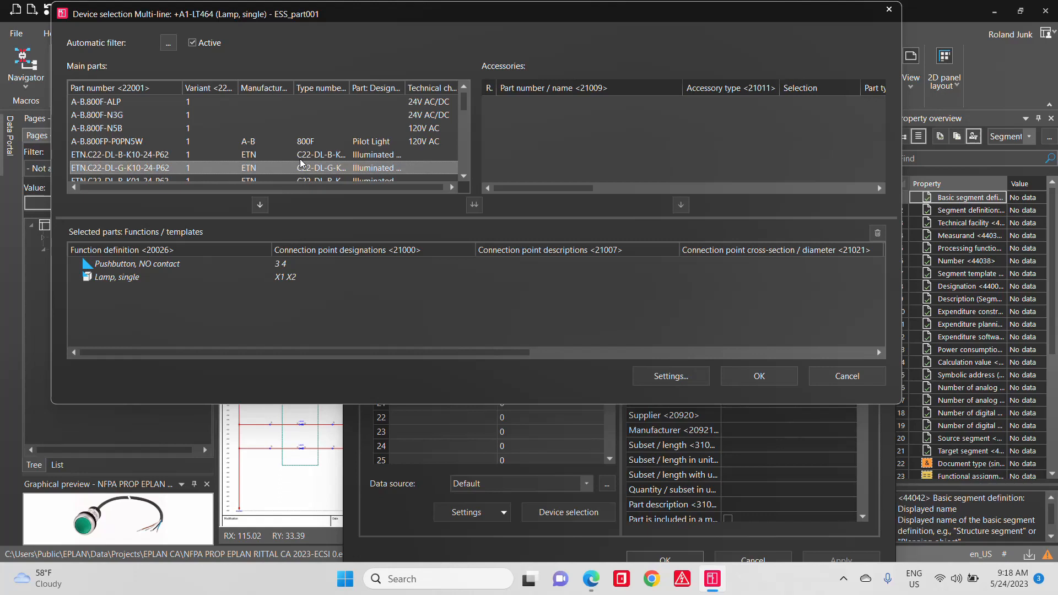
pyautogui.moveTo(120, 531)
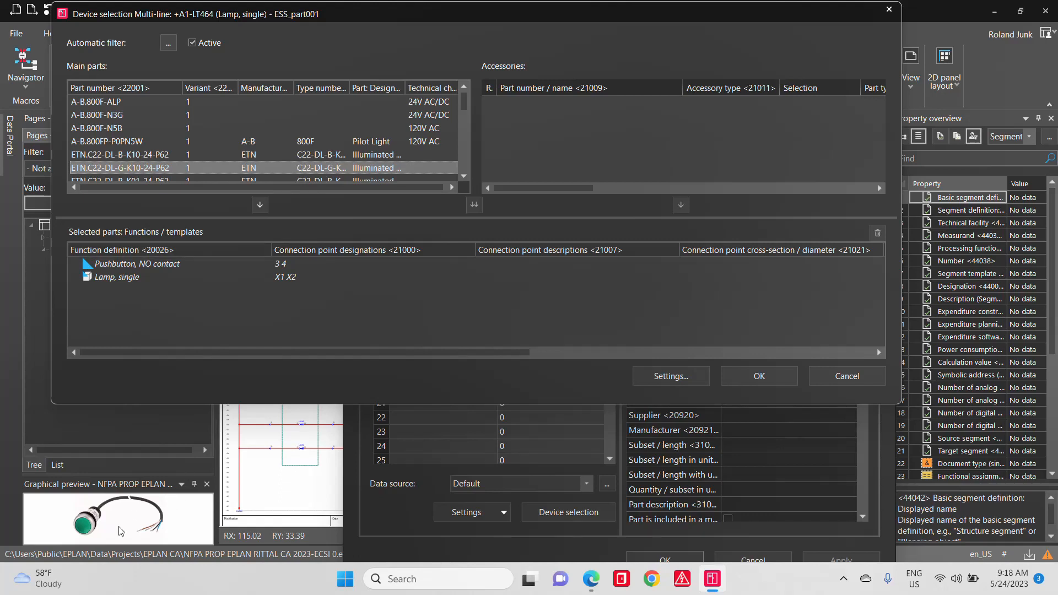
pyautogui.click(120, 155)
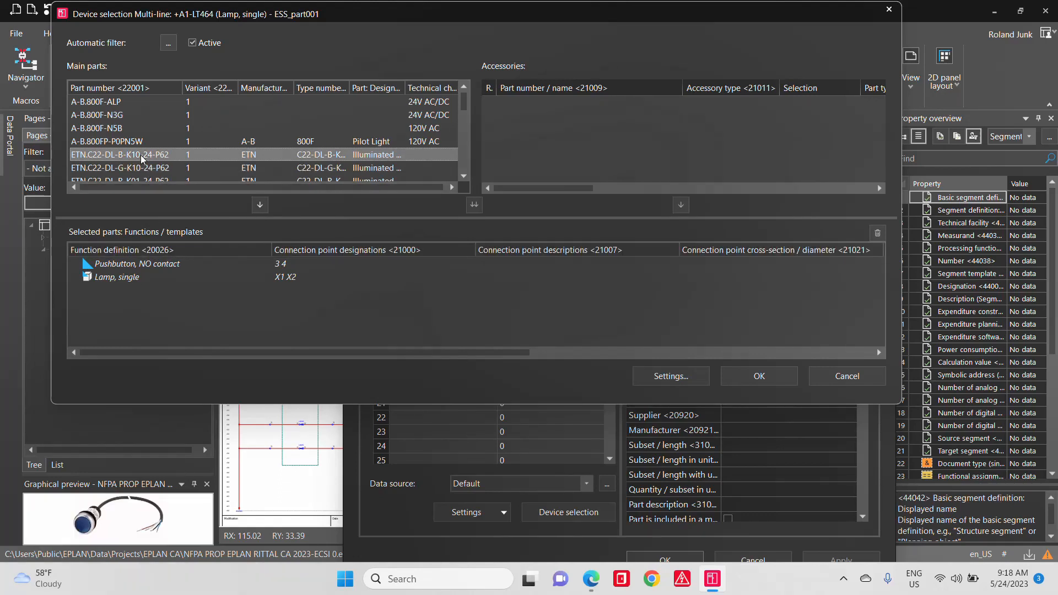
pyautogui.click(135, 141)
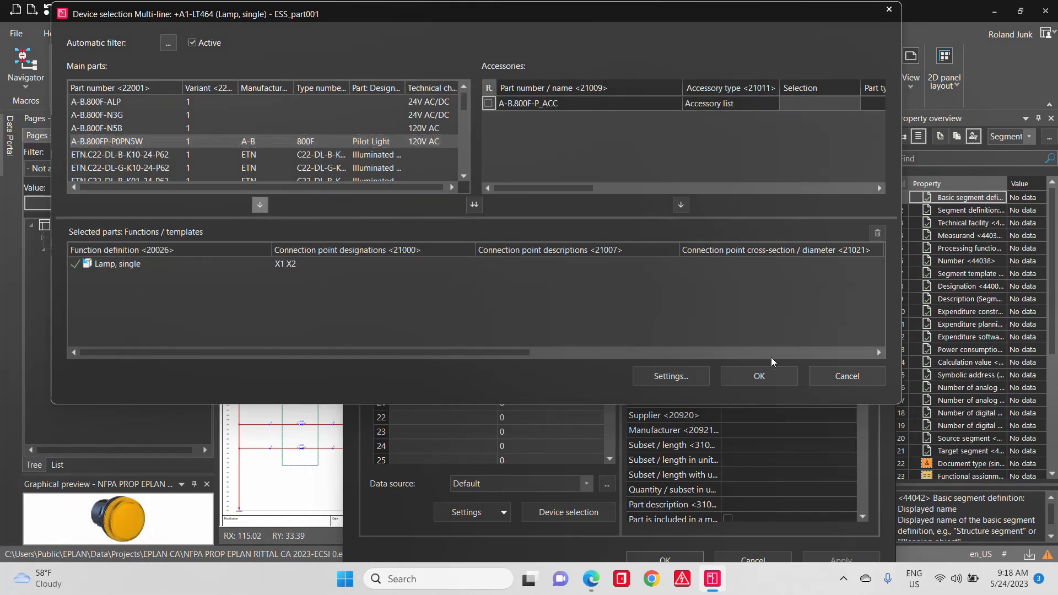
pyautogui.click(758, 375)
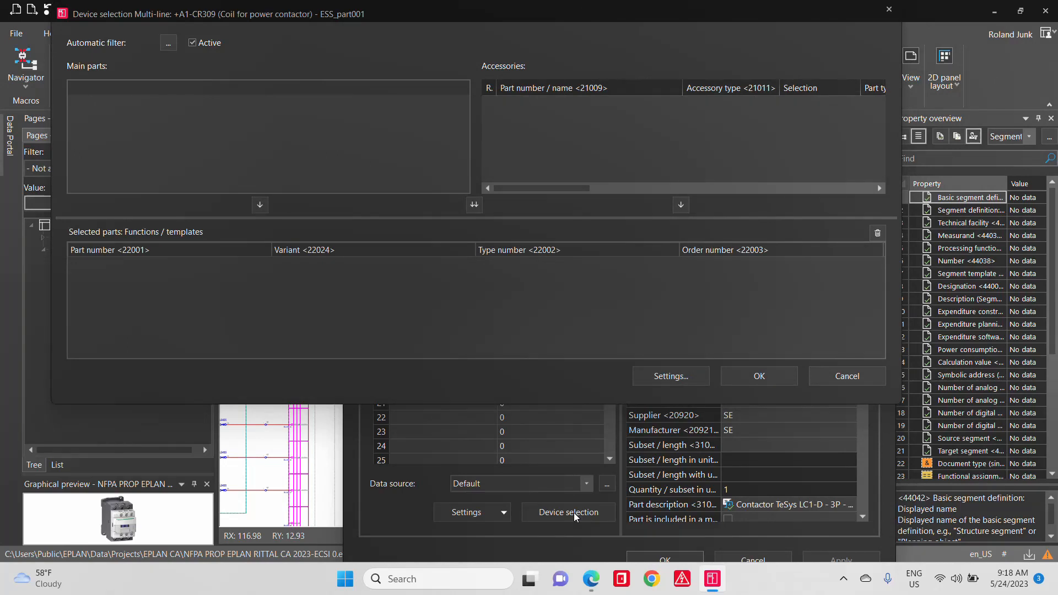
# Choose and confirm contactor parts for coils CR309 and CR318.
pyautogui.click(567, 511)
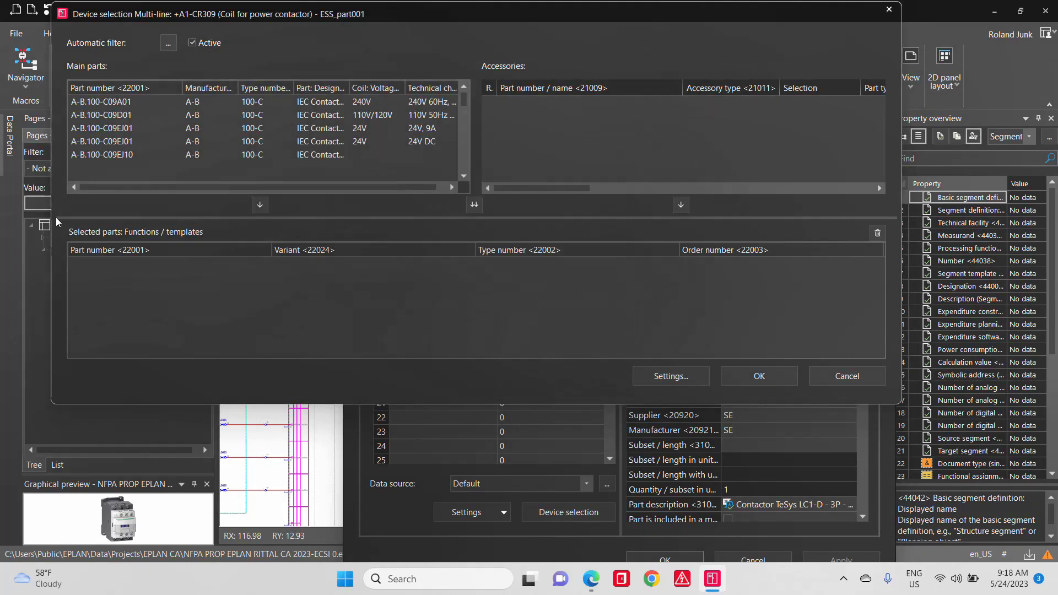
pyautogui.click(101, 167)
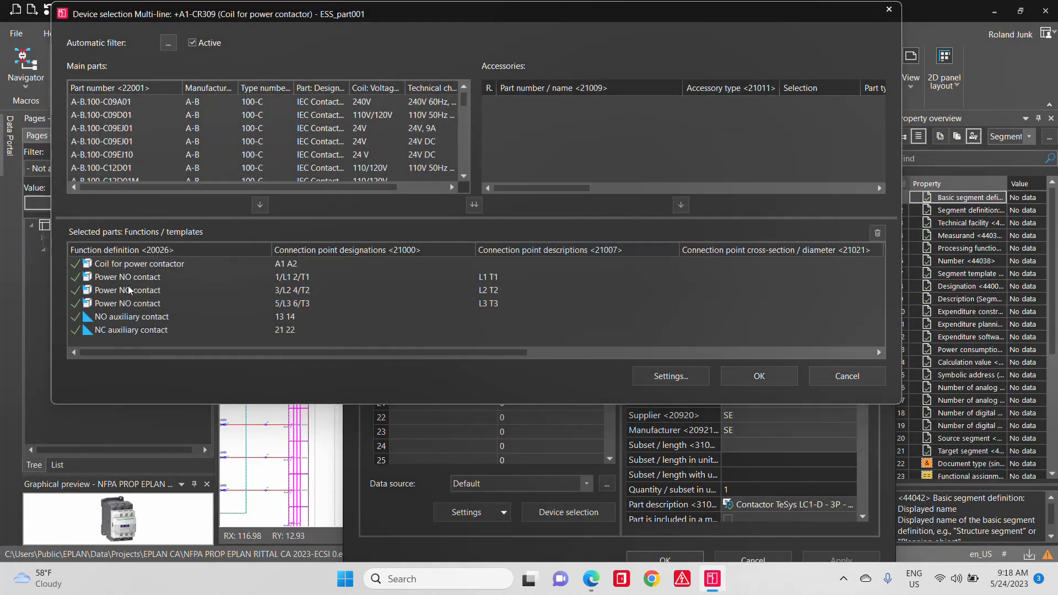
pyautogui.moveTo(758, 376)
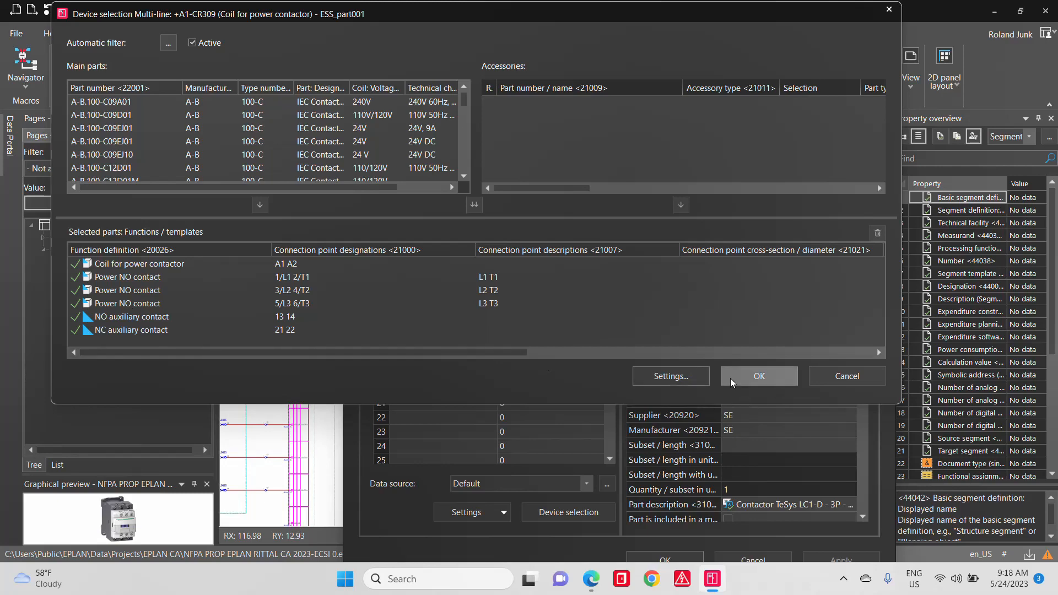
pyautogui.click(758, 376)
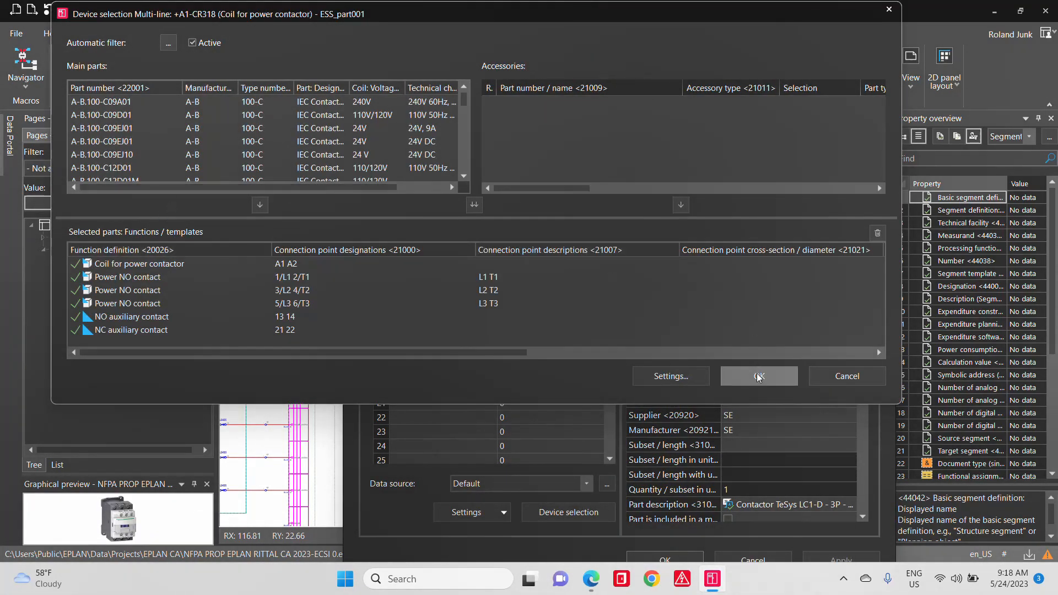
pyautogui.click(758, 375)
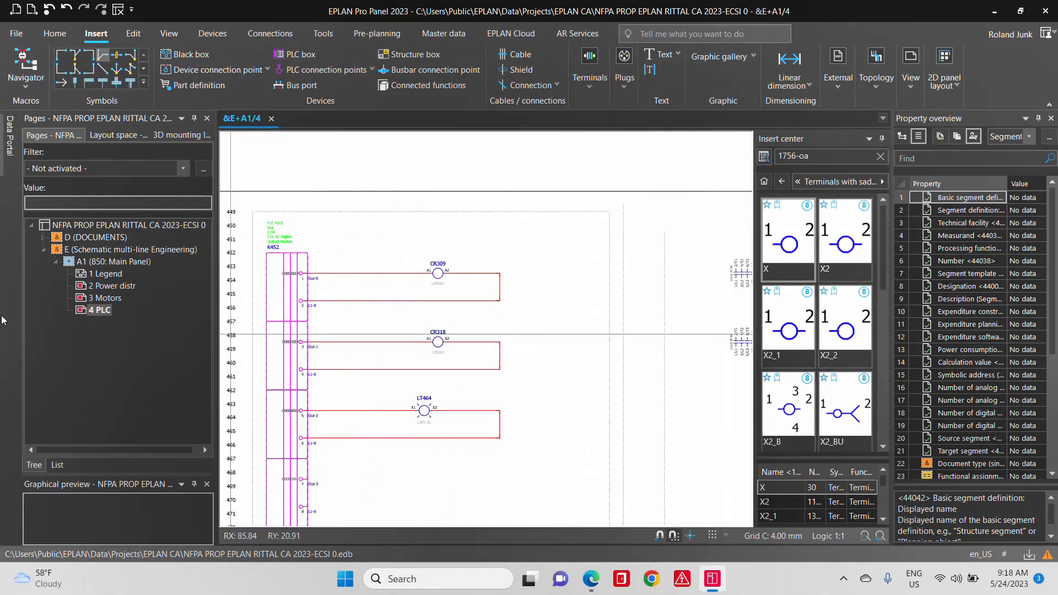
# Open page 3 Motors and zoom into the FU305/CR309/OL305 motor circuit.
pyautogui.click(106, 298)
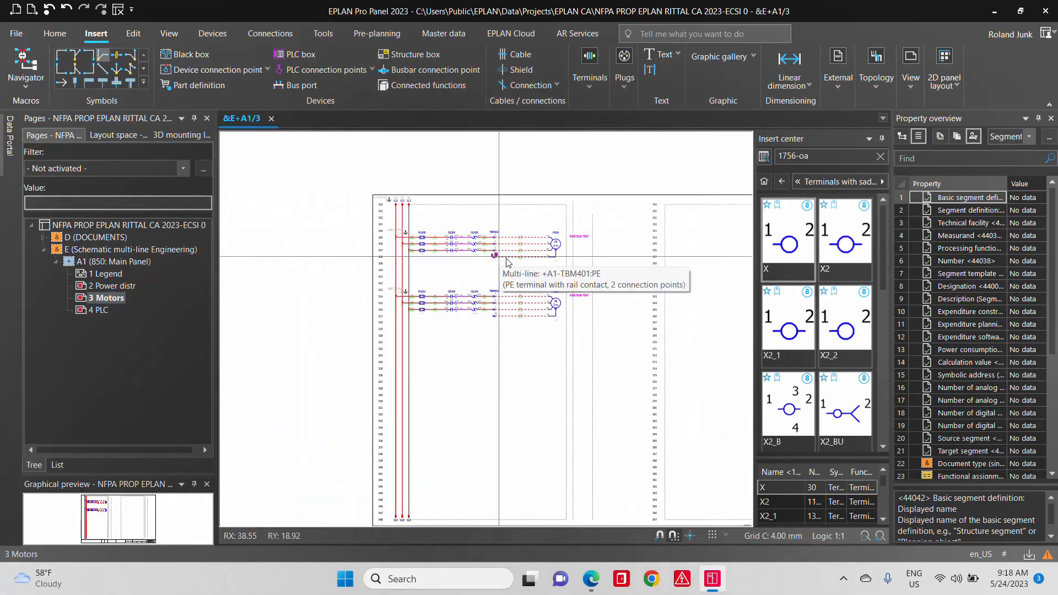
pyautogui.scroll(3)
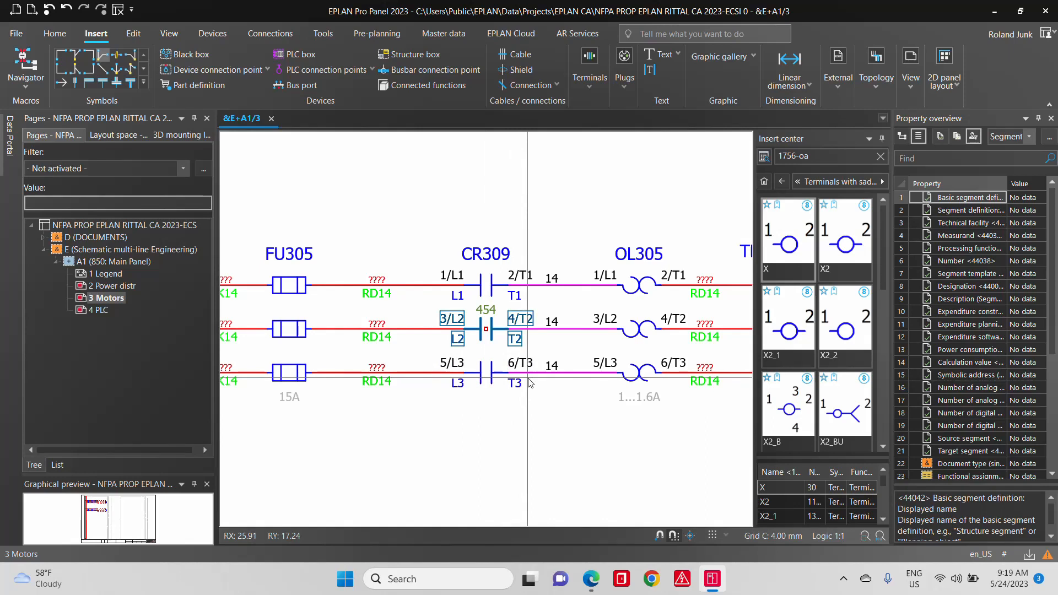
pyautogui.scroll(-3)
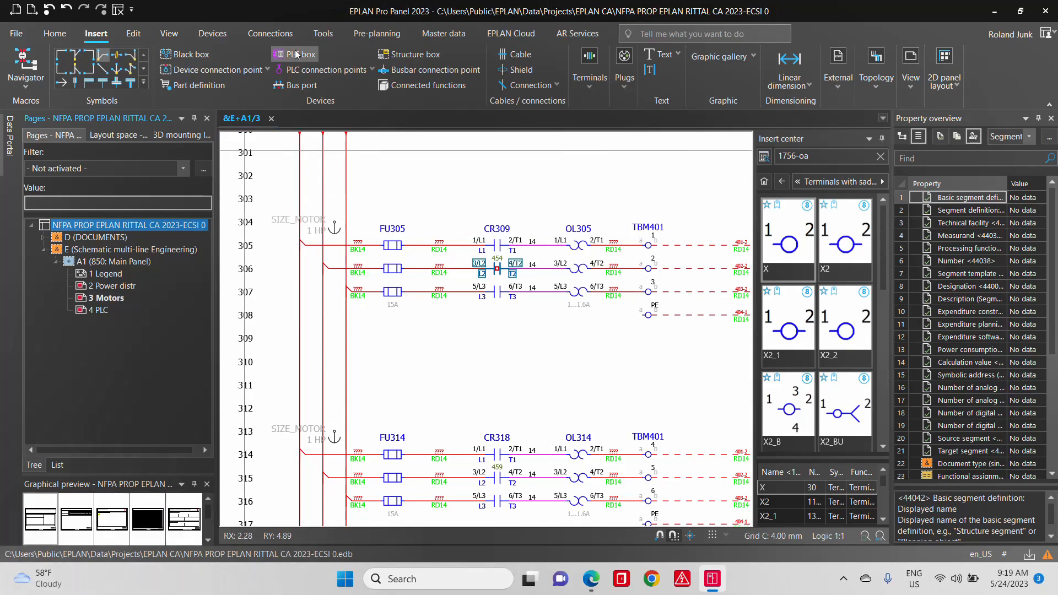
# Place definition points and number all connections NFPA-style (e.g. 305-1), then open page 4 PLC.
pyautogui.click(351, 69)
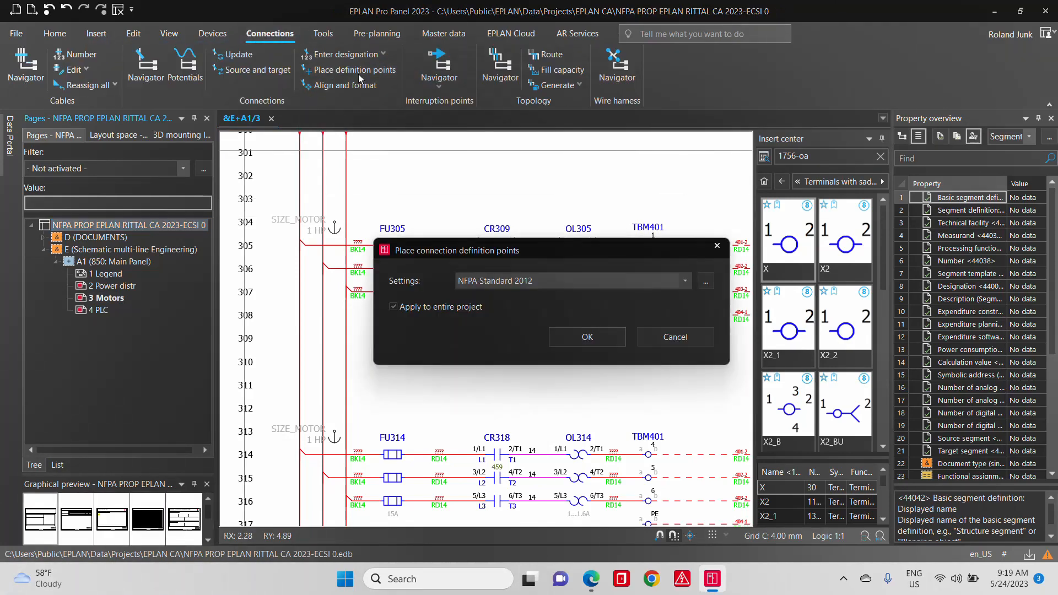
pyautogui.click(586, 336)
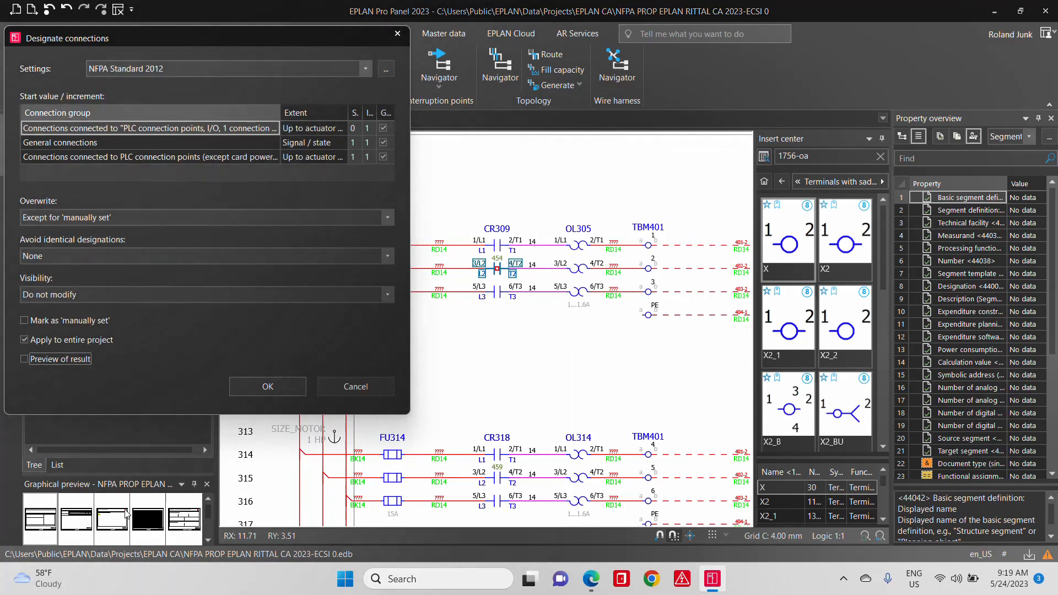
pyautogui.click(267, 386)
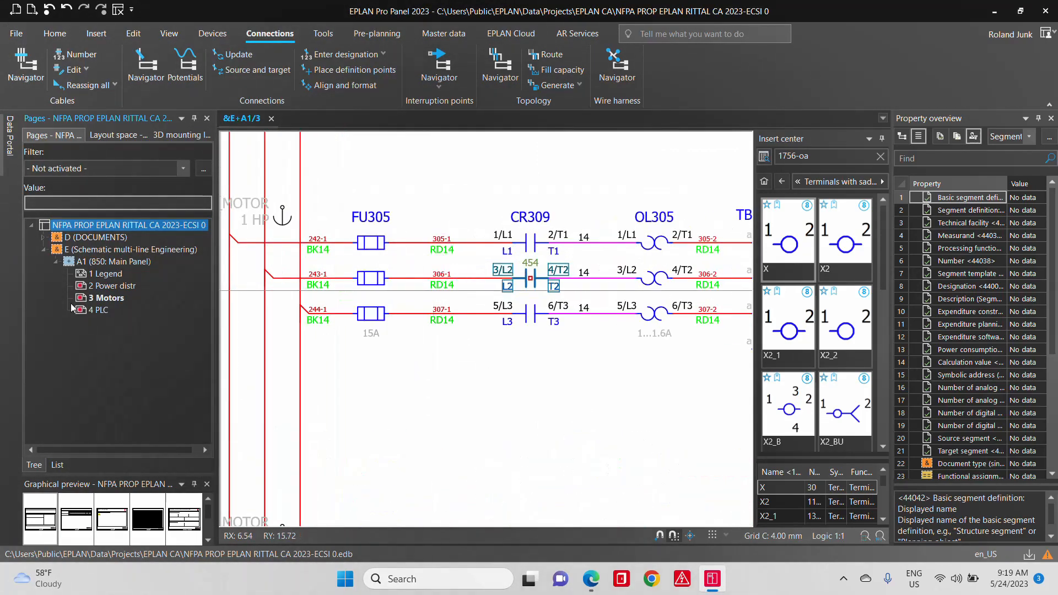
pyautogui.click(100, 309)
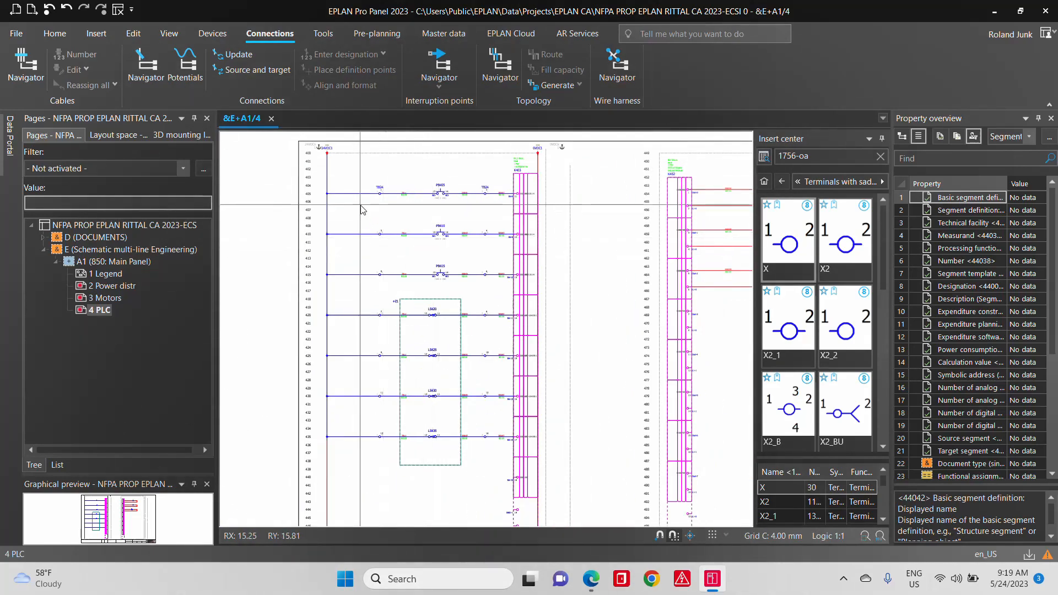
pyautogui.moveTo(375, 229)
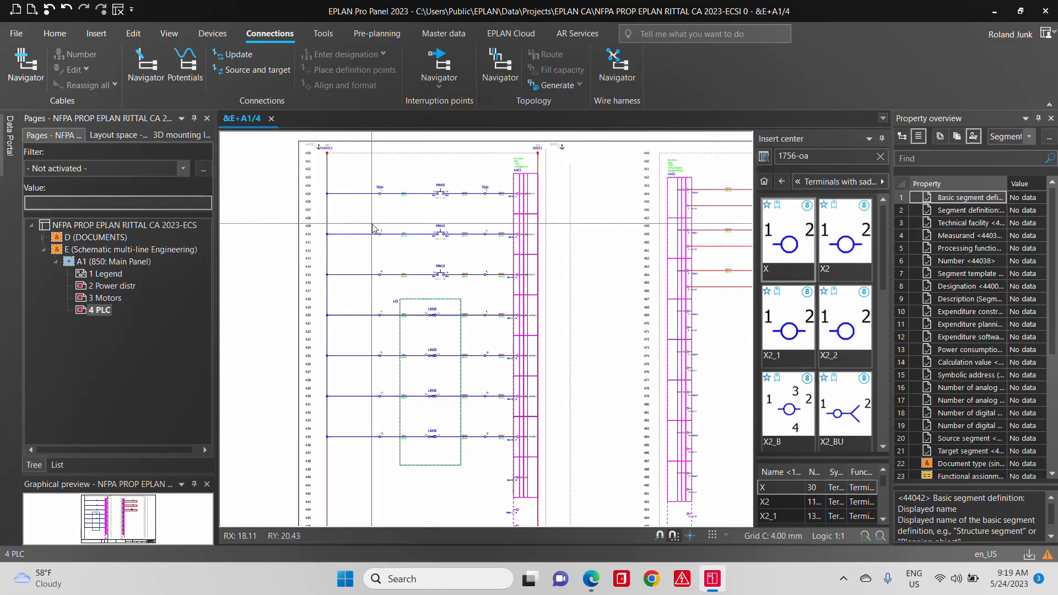
pyautogui.moveTo(363, 283)
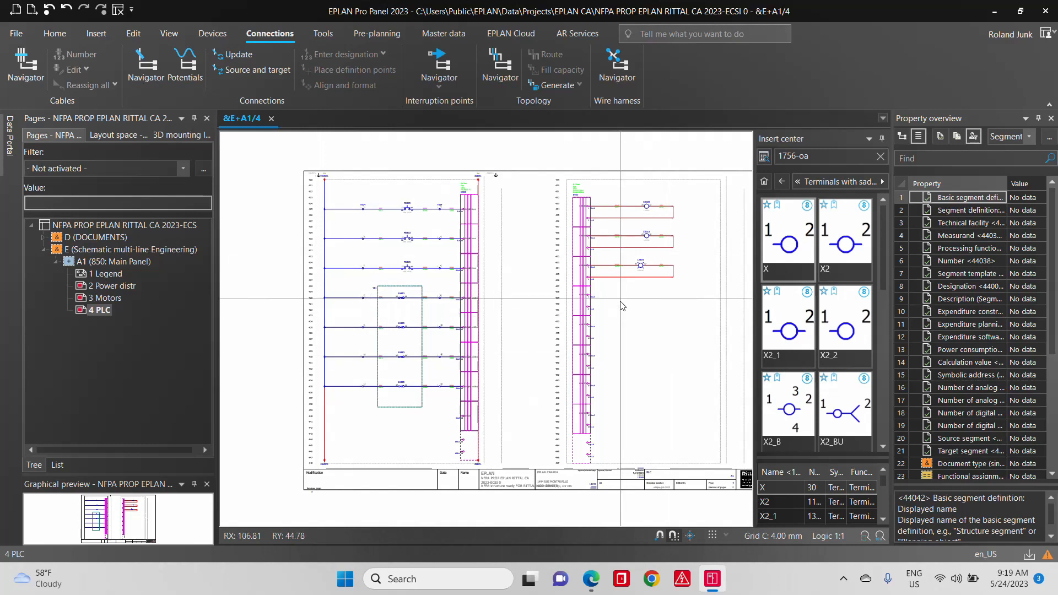
pyautogui.moveTo(622, 463)
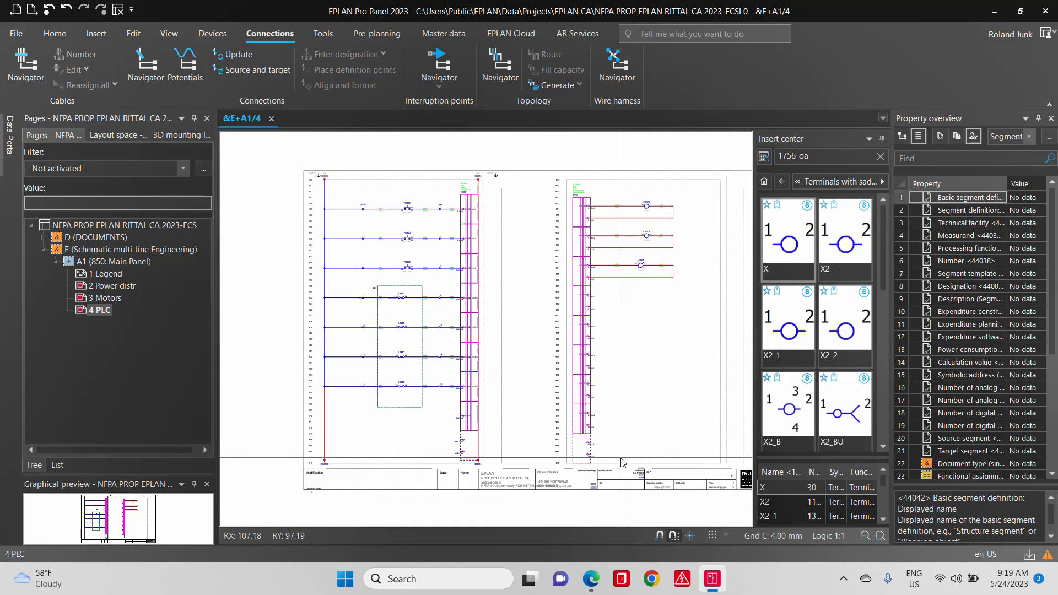
pyautogui.click(125, 225)
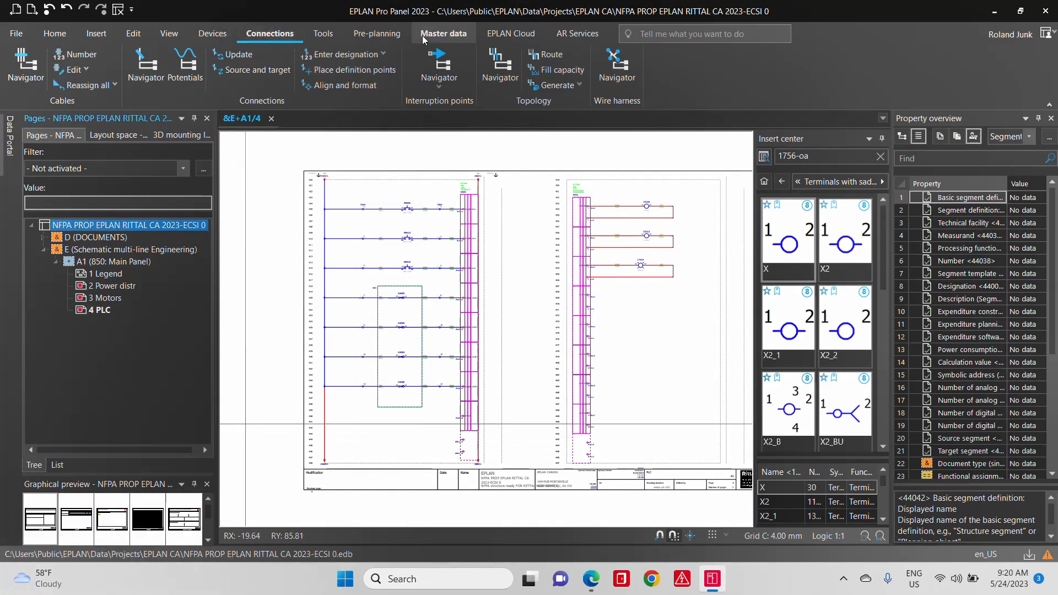
# Generate the Parts list and Summarized parts list reports, creating BOM and MAN pages.
pyautogui.click(322, 34)
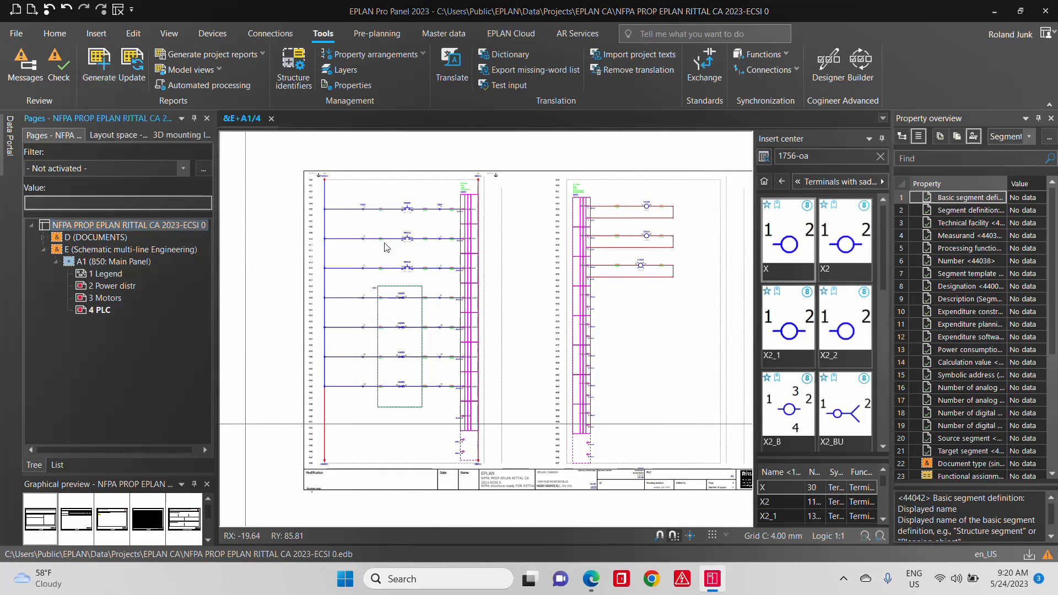
pyautogui.click(211, 54)
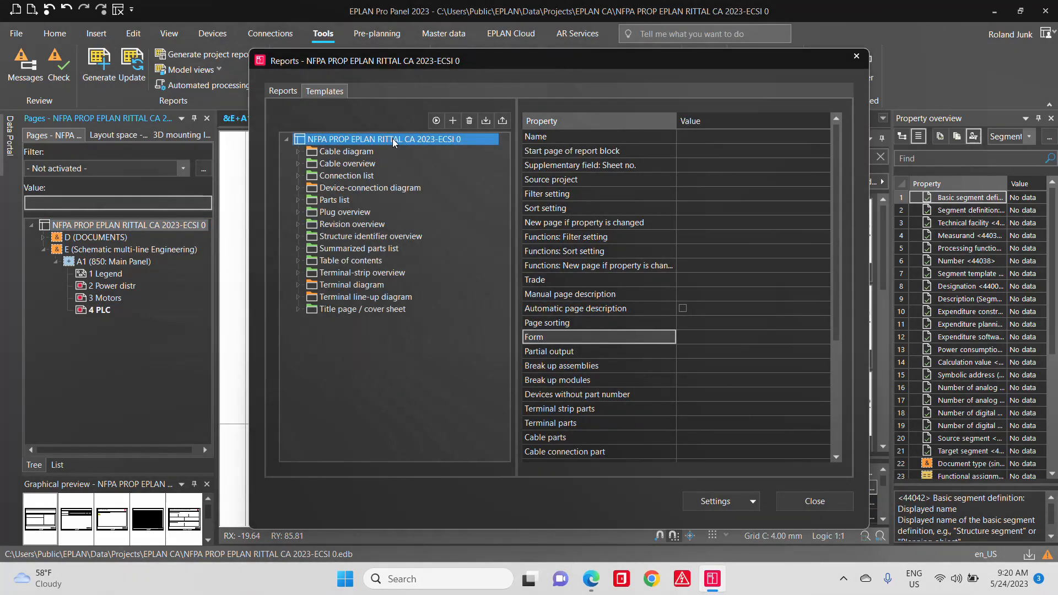
pyautogui.click(334, 199)
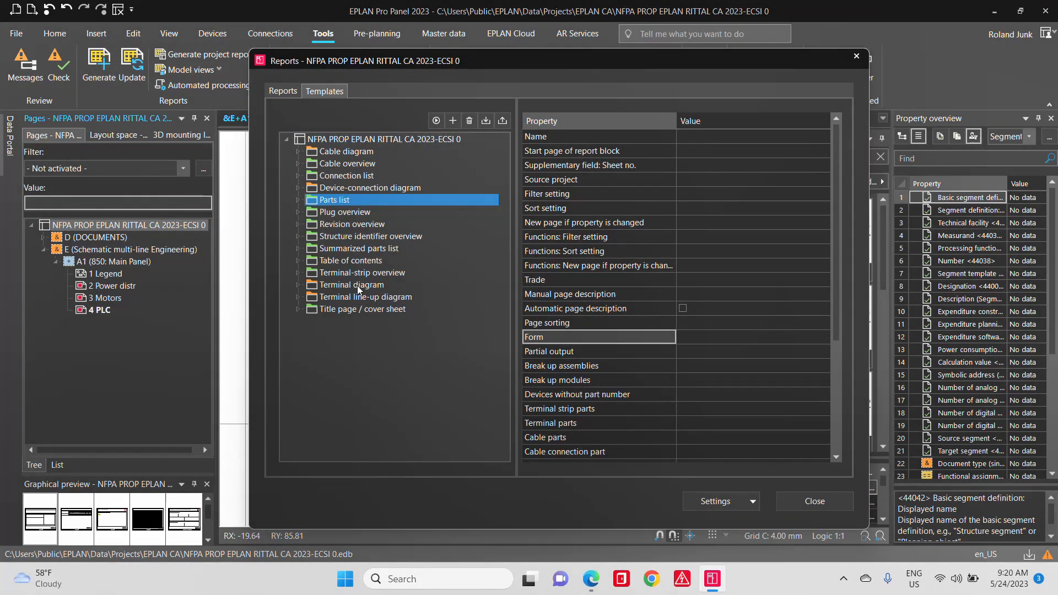
pyautogui.click(358, 249)
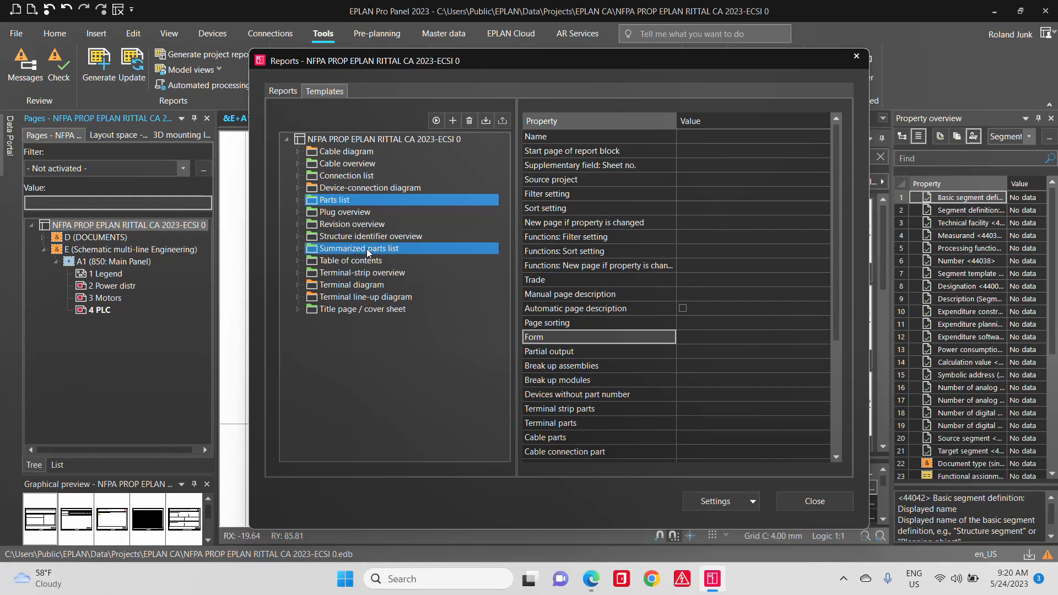
pyautogui.moveTo(436, 120)
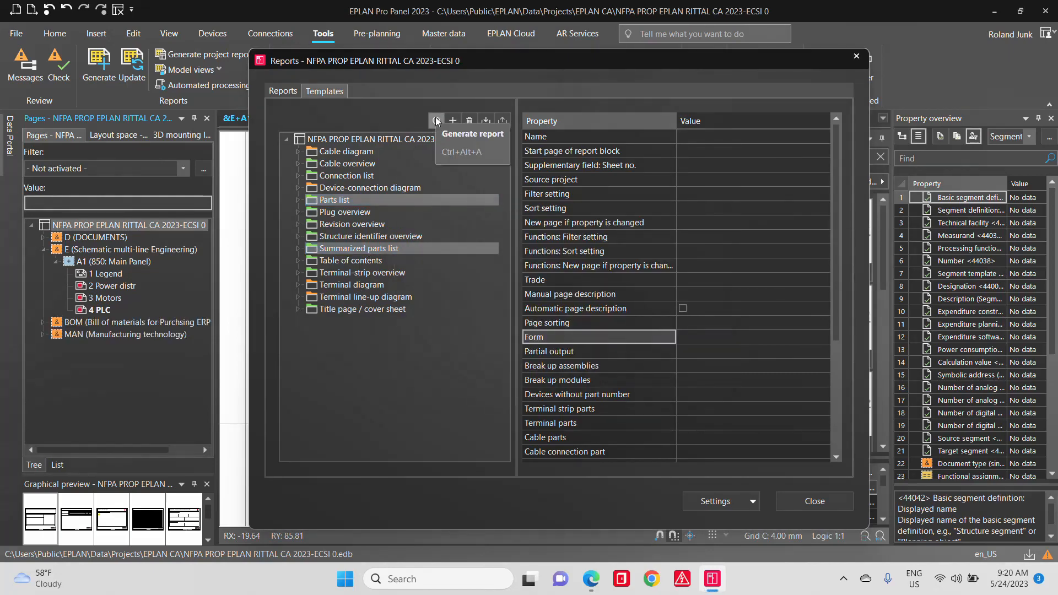
pyautogui.click(813, 501)
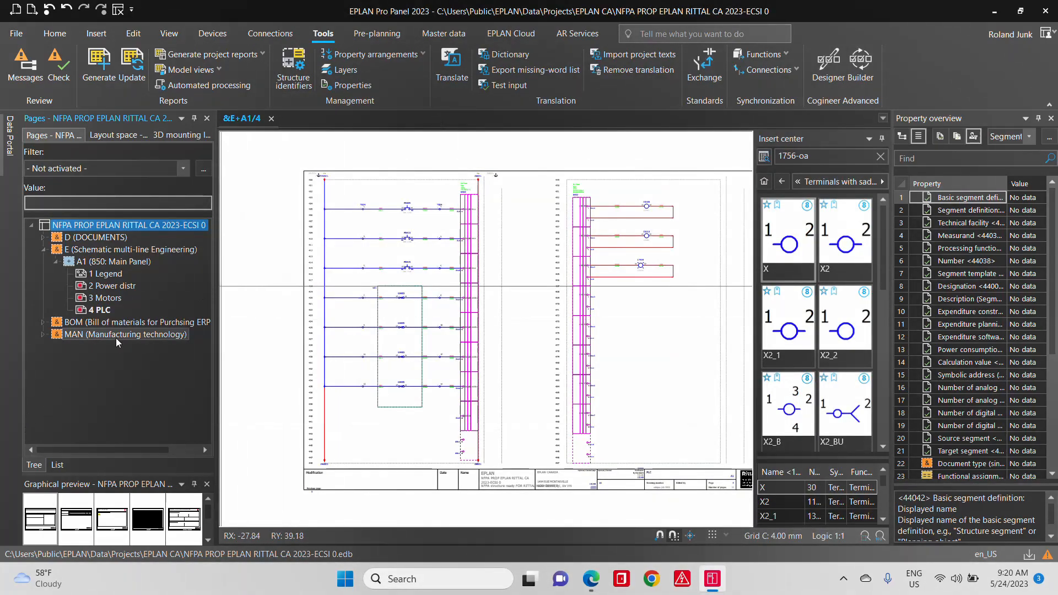
# Review the BOM summarized parts list and MAN > KIT > A1 kitting lists, then reopen page 4 PLC.
pyautogui.click(69, 322)
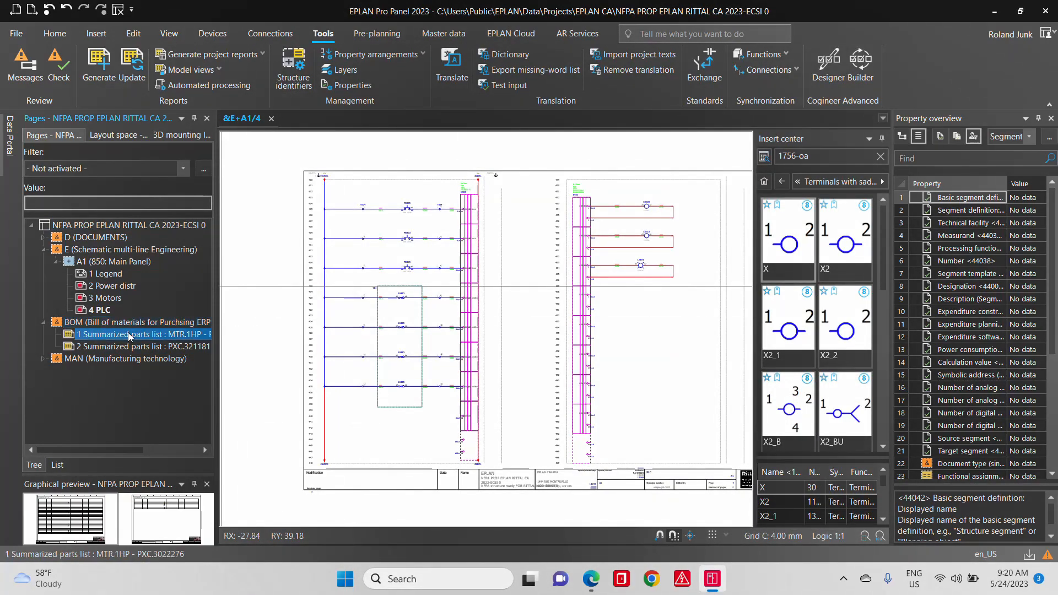
pyautogui.doubleClick(141, 334)
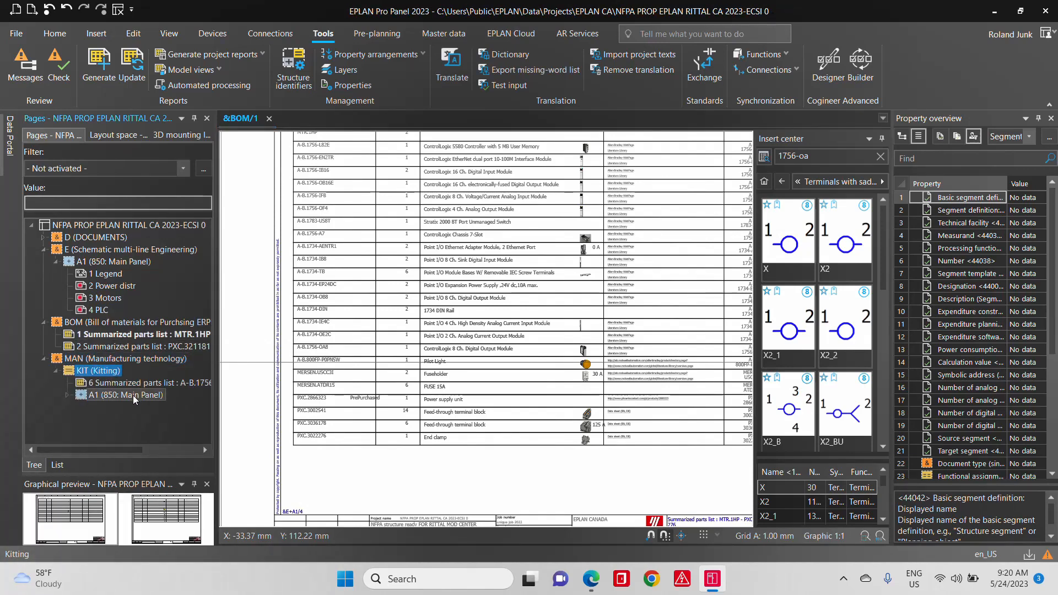
pyautogui.click(126, 394)
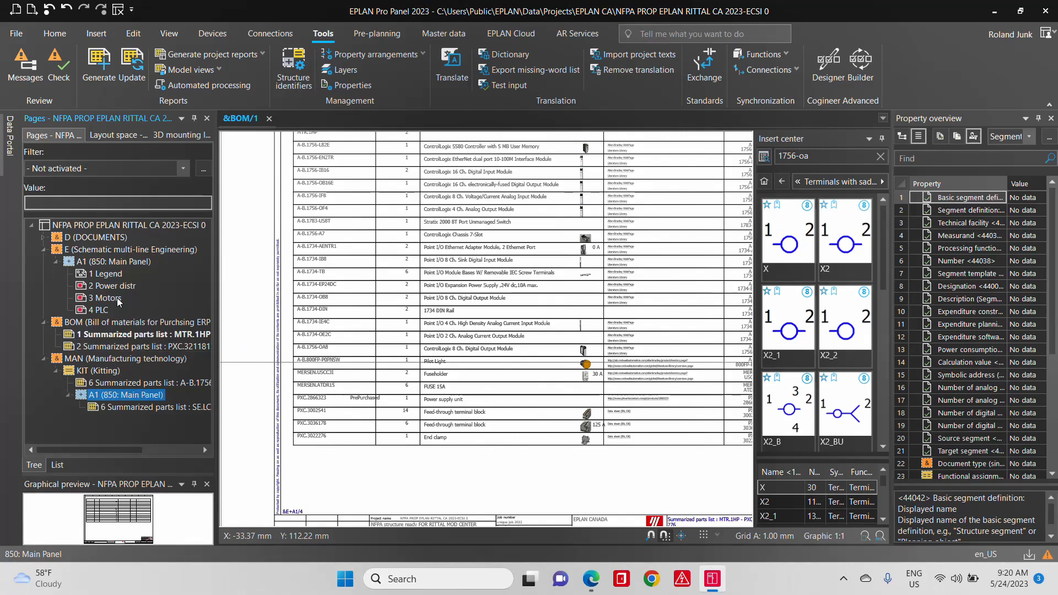
pyautogui.click(100, 309)
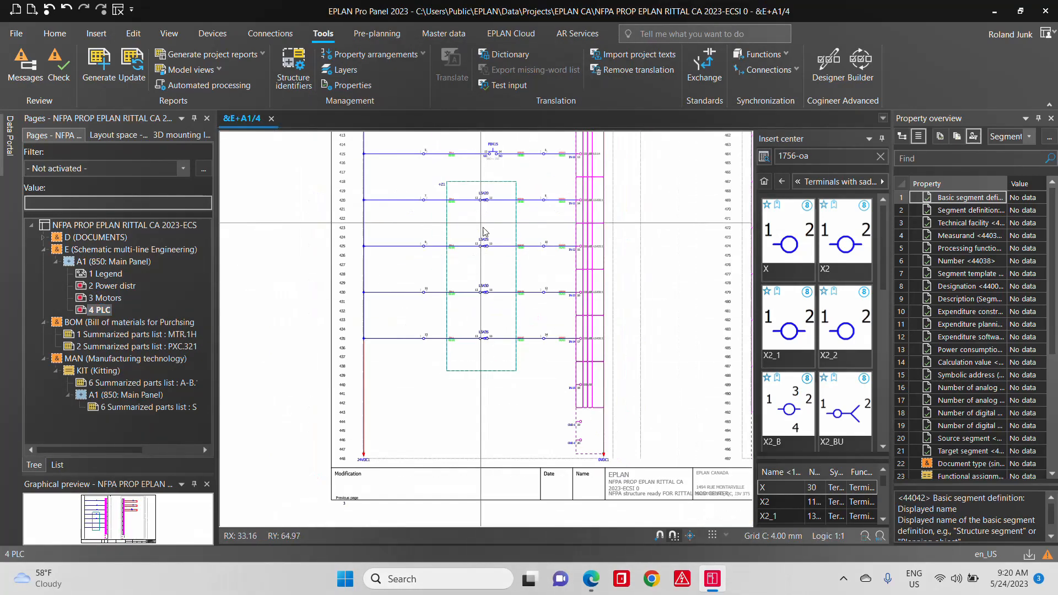
# Open the 3 DEVICES NO PARTS ASSIGNED error page and a PLC device's properties.
pyautogui.rightClick(483, 230)
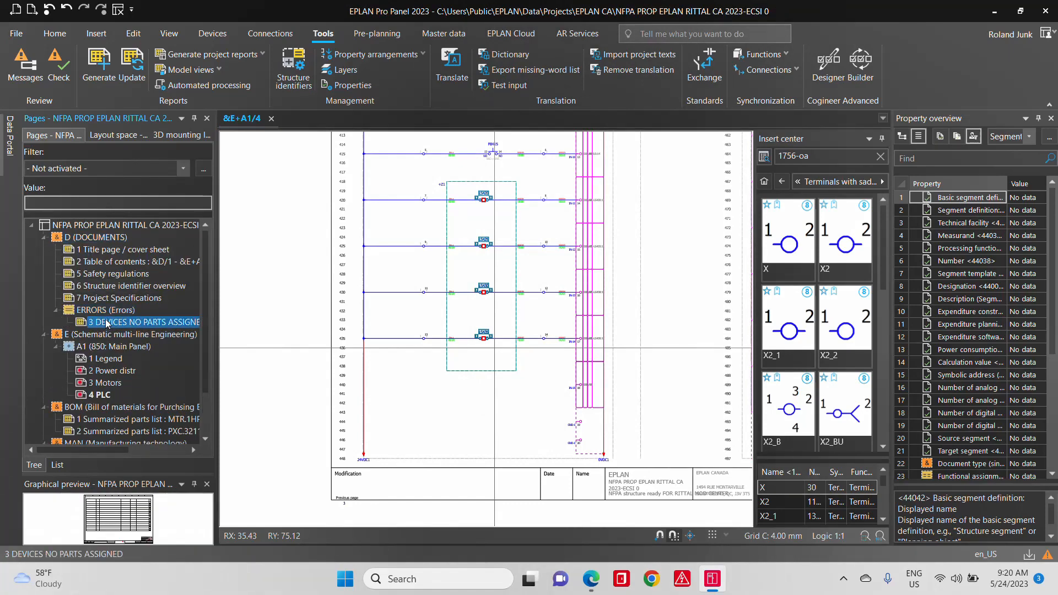
pyautogui.doubleClick(143, 321)
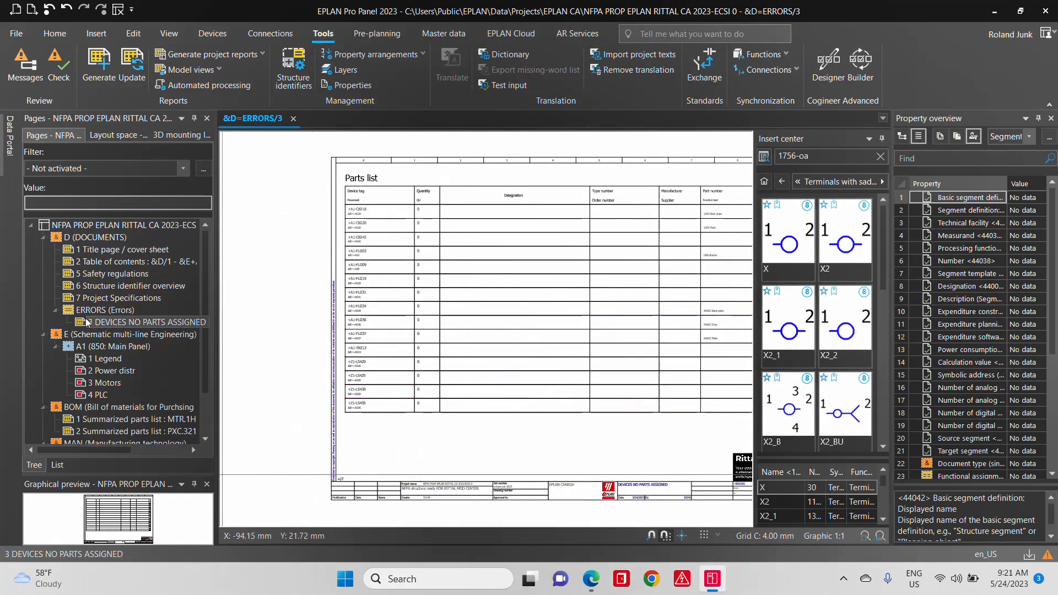
pyautogui.doubleClick(99, 394)
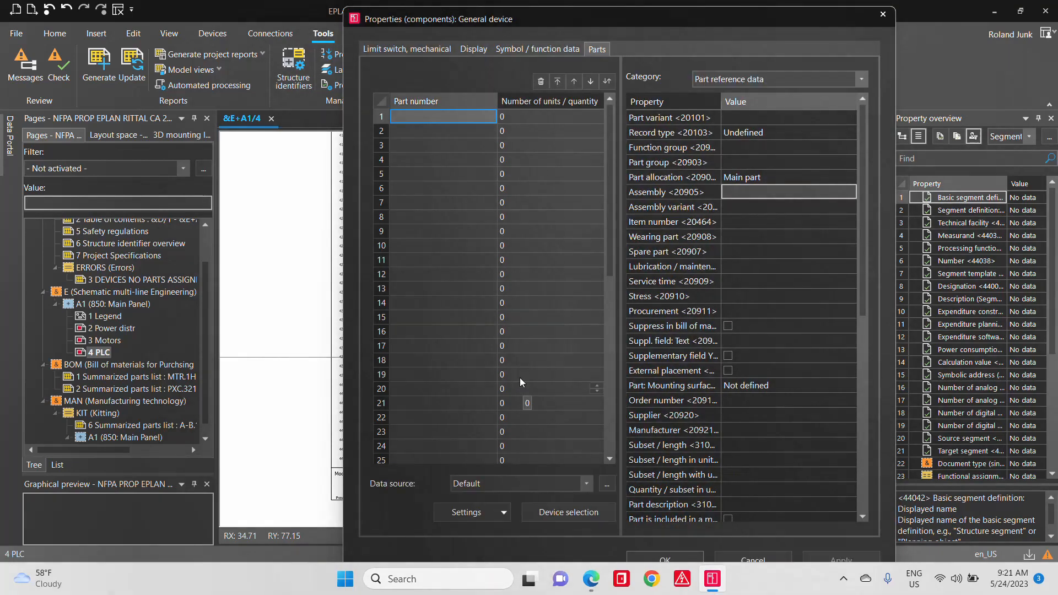
# Assign catalogue part A-B.440P-M18001 to limit switch +Z1-LS420 via Device selection.
pyautogui.click(568, 512)
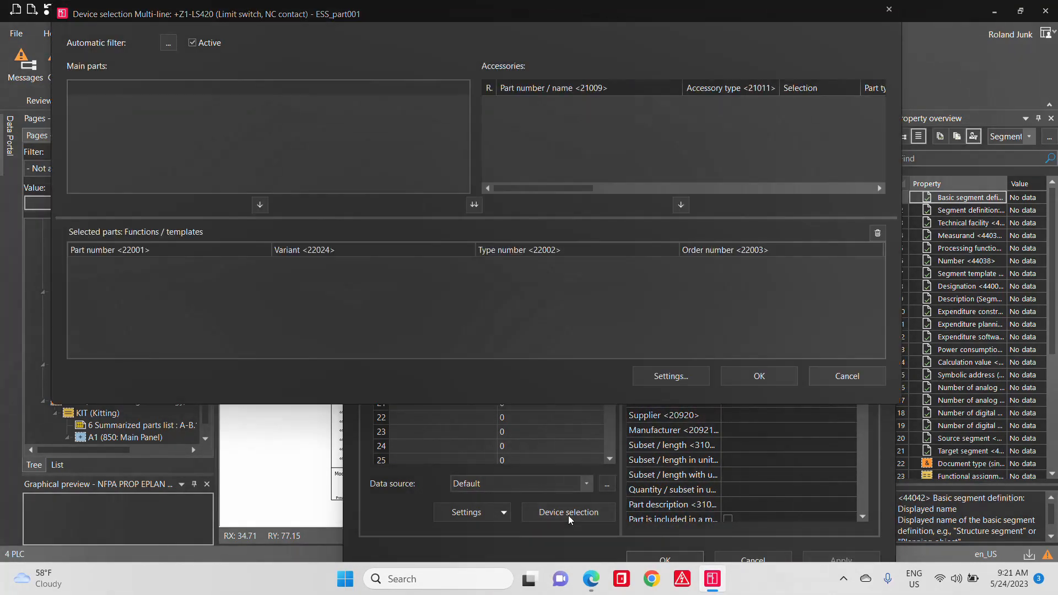
pyautogui.click(568, 511)
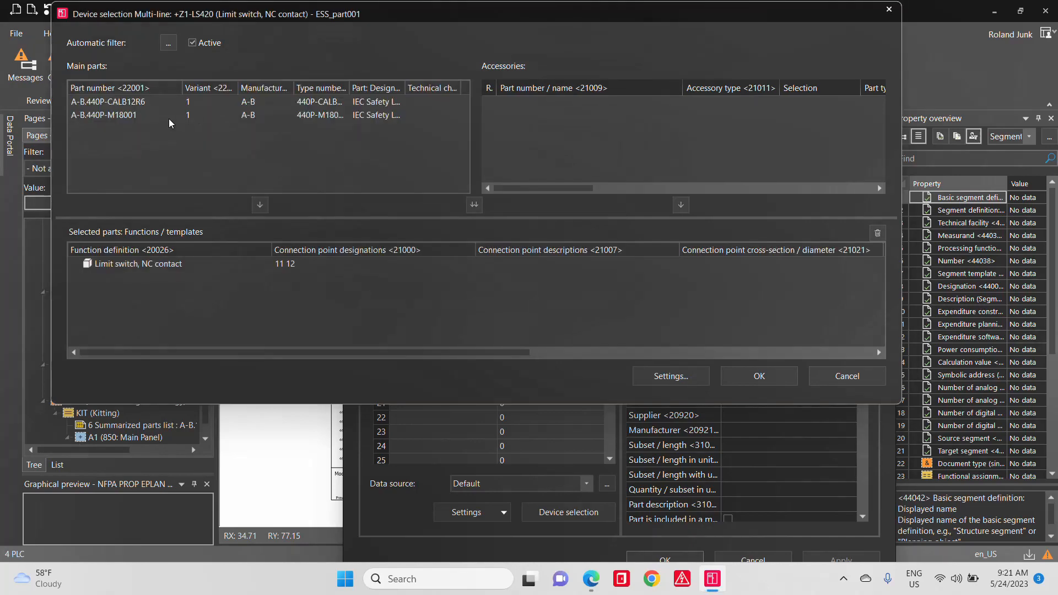
pyautogui.click(103, 115)
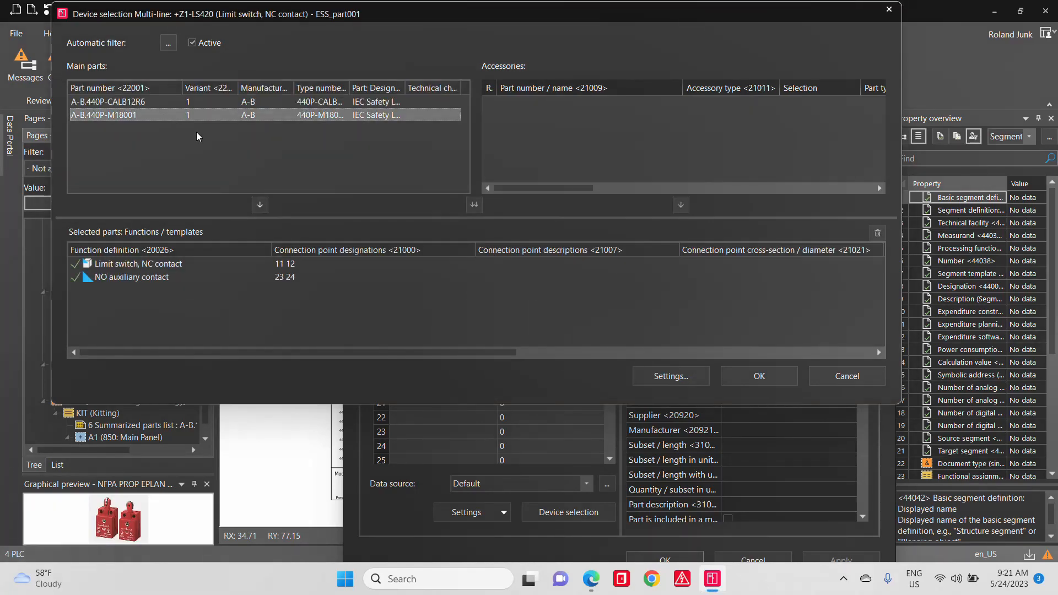
pyautogui.click(758, 375)
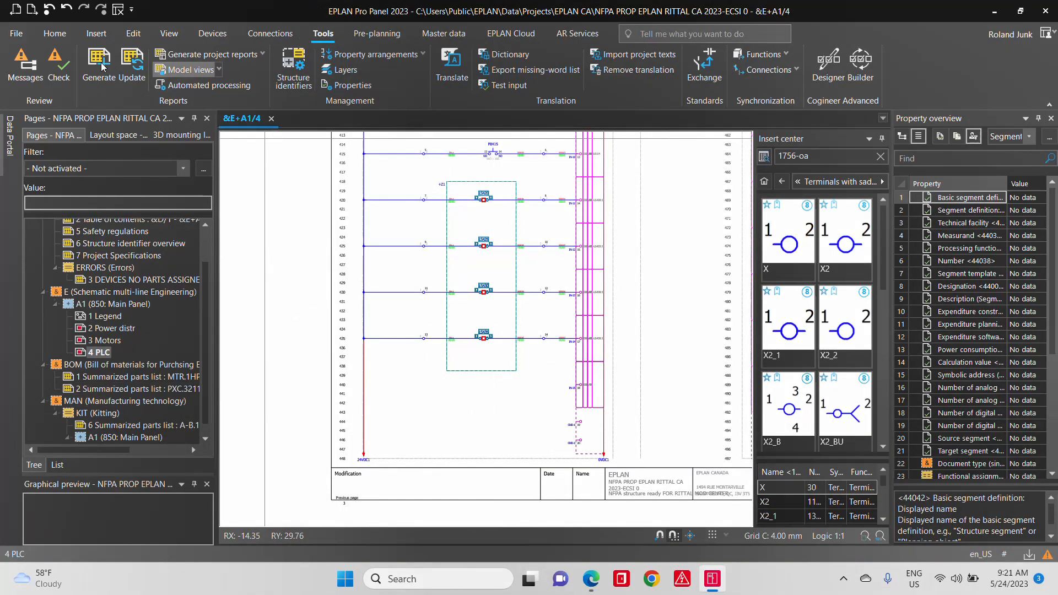
# Regenerate the project's Summarized parts list and Parts list reports.
pyautogui.click(209, 54)
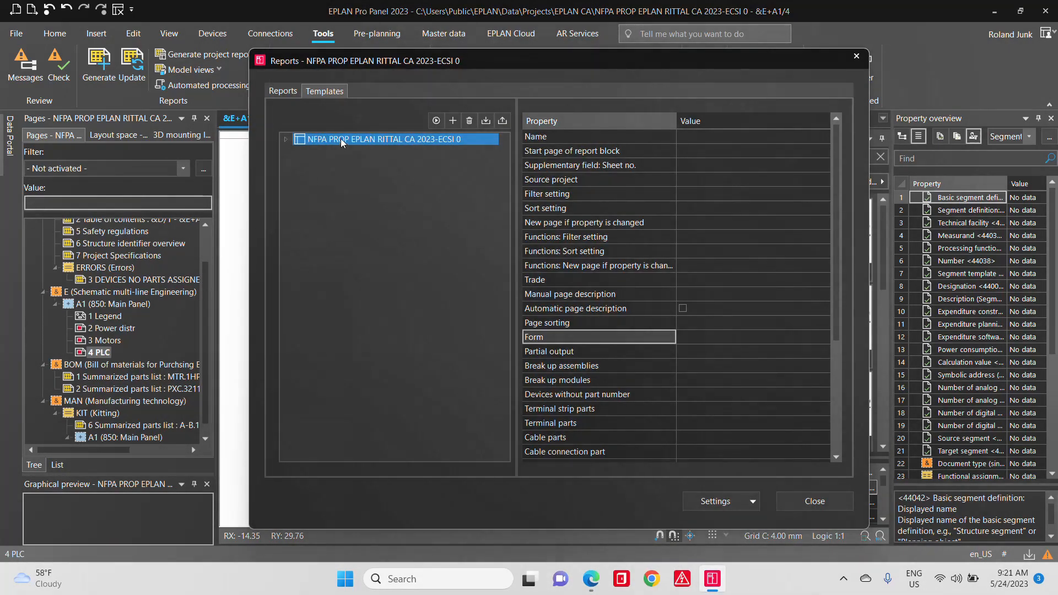
pyautogui.click(285, 138)
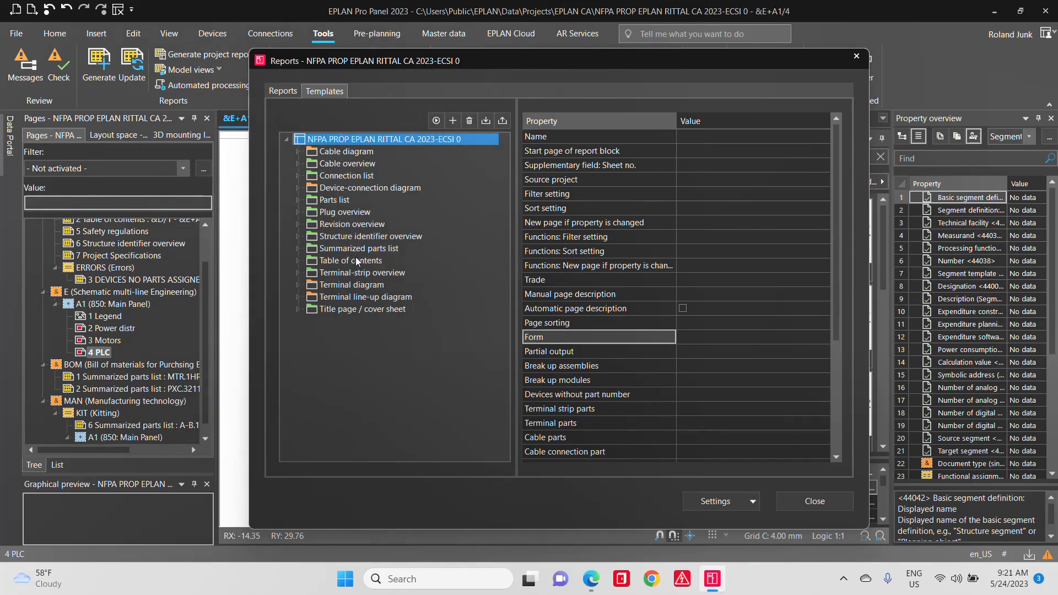
pyautogui.click(358, 249)
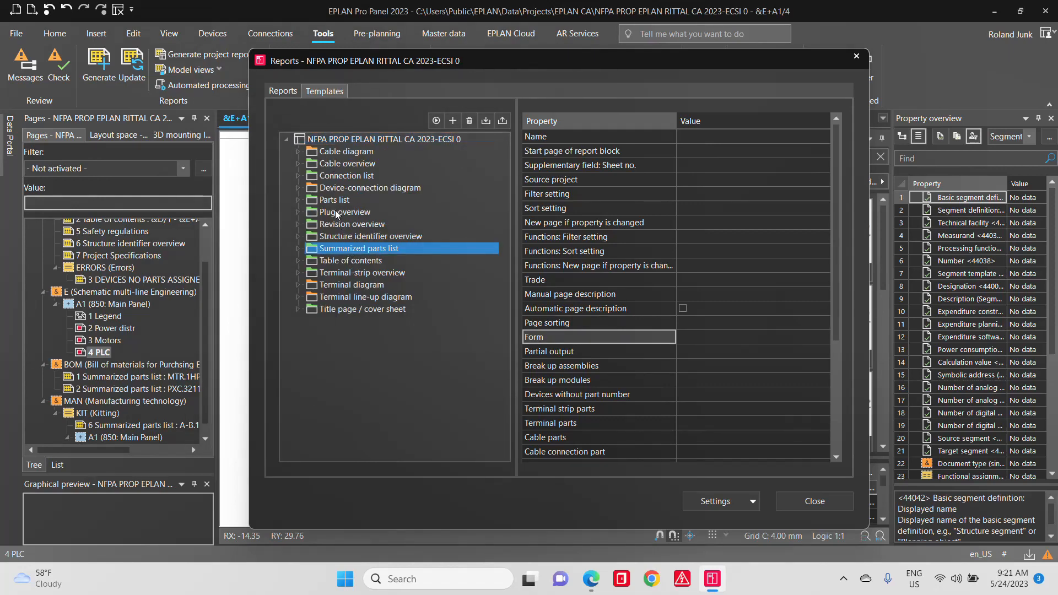
pyautogui.click(436, 120)
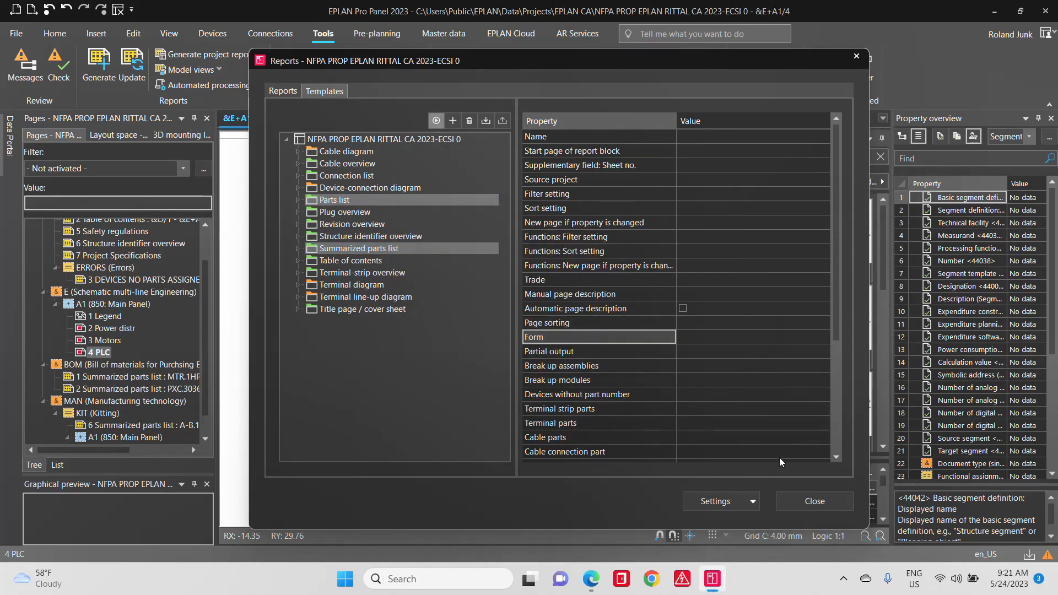
pyautogui.click(814, 500)
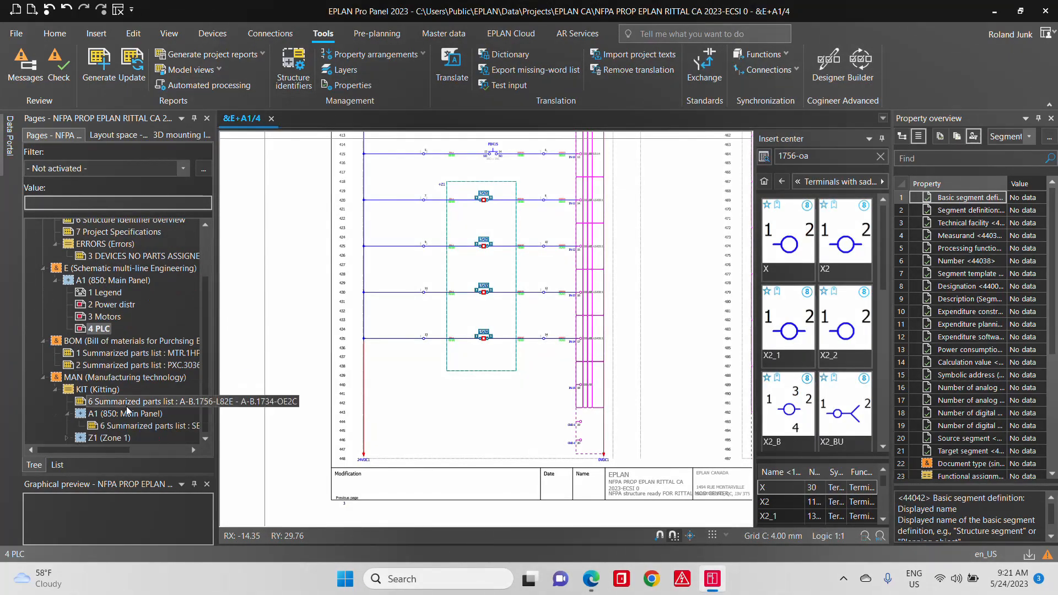
# Open the Zone 1 kitting summarized parts list showing four A-B.440P-M18001 switches.
pyautogui.click(108, 437)
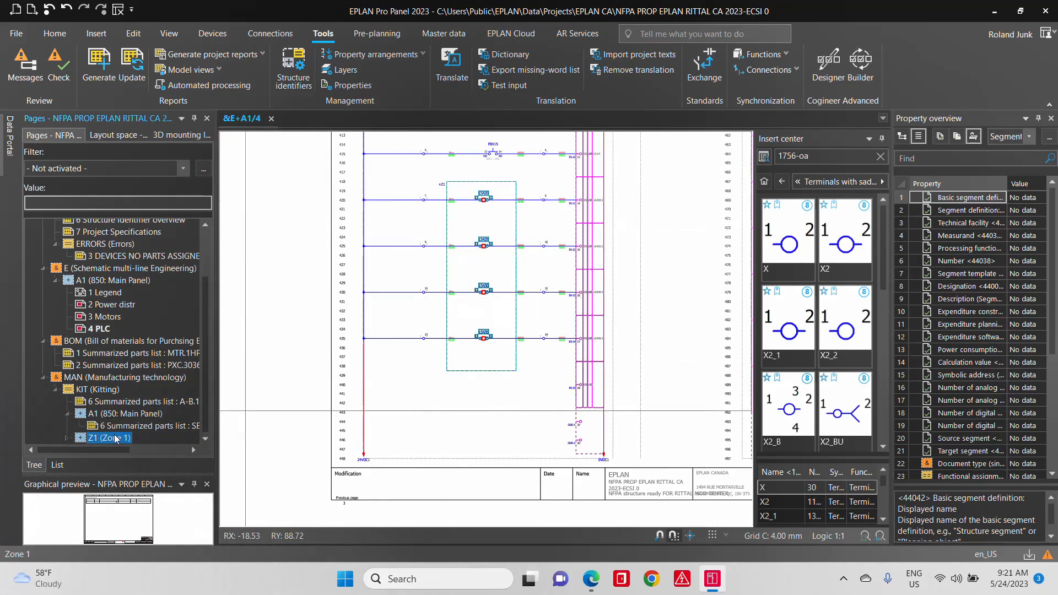
pyautogui.doubleClick(107, 437)
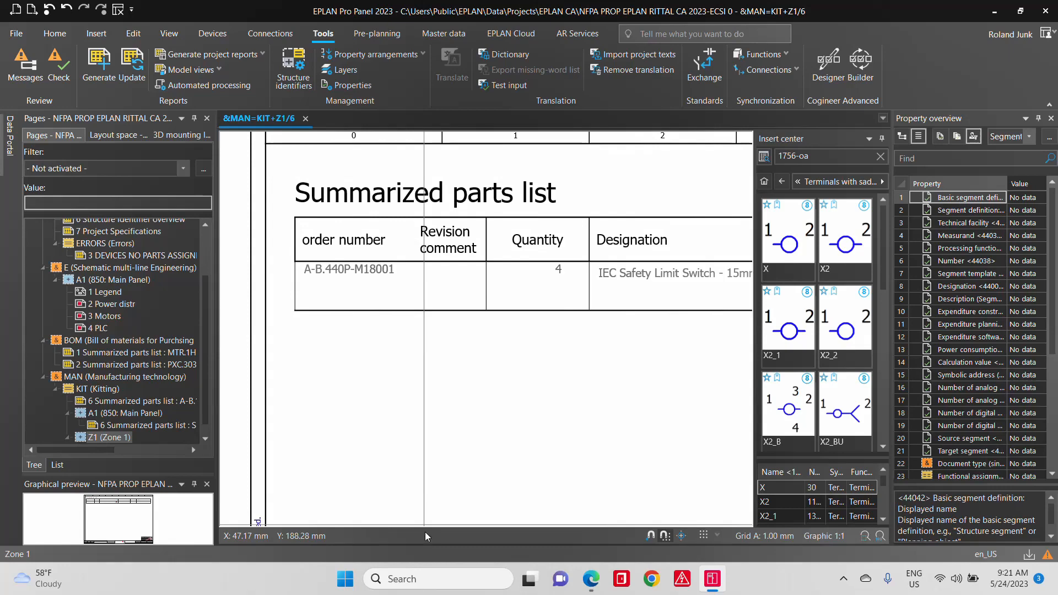
pyautogui.scroll(3)
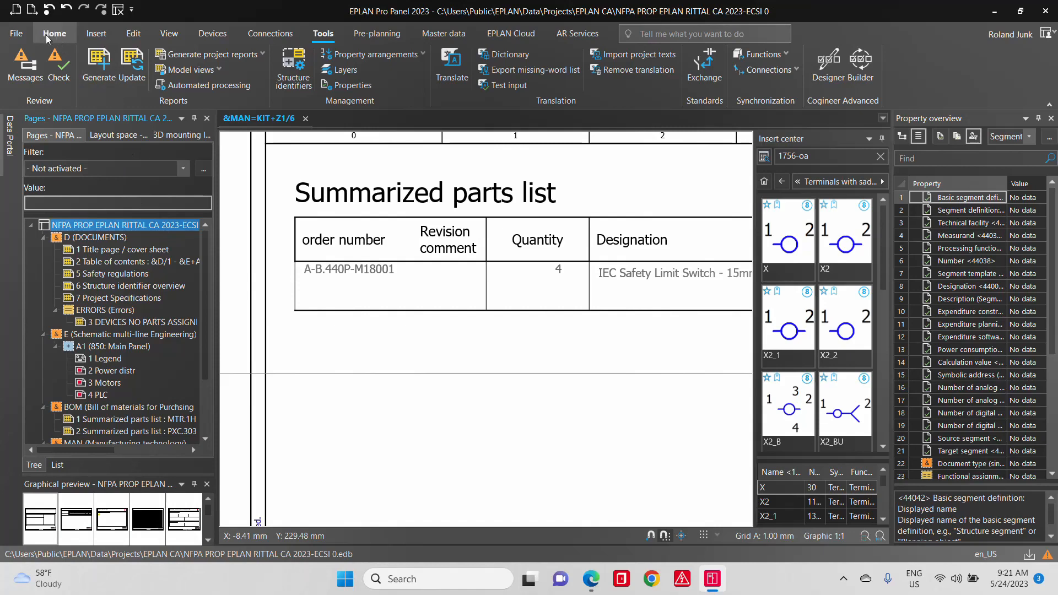
pyautogui.click(16, 33)
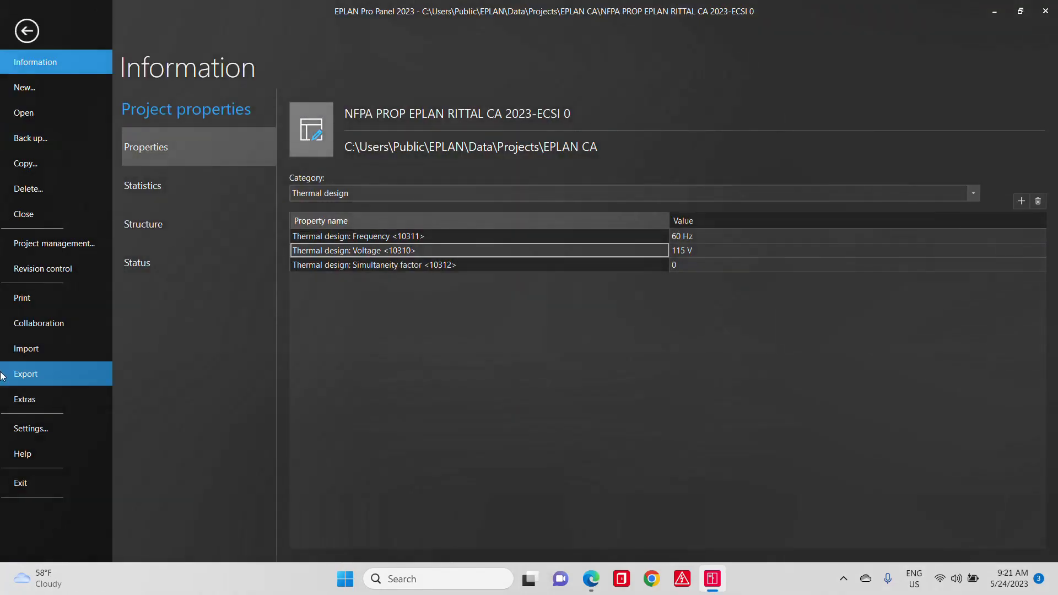
pyautogui.moveTo(28, 470)
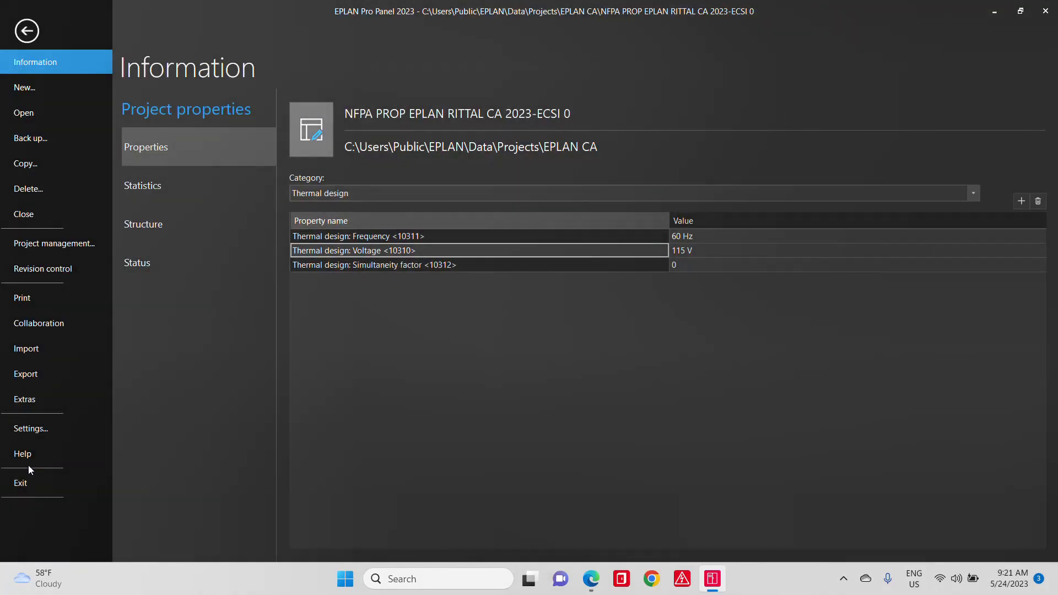
pyautogui.click(22, 298)
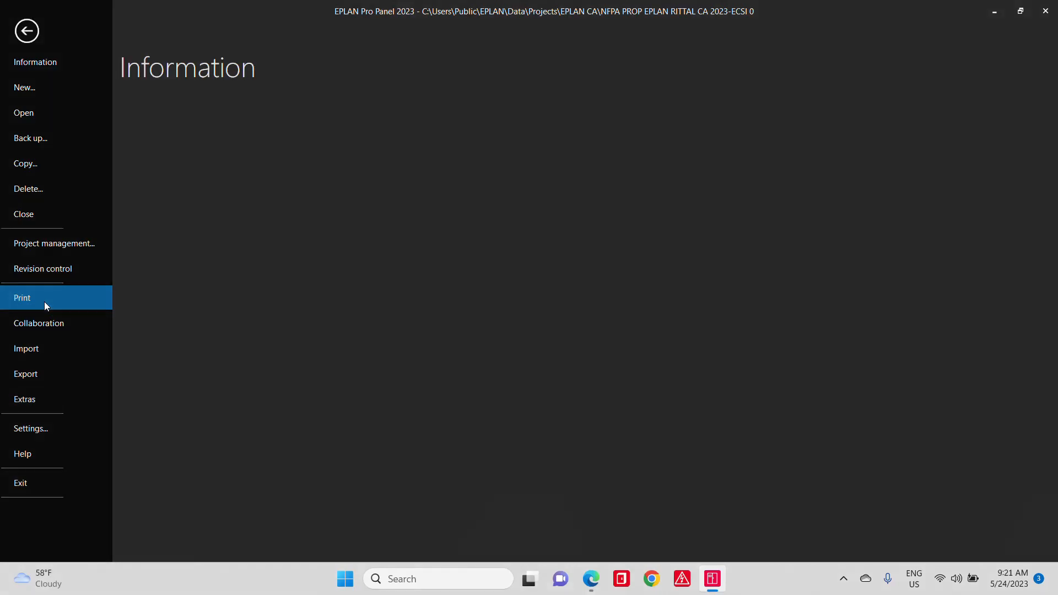
pyautogui.click(21, 297)
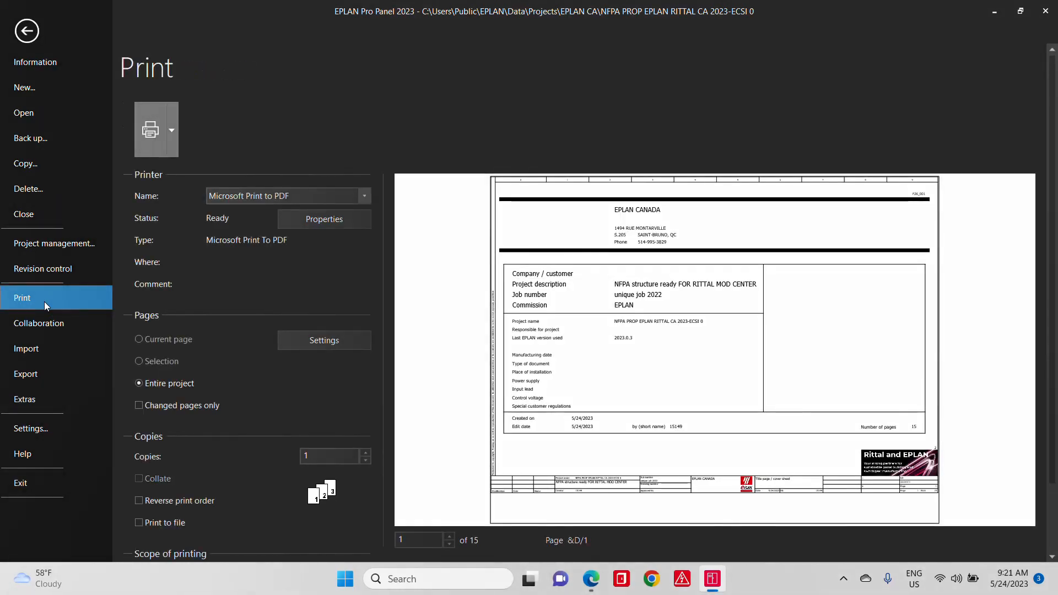
pyautogui.moveTo(25, 399)
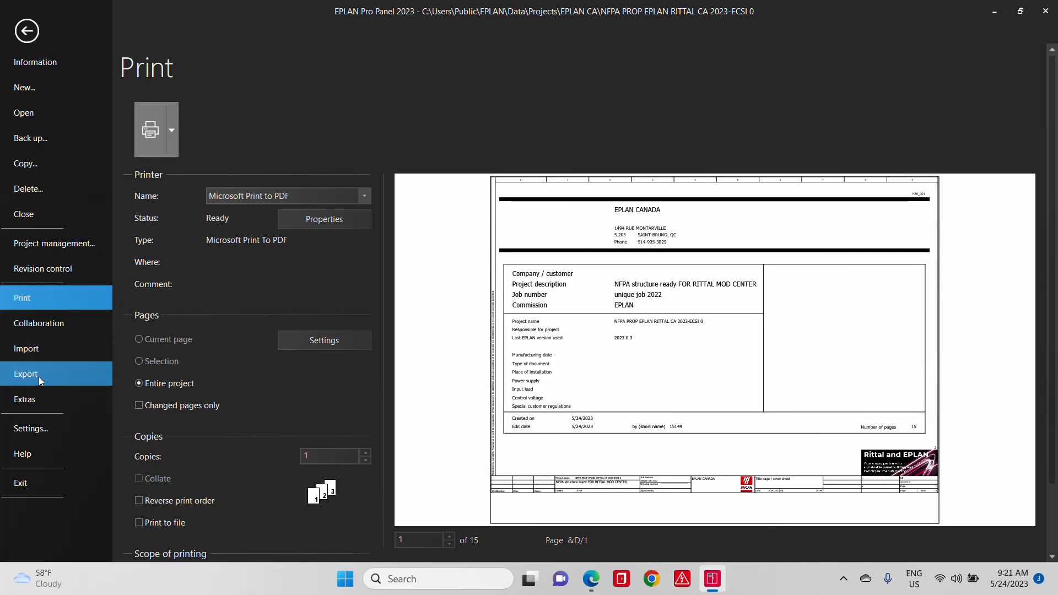
pyautogui.click(26, 374)
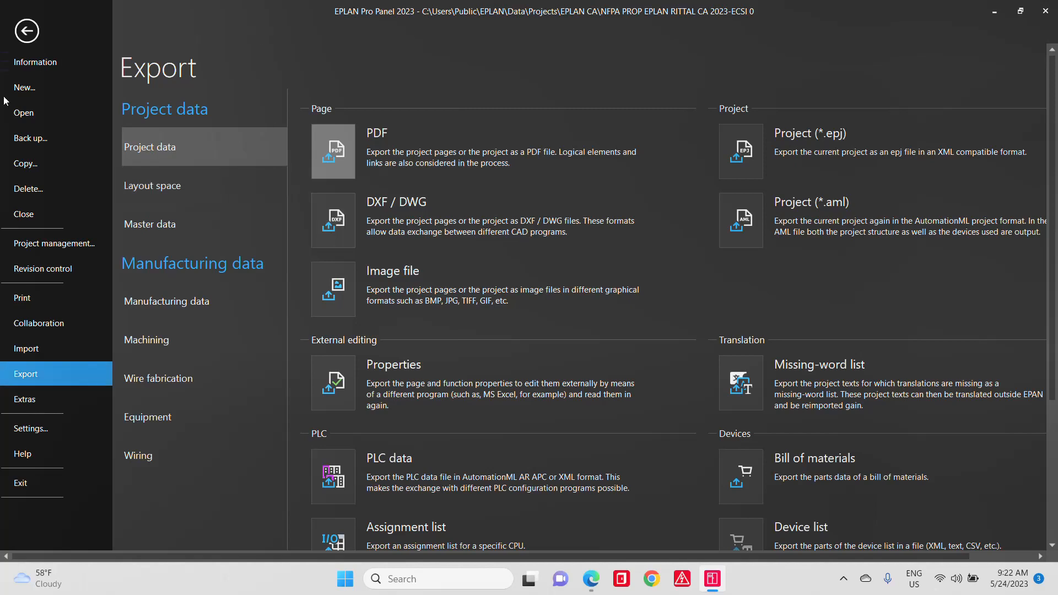
pyautogui.click(26, 31)
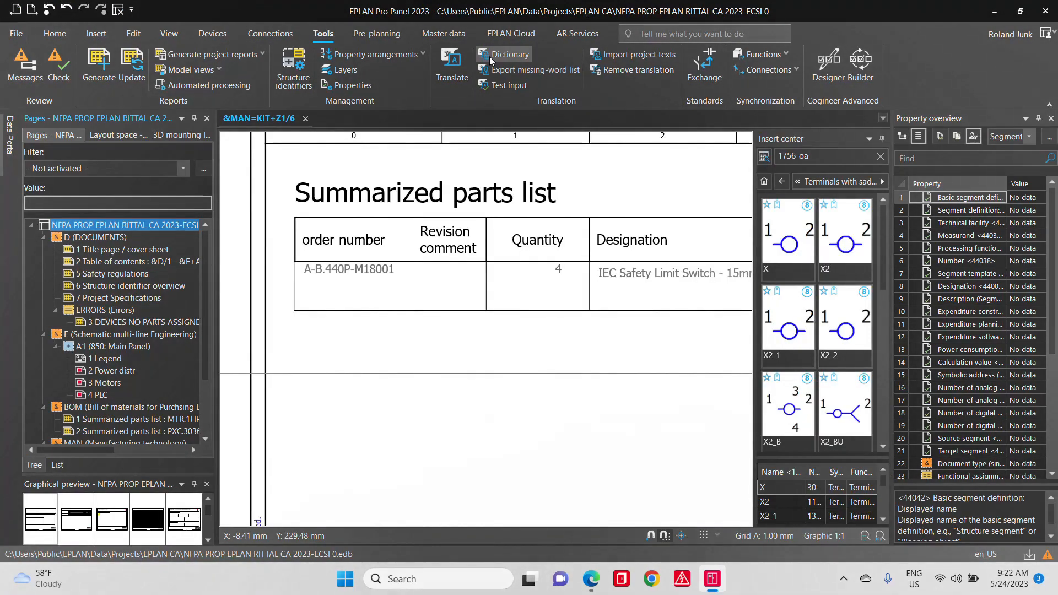
# Open the eVIEW Free panel from EPLAN Cloud and scroll to the Shared with list.
pyautogui.click(511, 33)
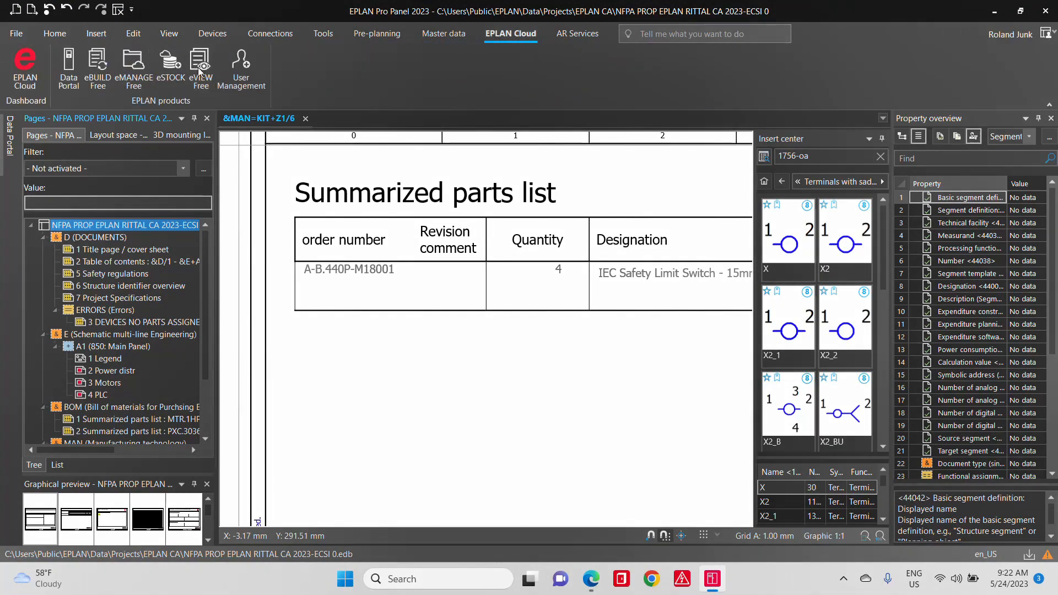
pyautogui.click(199, 64)
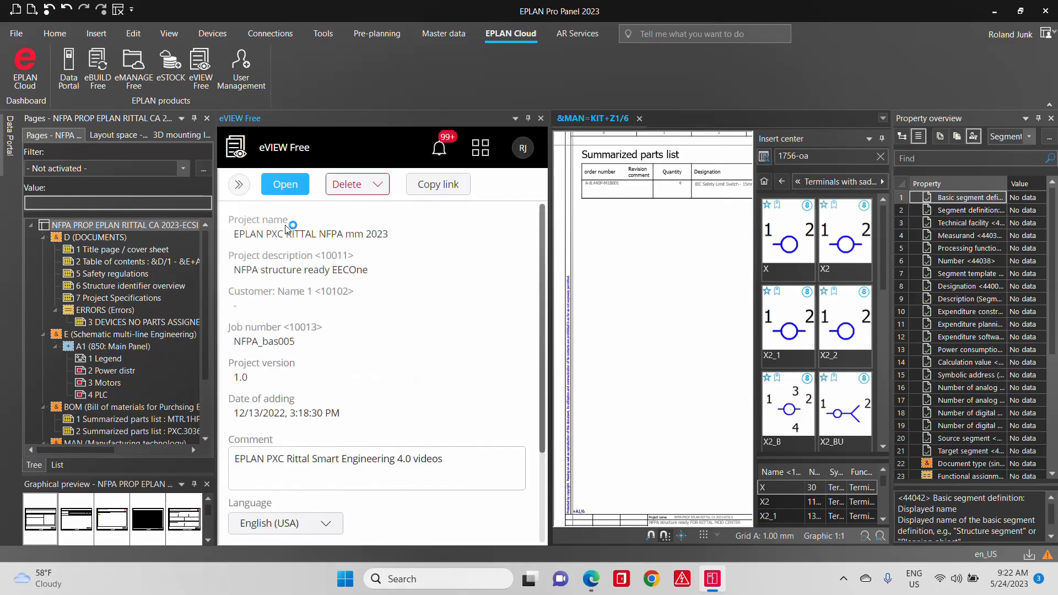
pyautogui.moveTo(511, 328)
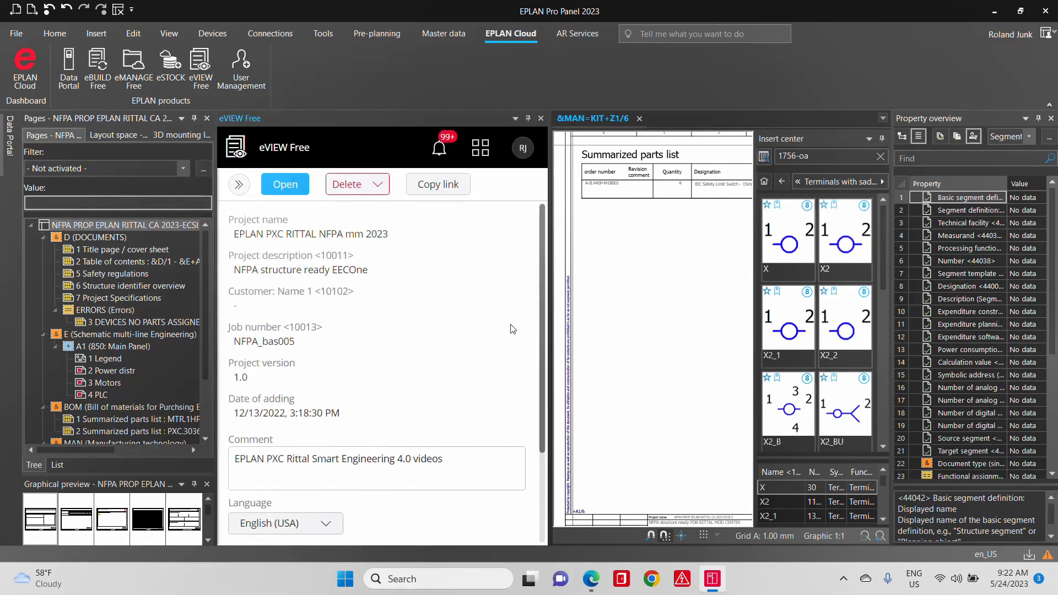
pyautogui.scroll(-3)
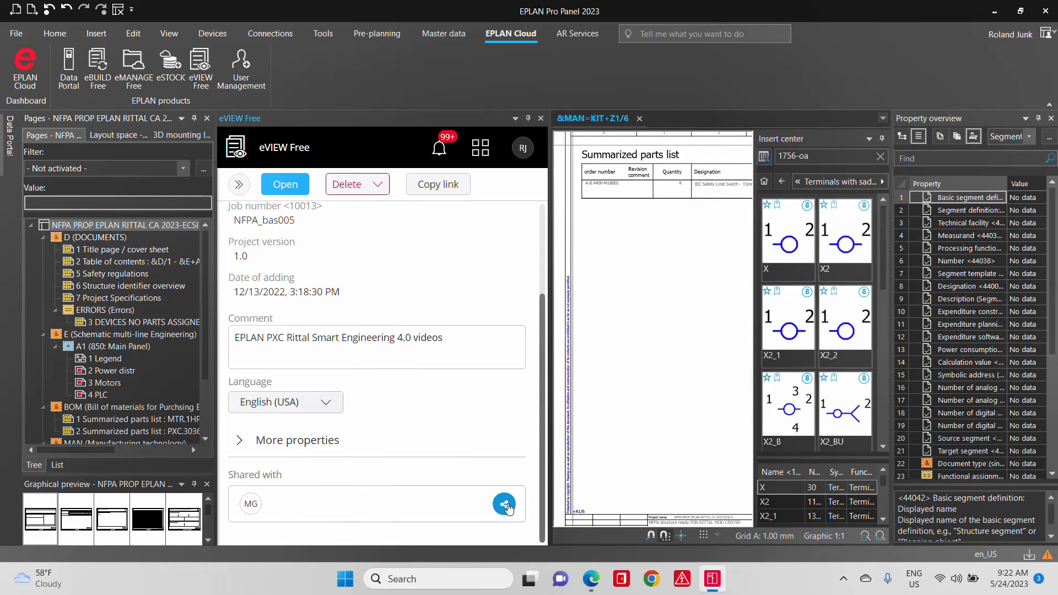
pyautogui.click(504, 503)
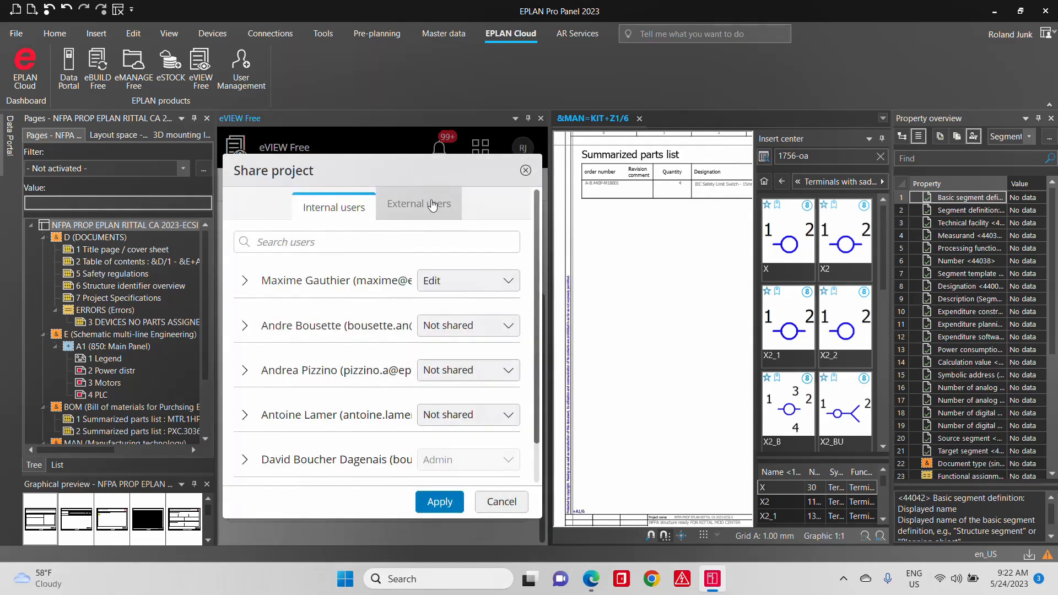
pyautogui.click(418, 207)
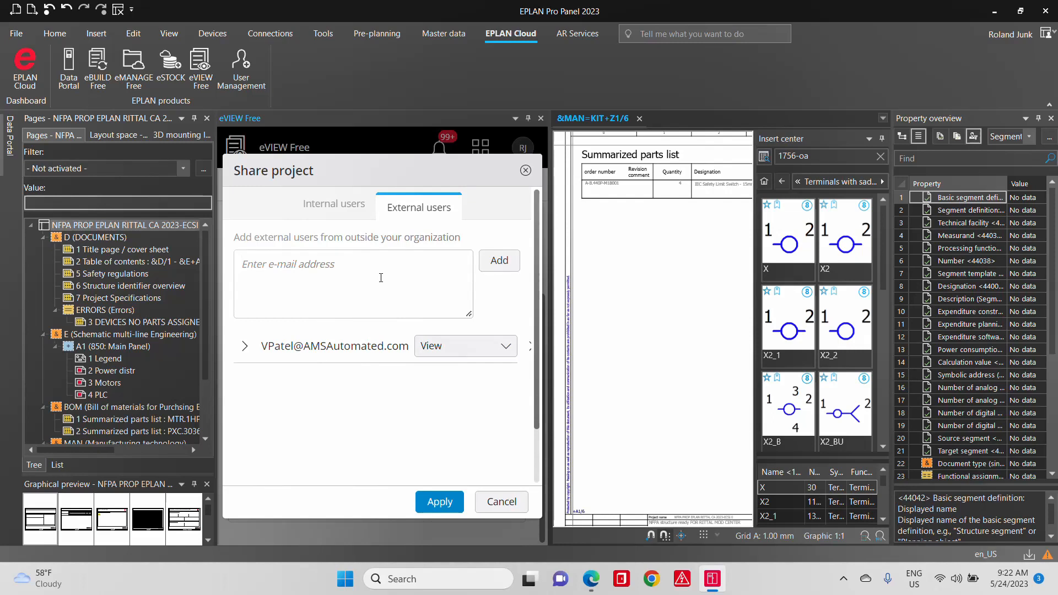
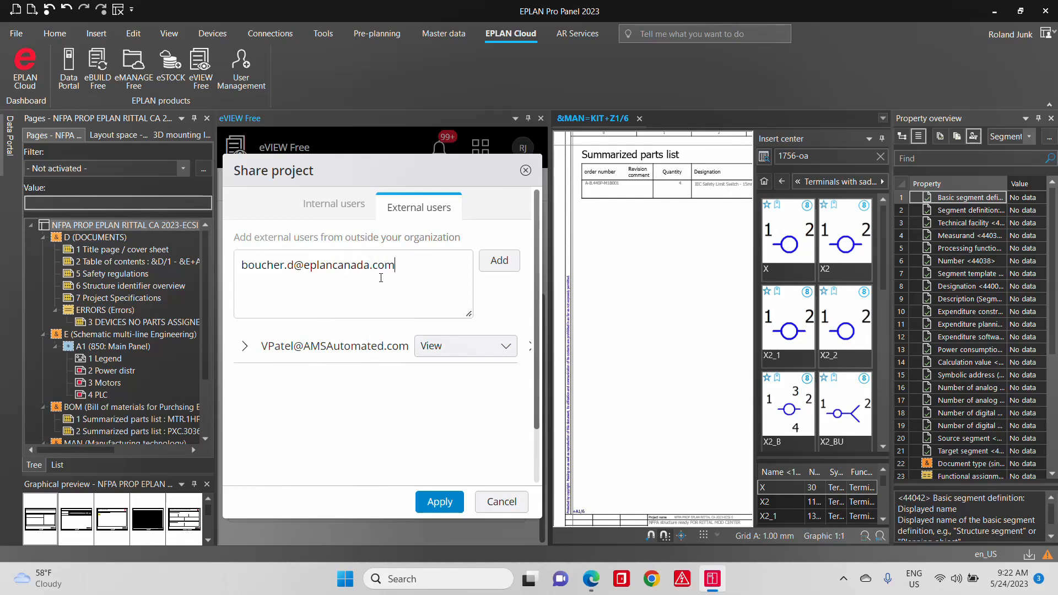
pyautogui.click(498, 259)
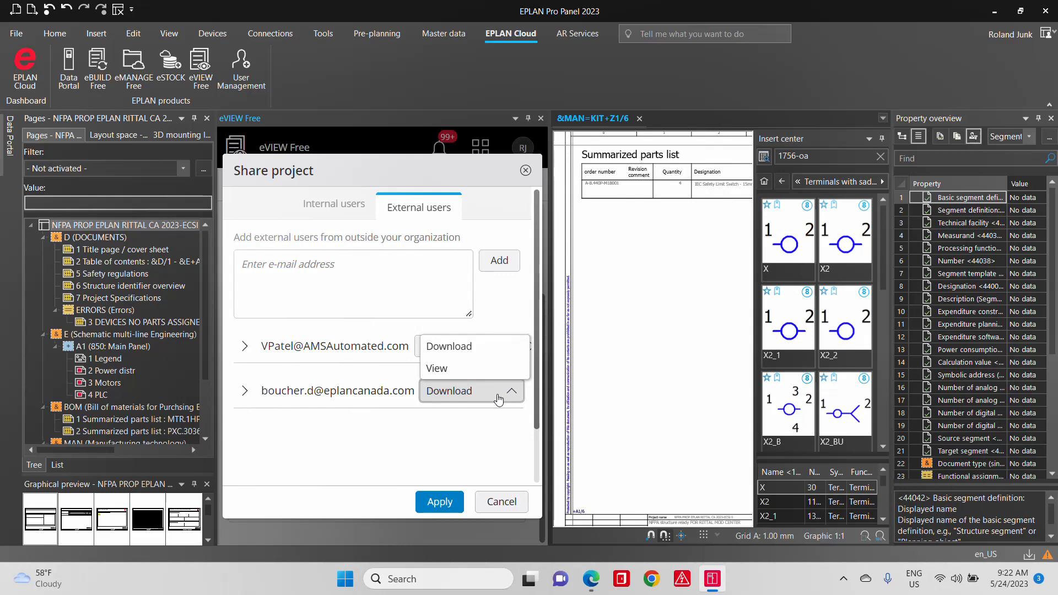
pyautogui.click(500, 502)
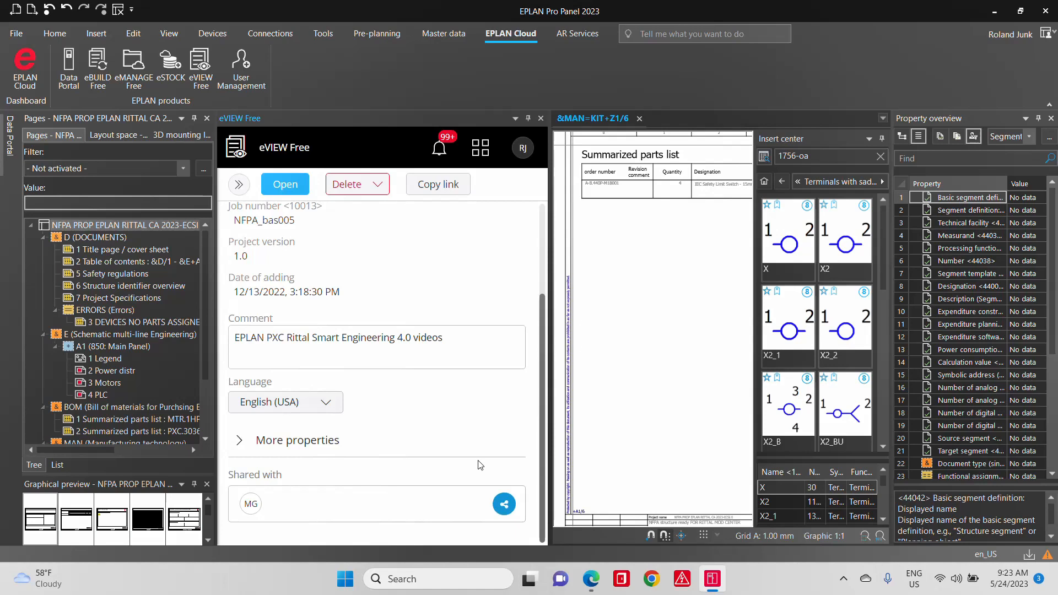
pyautogui.moveTo(495, 487)
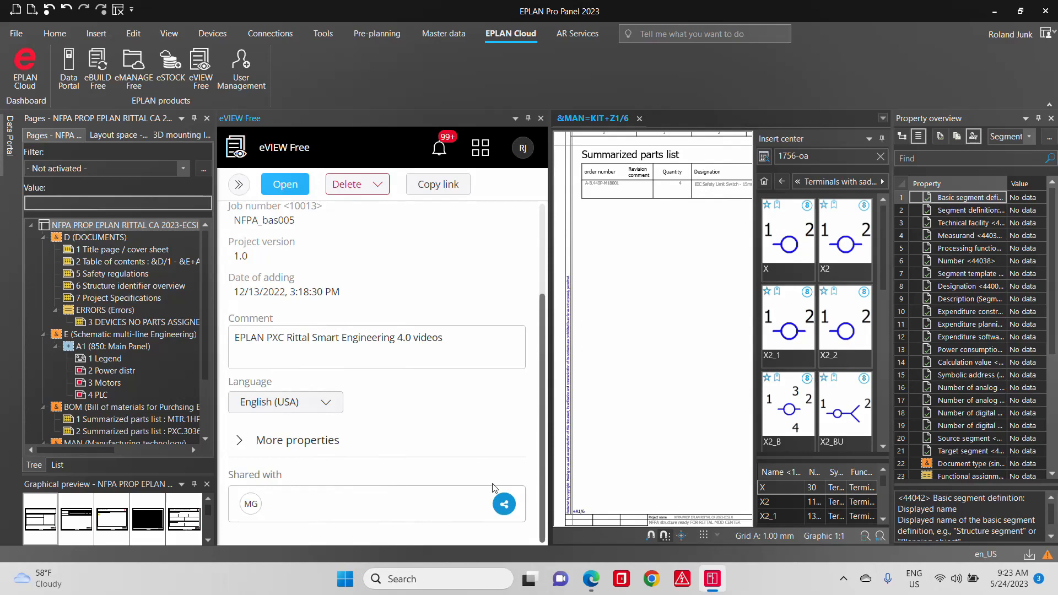